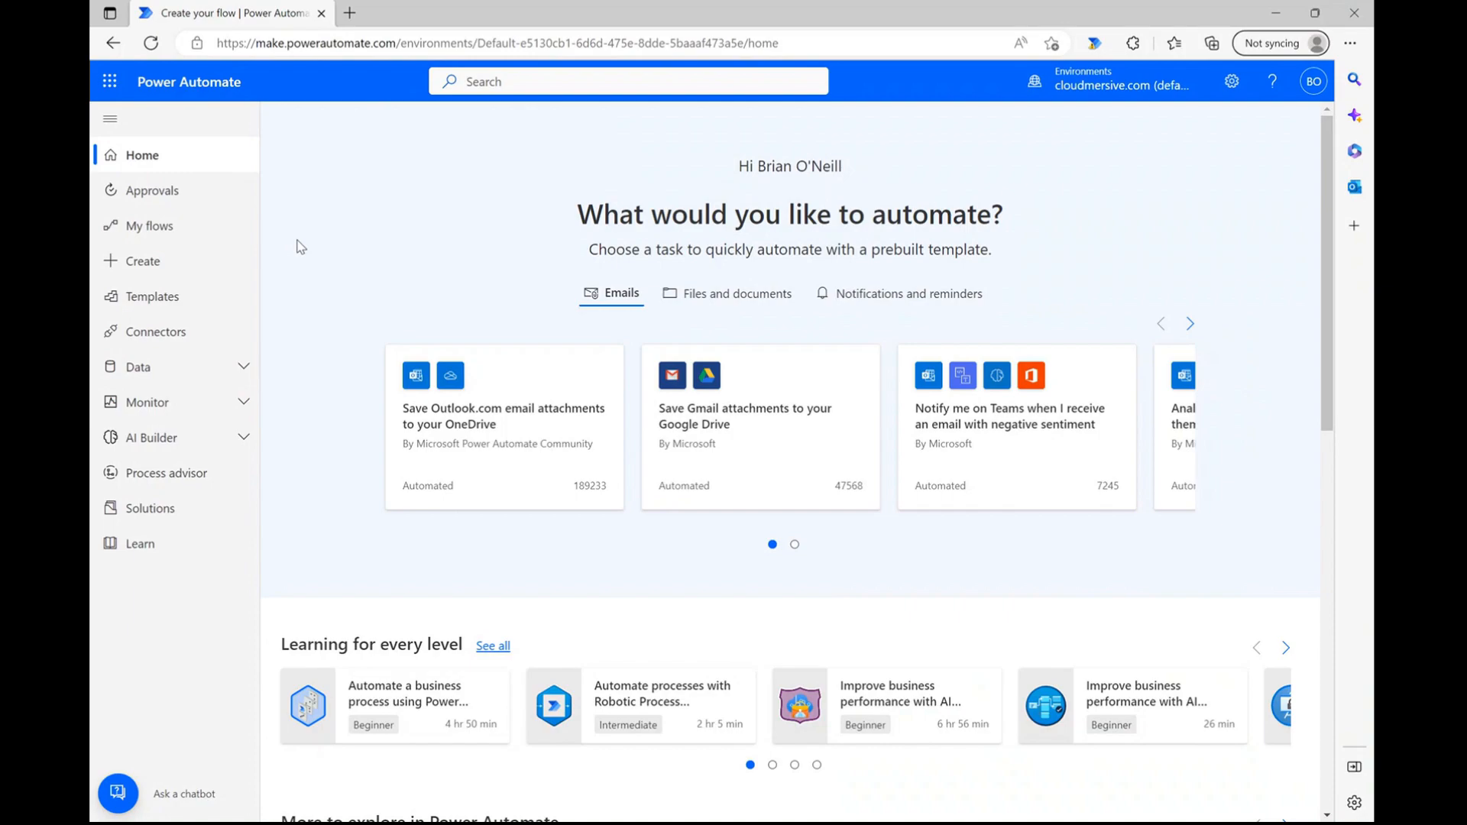
pyautogui.moveTo(188, 267)
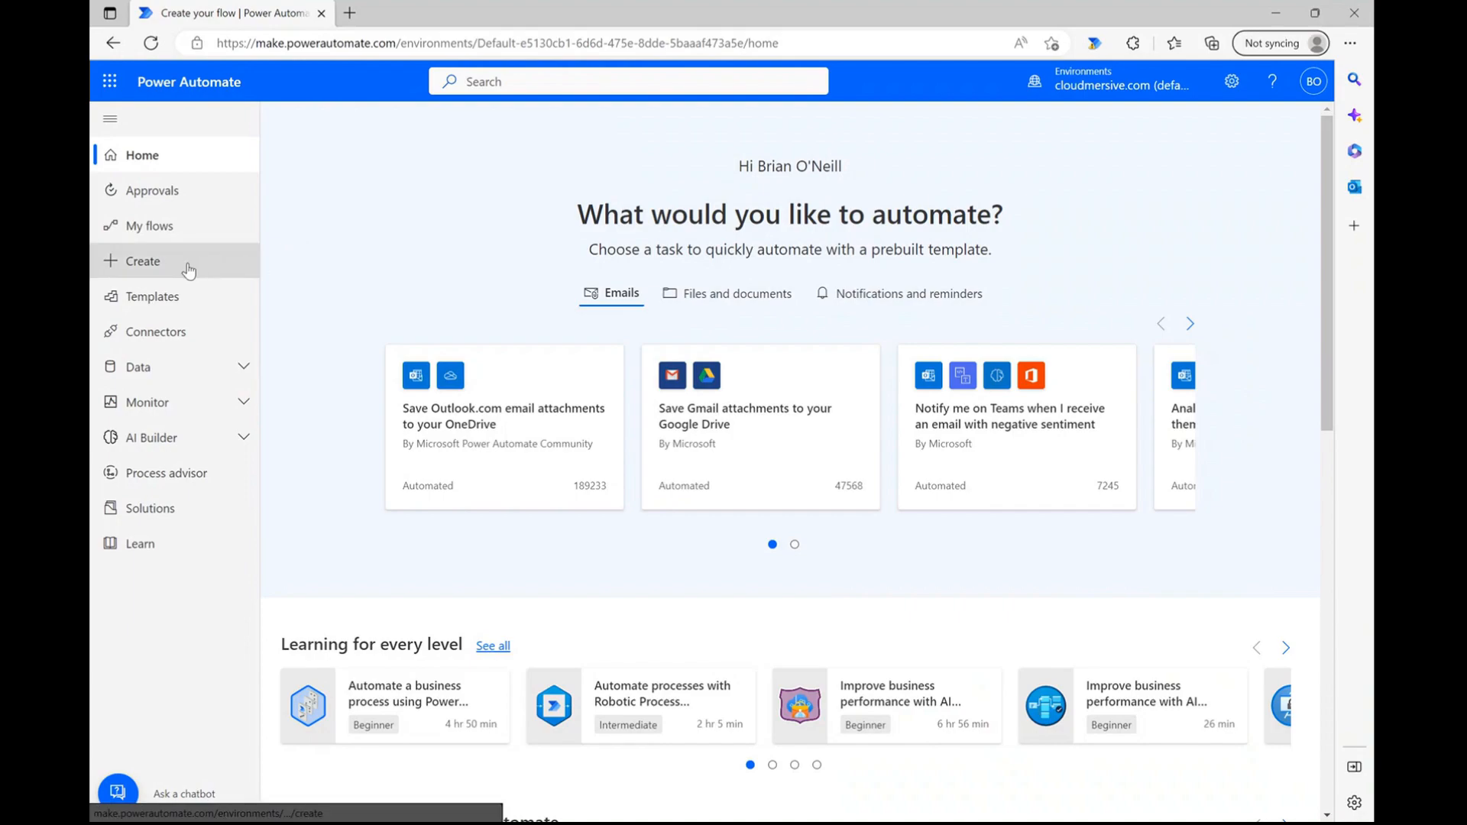
# Create an instant cloud flow named 'advanced zip archive' with a manual trigger
pyautogui.click(144, 261)
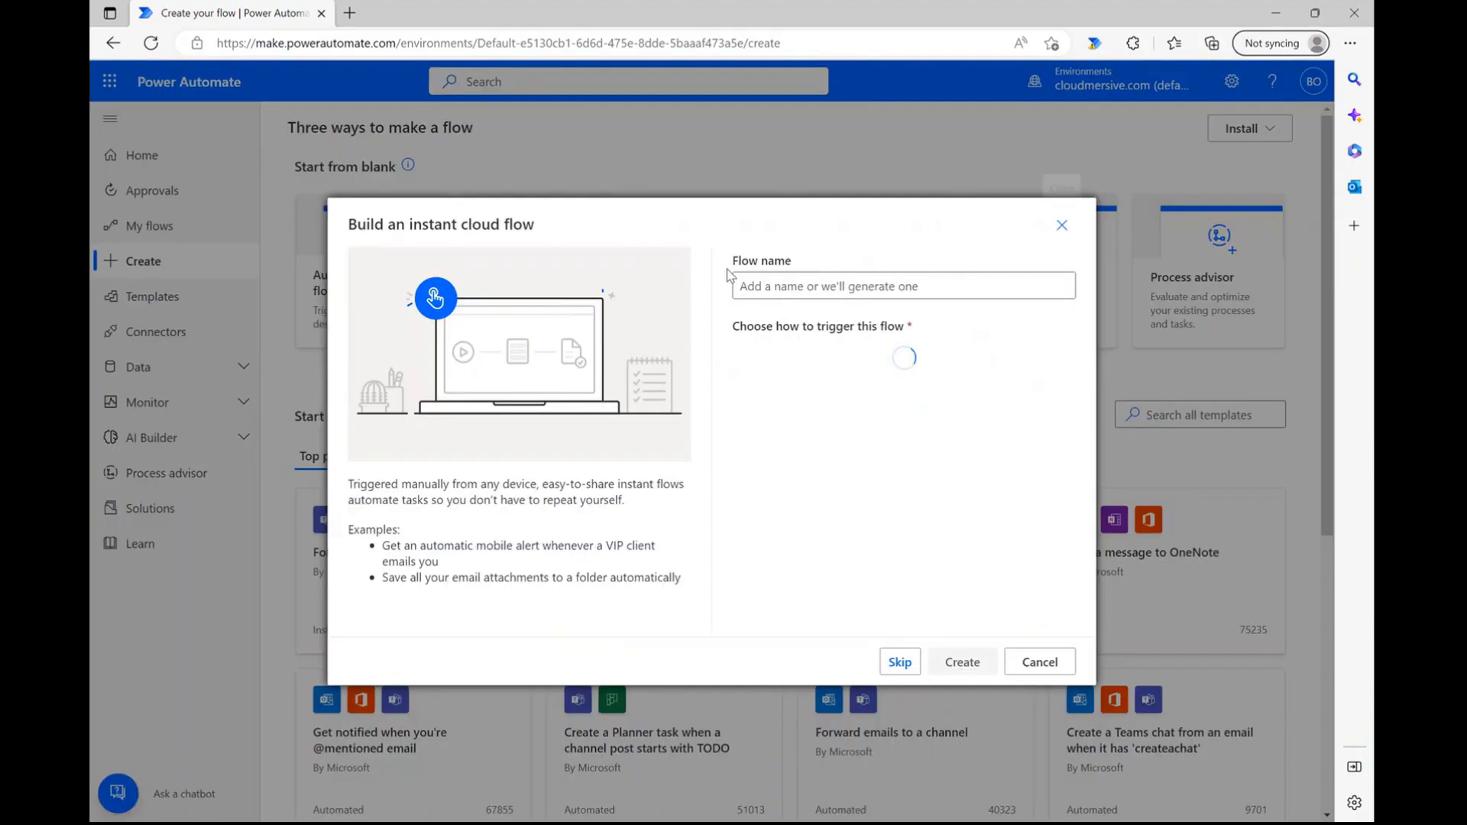
pyautogui.write('advanced zi')
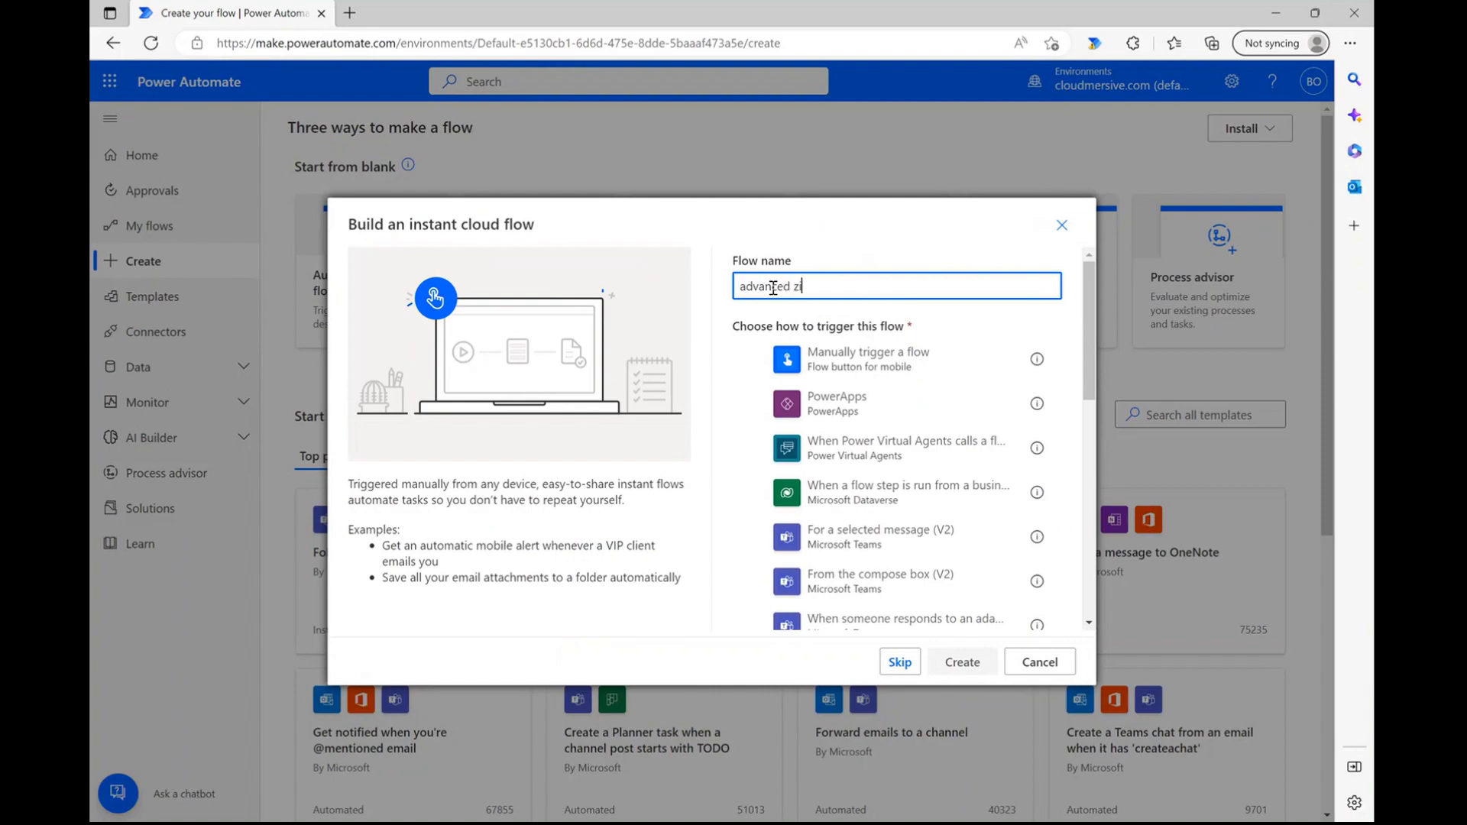
pyautogui.write('p archive')
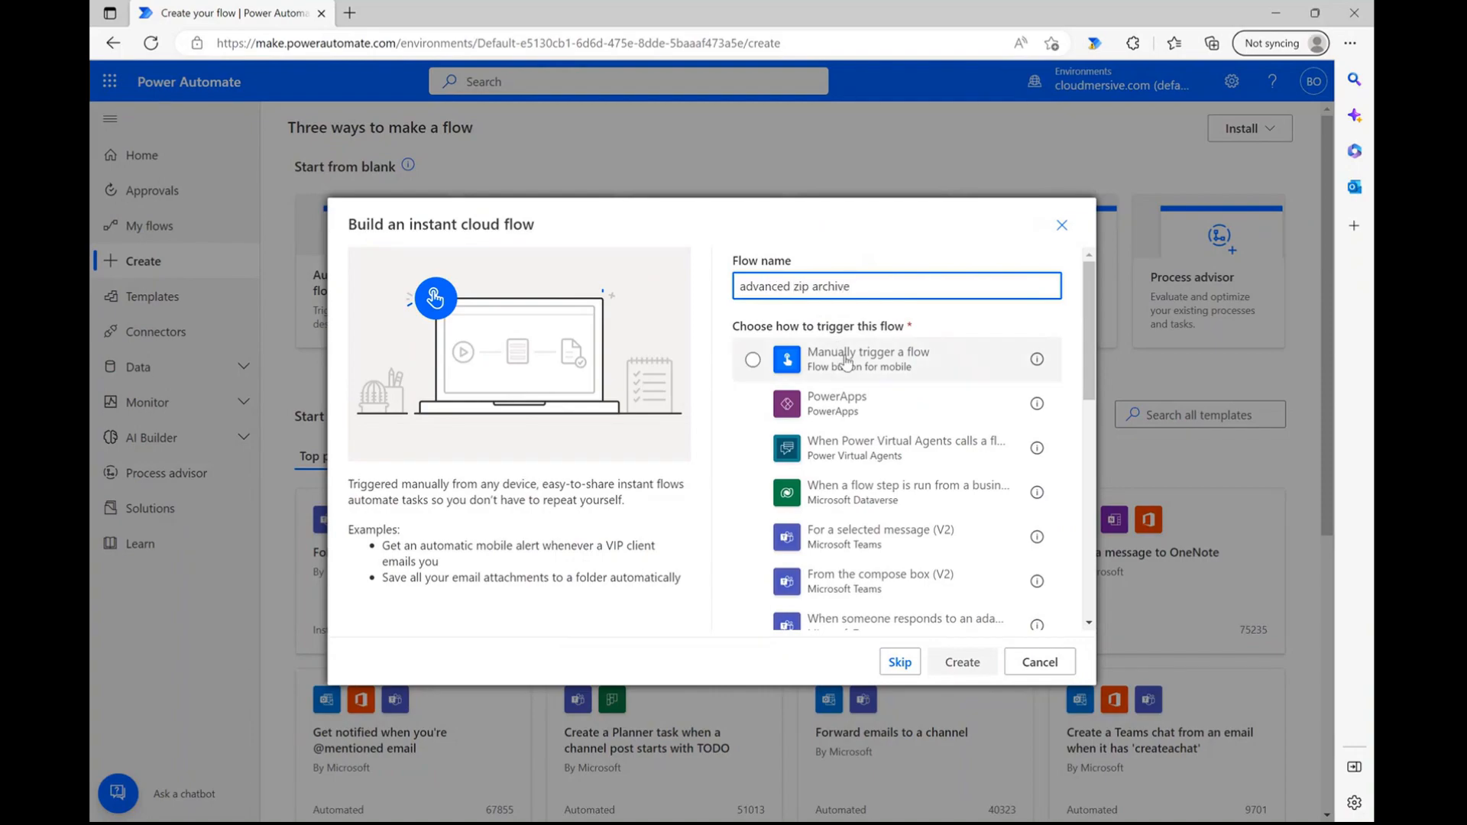
pyautogui.click(962, 662)
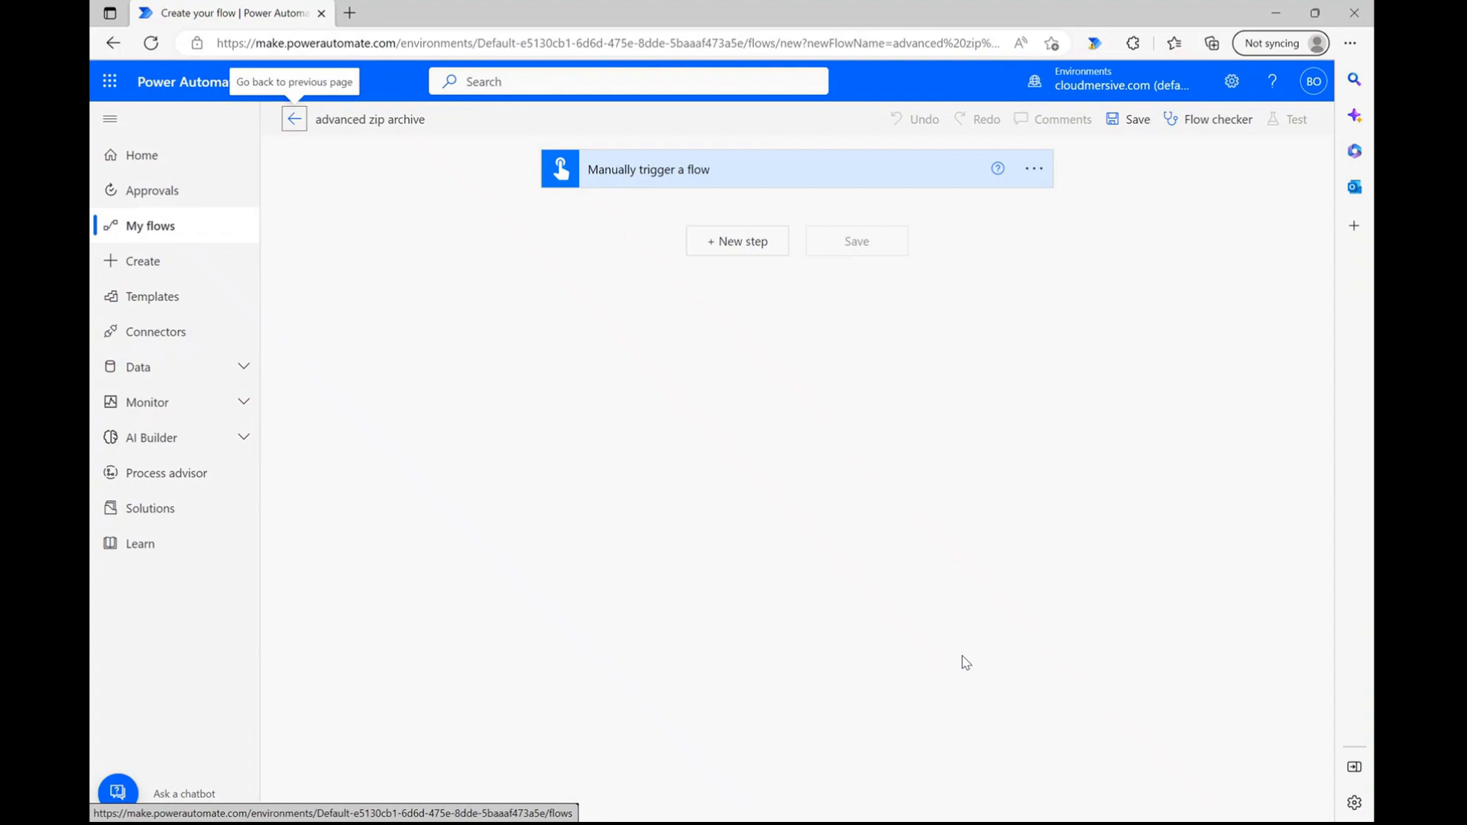
# Add File inputs to the manual trigger: File Content, File Content 1, 2 and 3
pyautogui.click(796, 170)
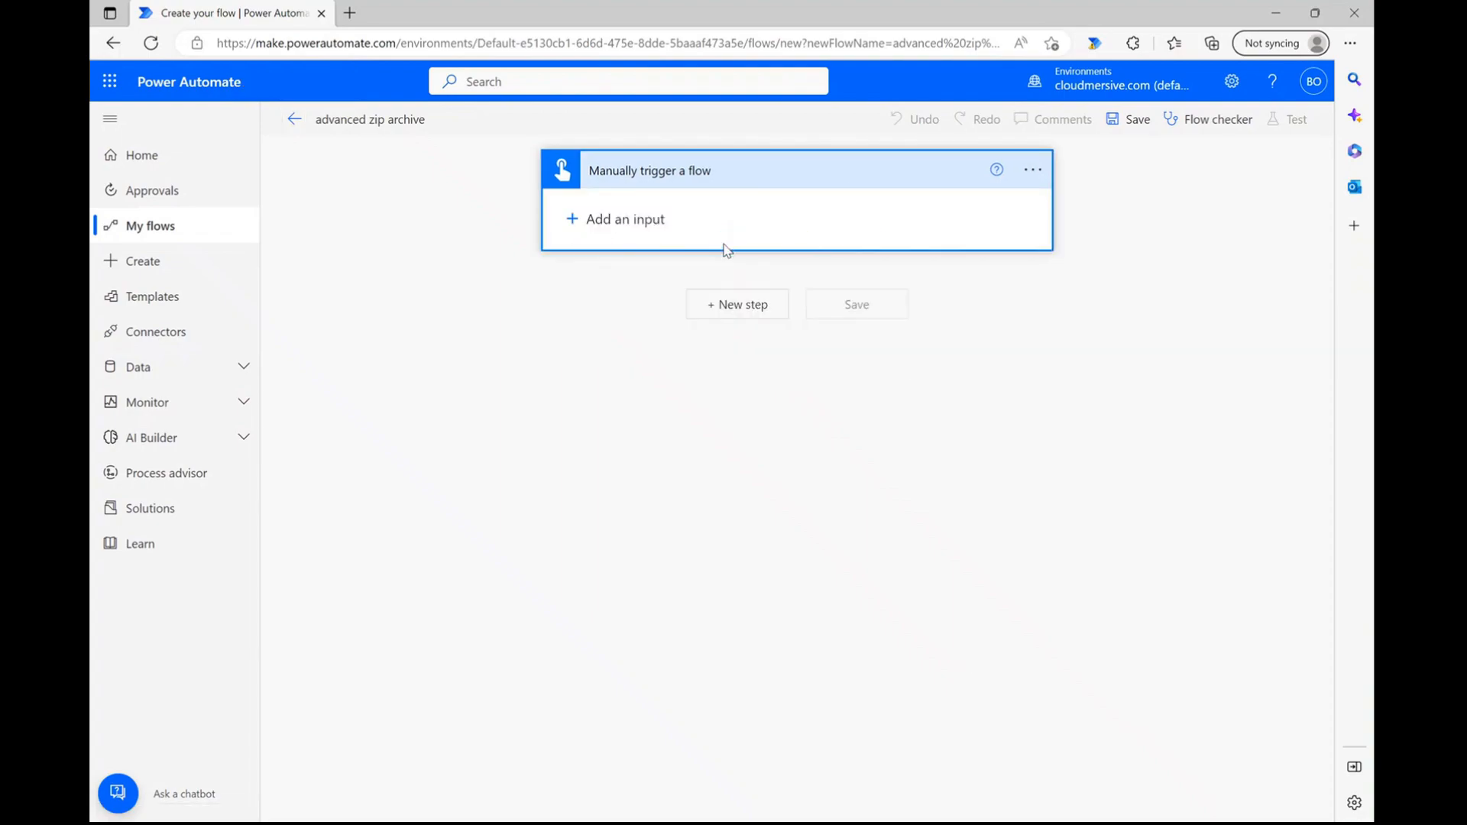
pyautogui.click(621, 219)
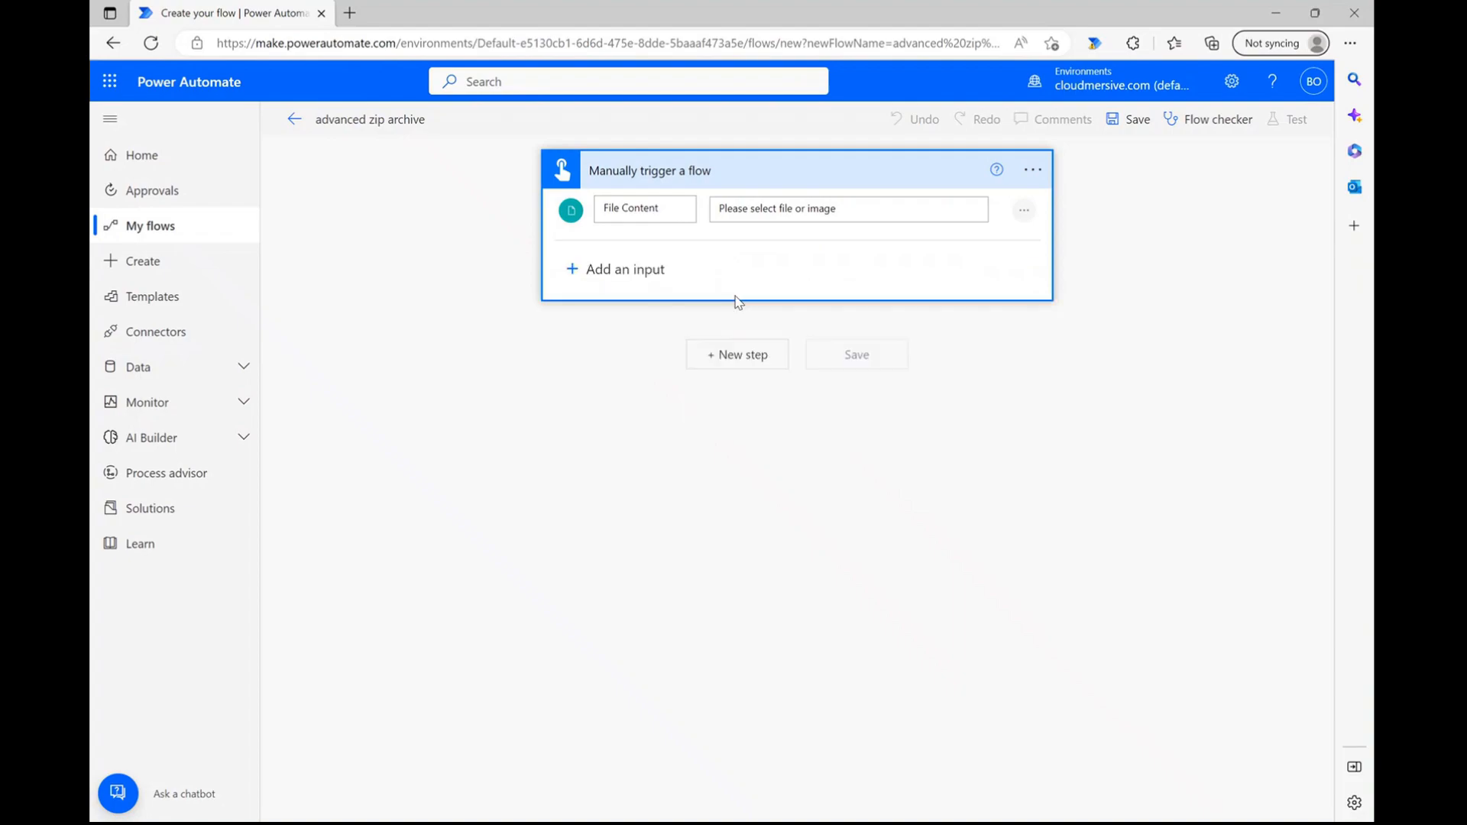
pyautogui.click(624, 268)
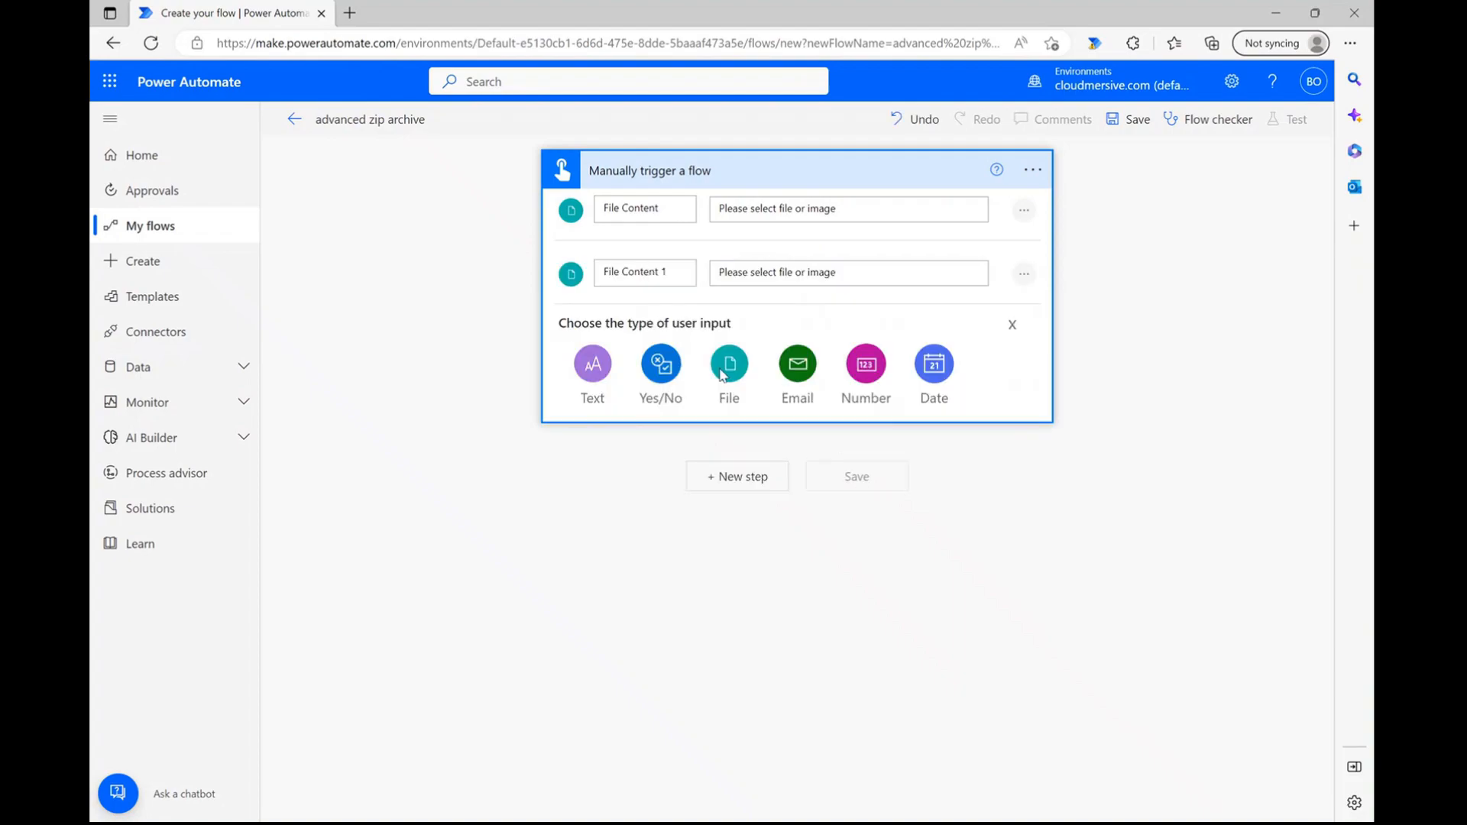
pyautogui.click(728, 363)
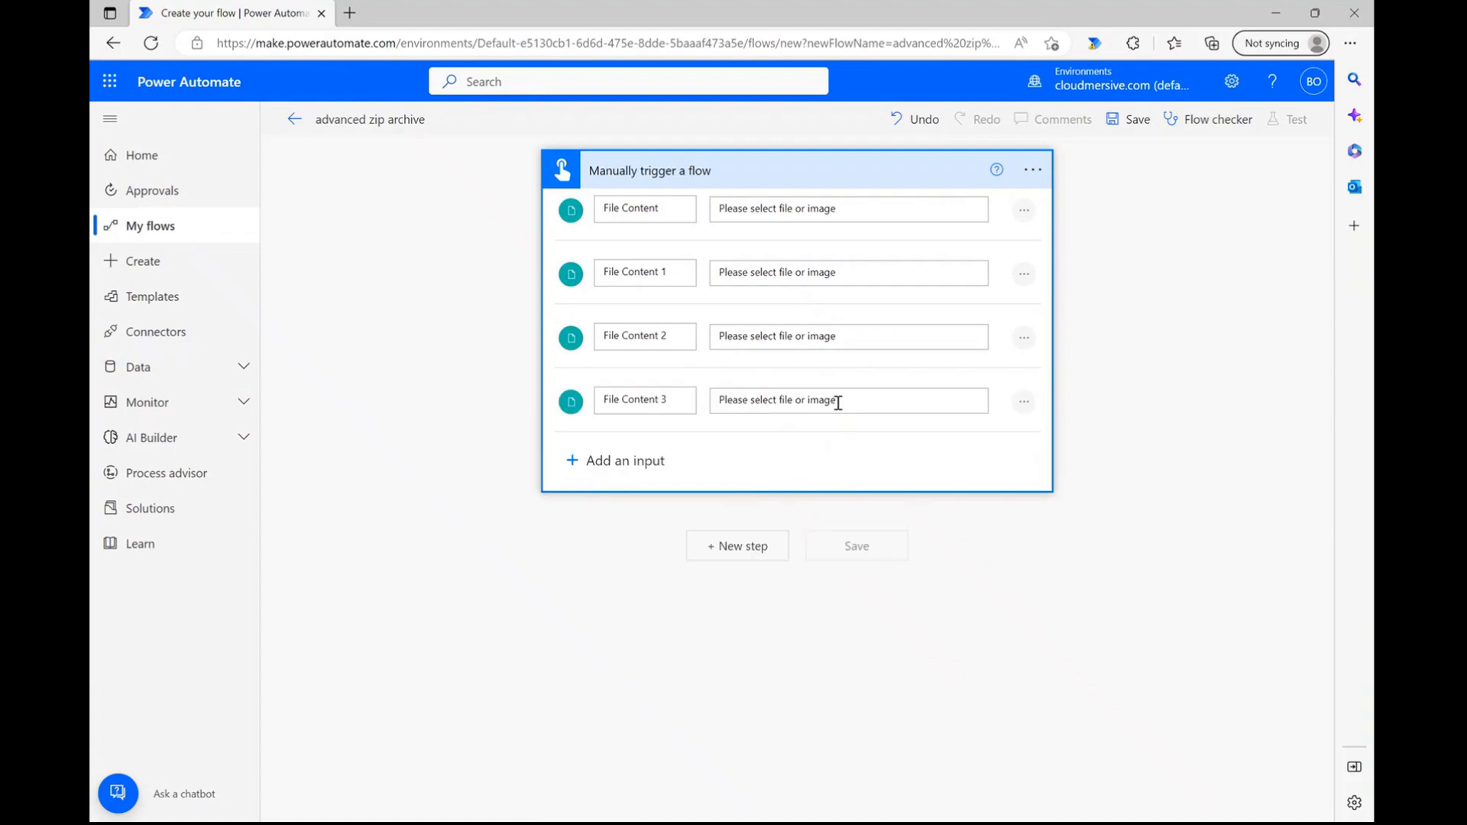
pyautogui.moveTo(1142, 524)
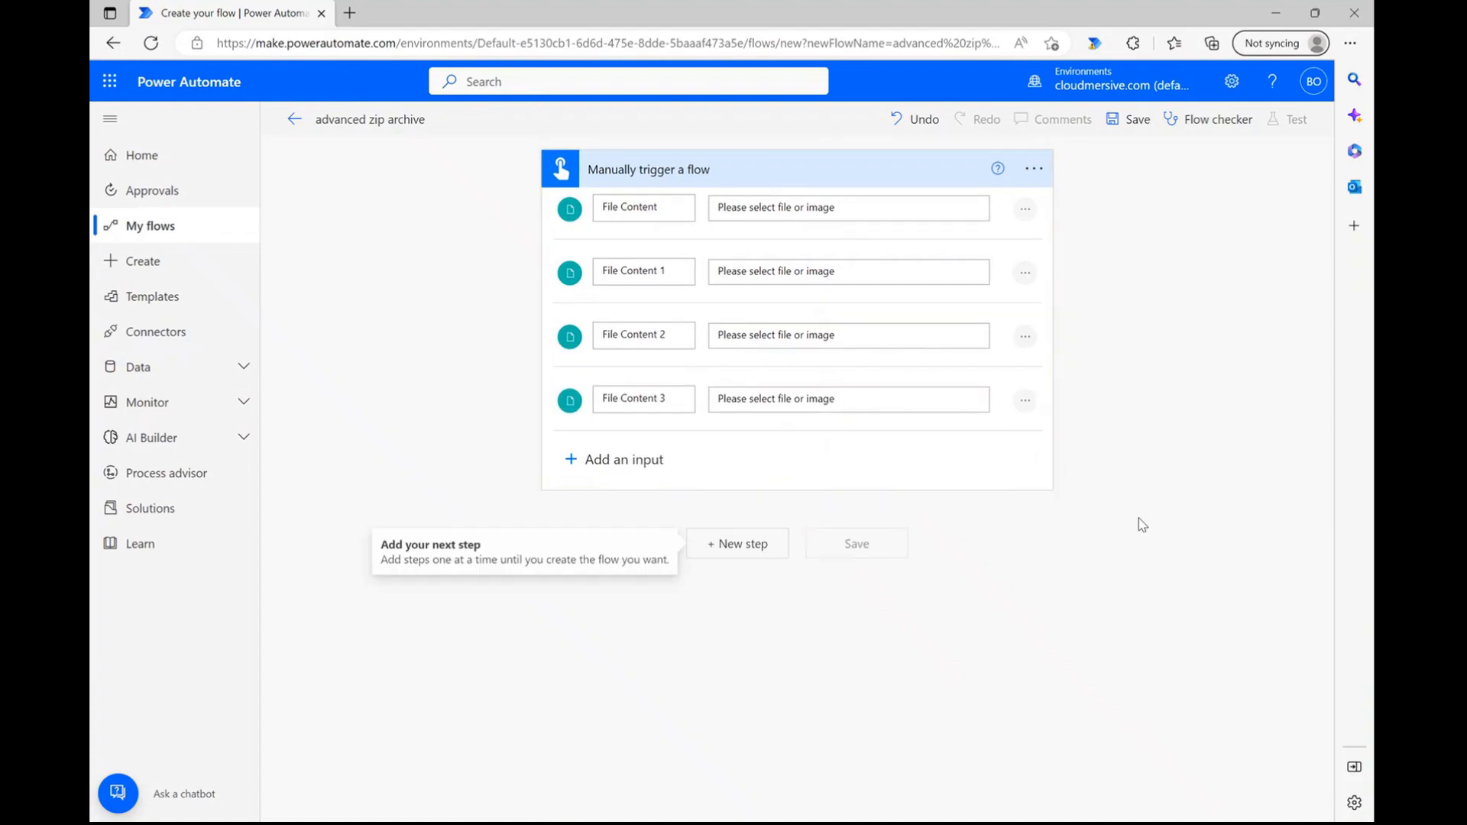
pyautogui.moveTo(1130, 585)
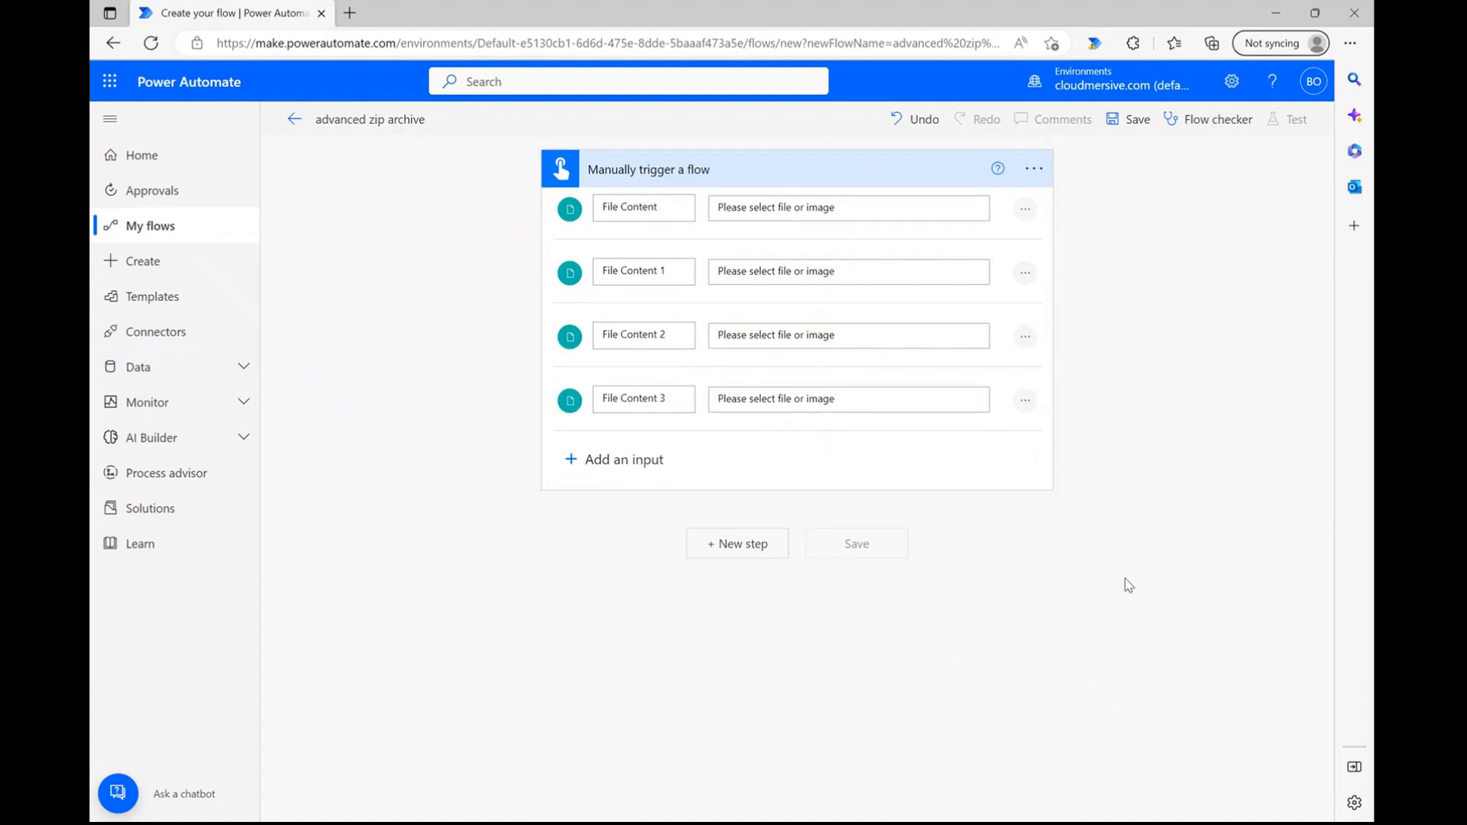
pyautogui.moveTo(737, 544)
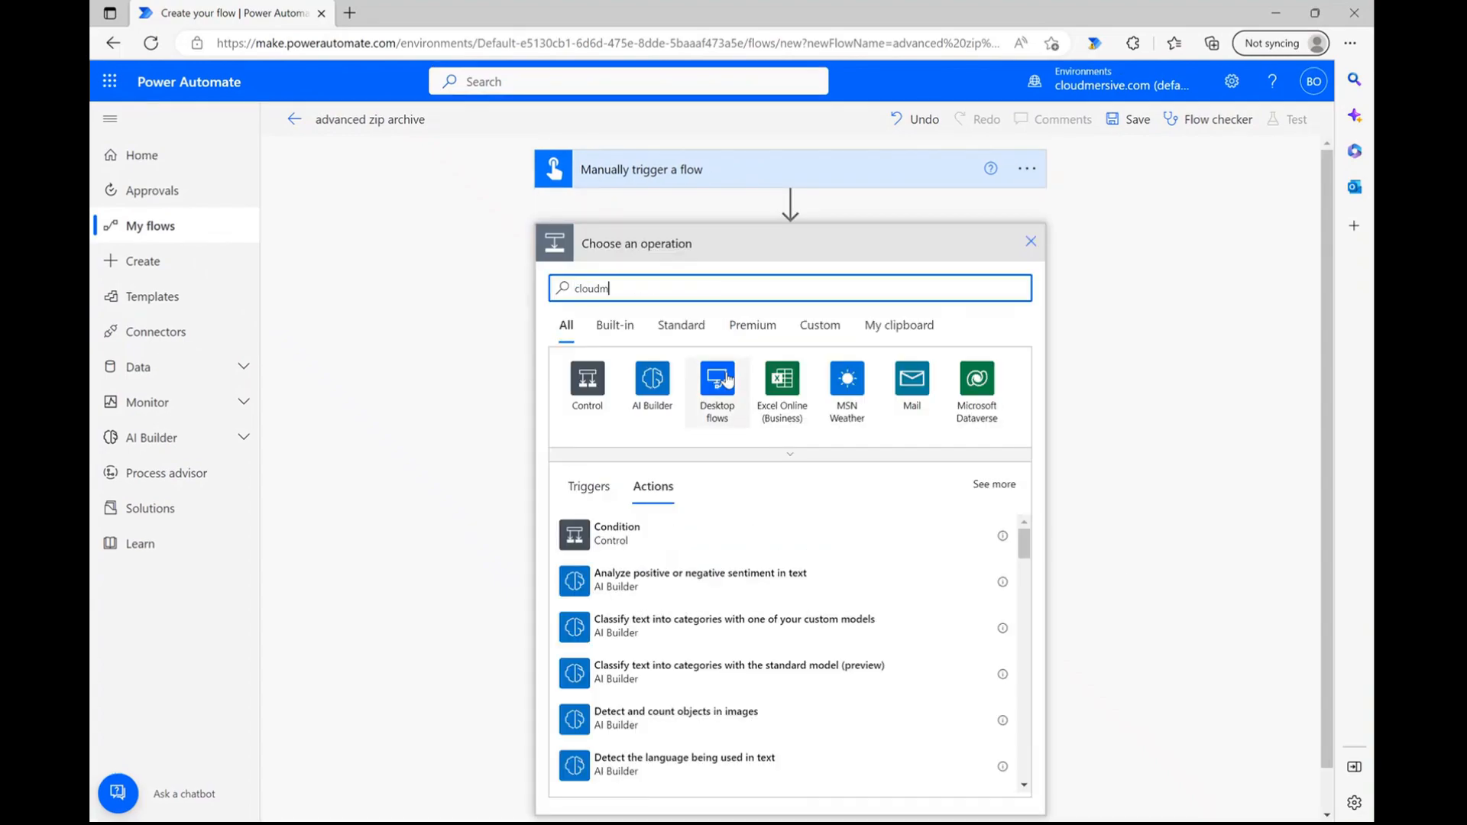
# Choose the Cloudmersive File Processing connector and filter its actions by 'zip'
pyautogui.write('ersive')
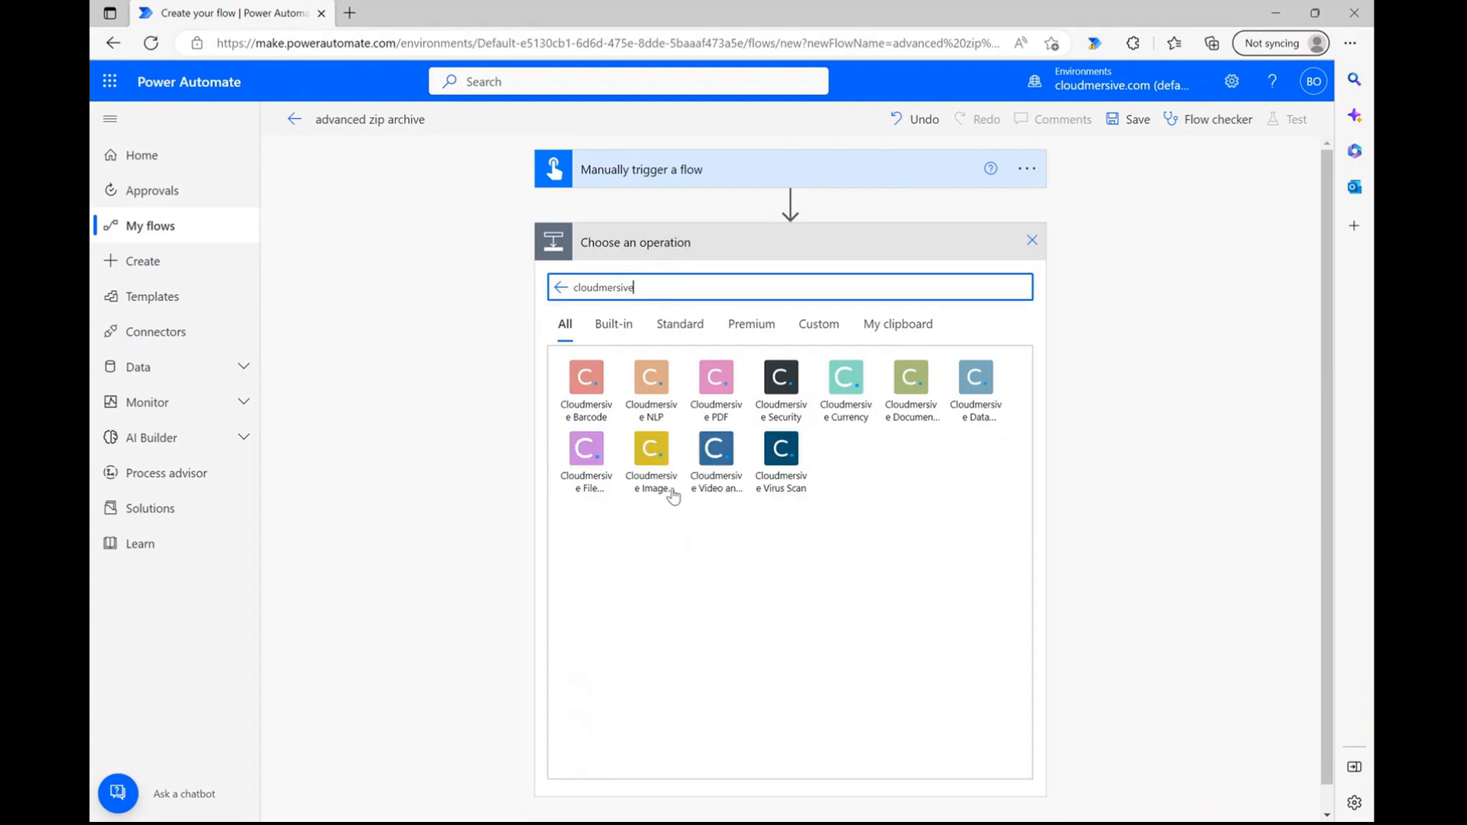
pyautogui.click(586, 452)
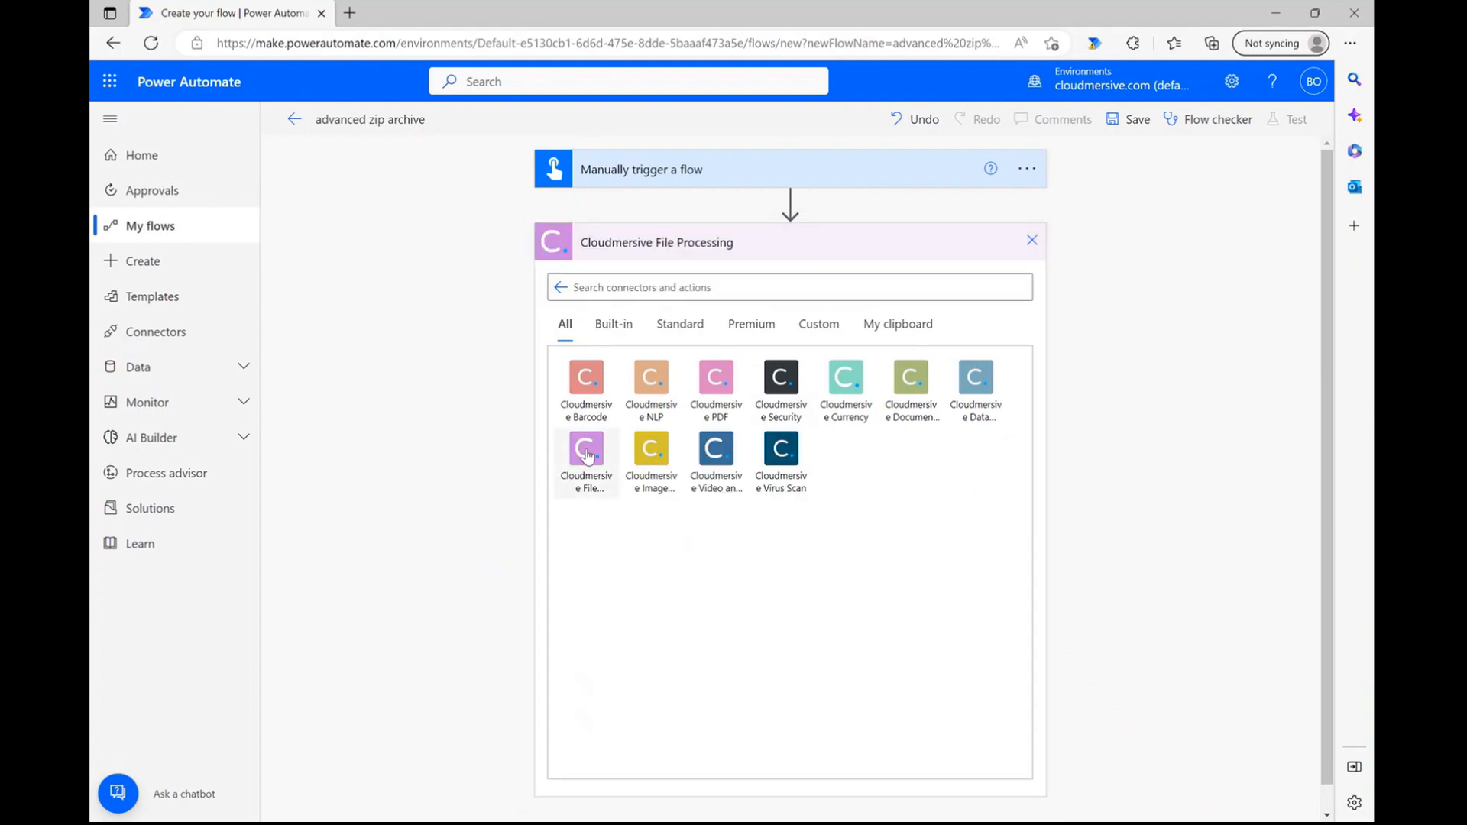
pyautogui.click(586, 449)
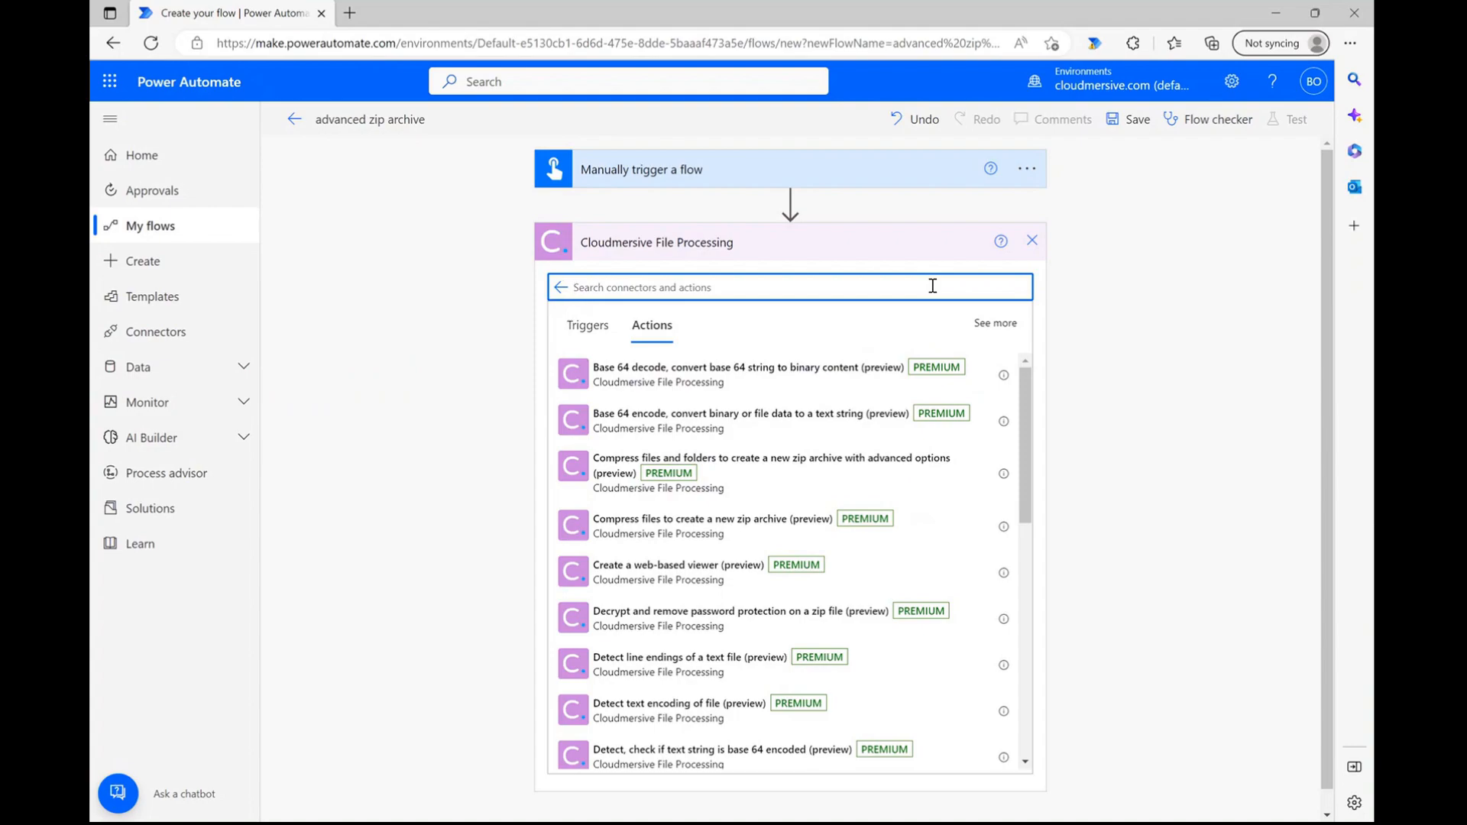
pyautogui.write('zip')
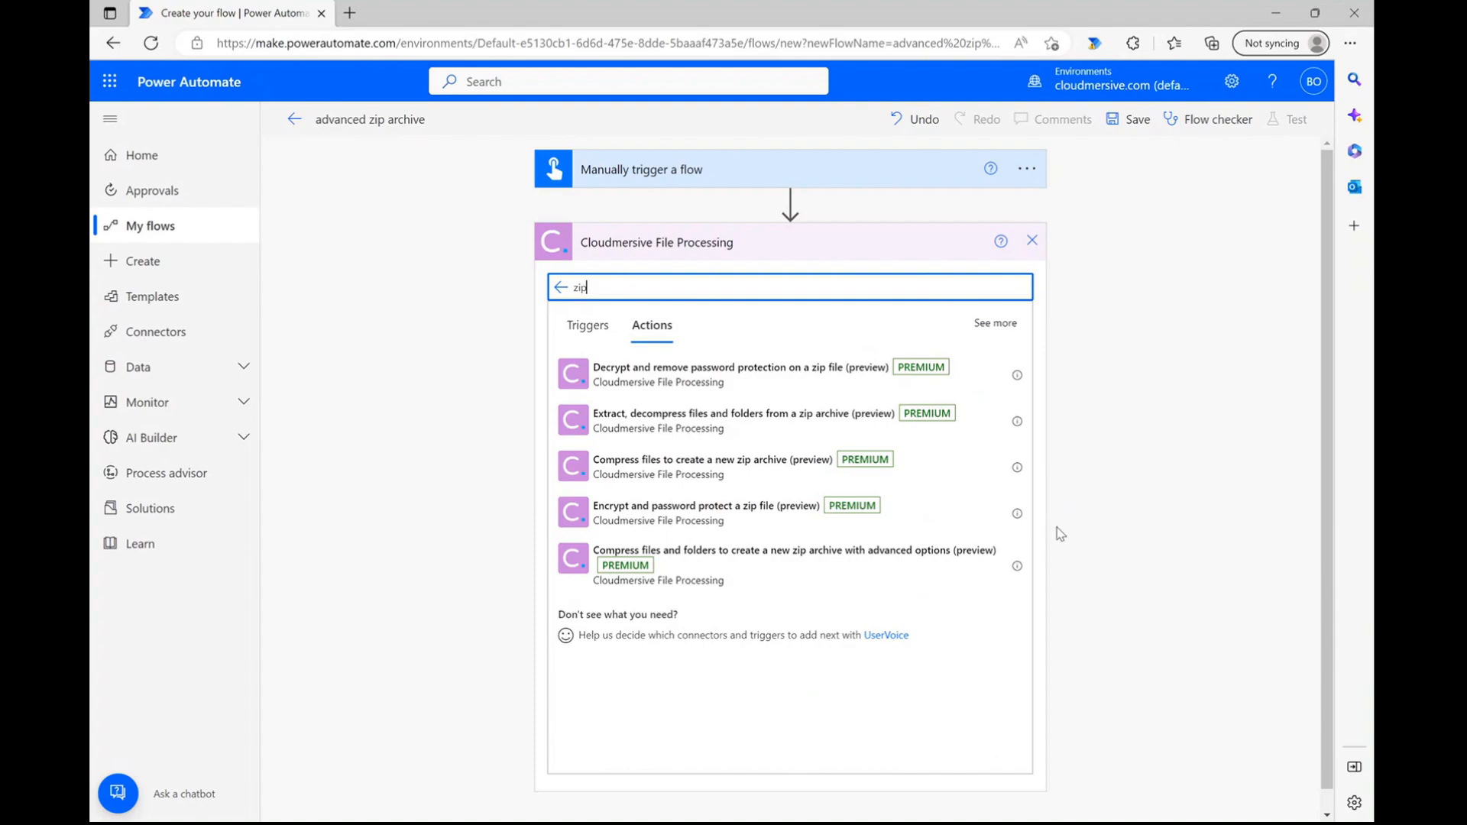
pyautogui.moveTo(1060, 536)
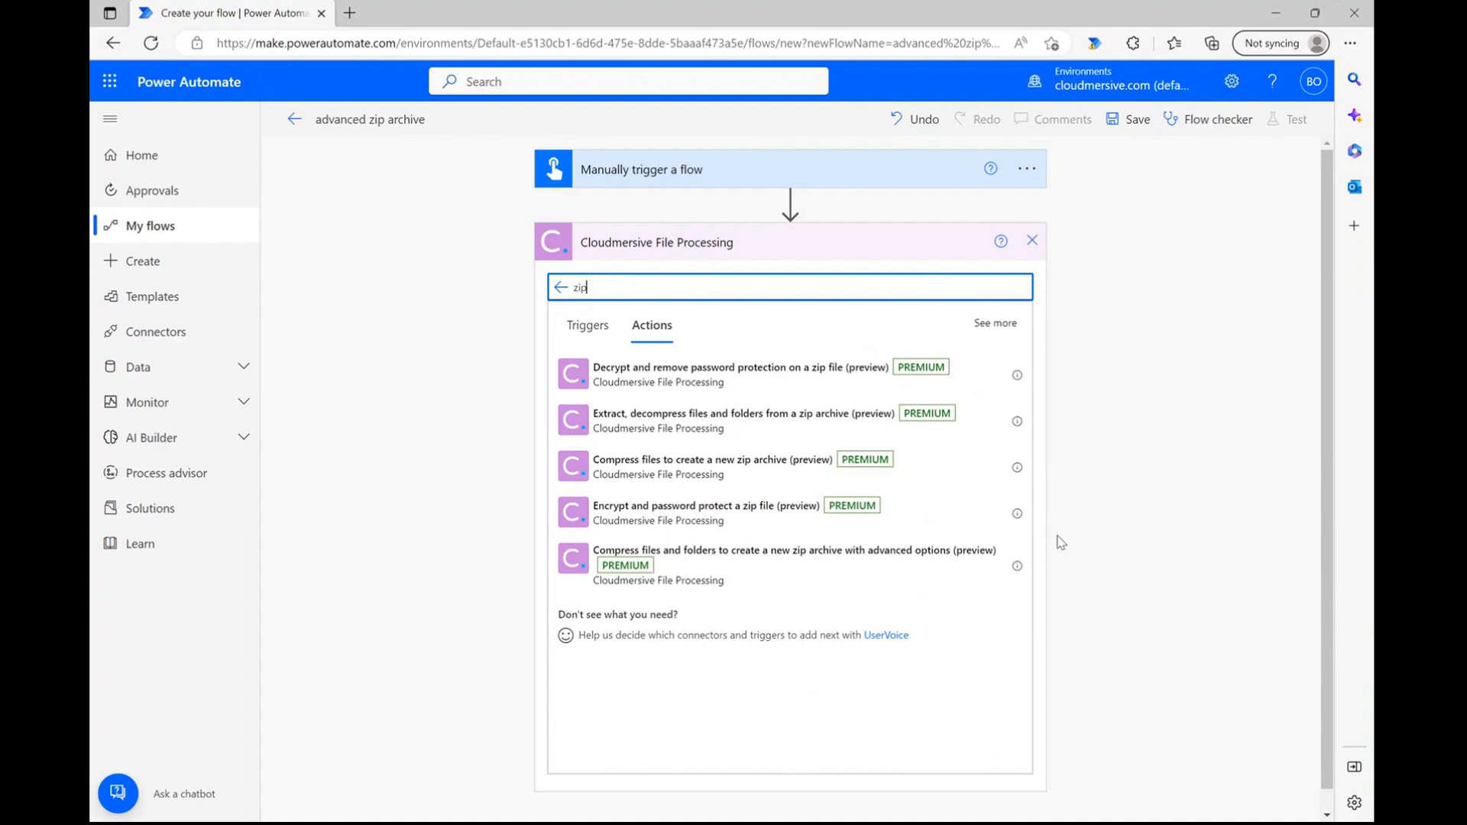
pyautogui.moveTo(891, 562)
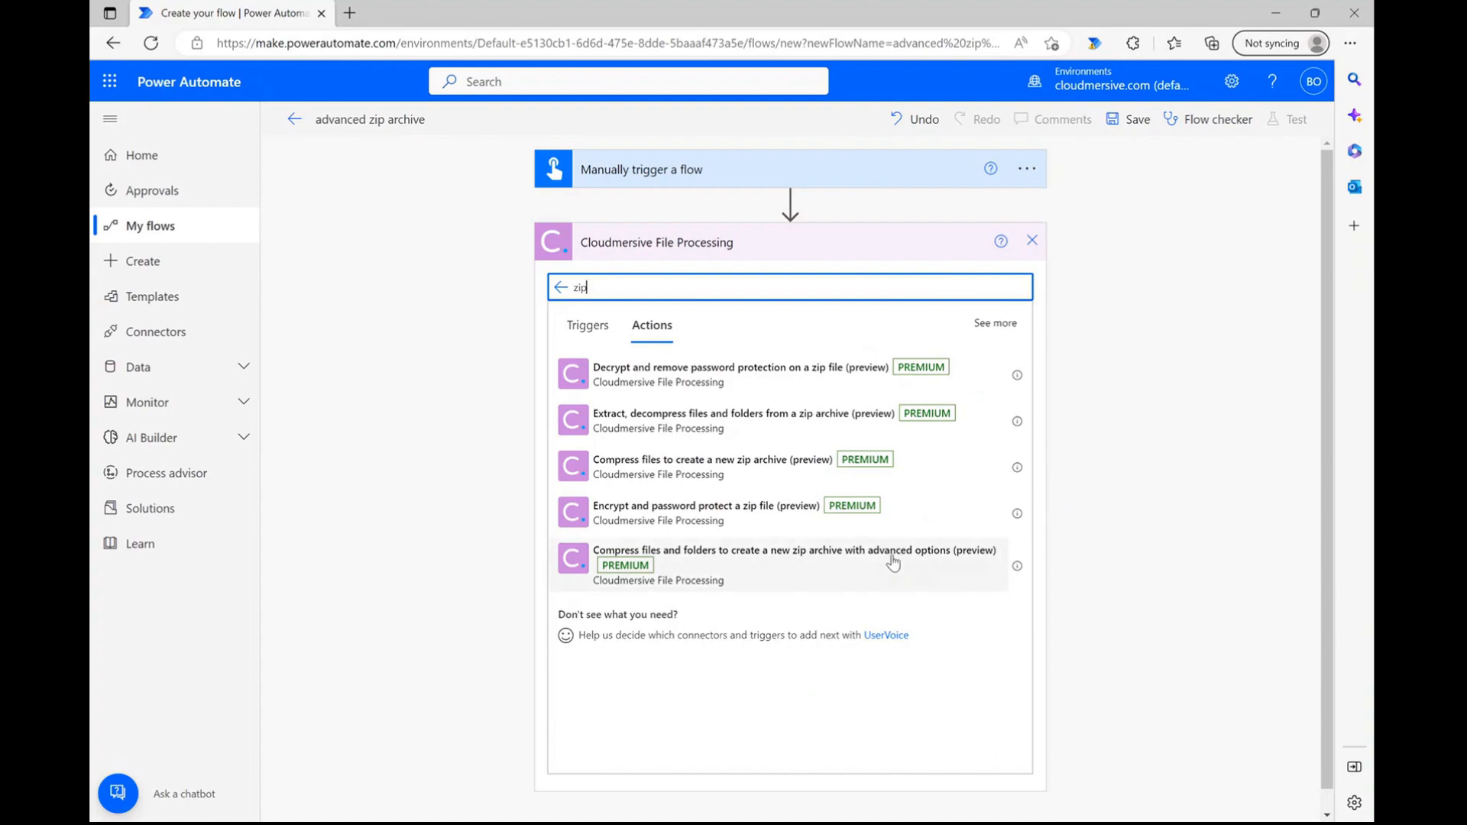
# Add Cloudmersive's advanced compress files and folders into a zip archive action
pyautogui.click(795, 549)
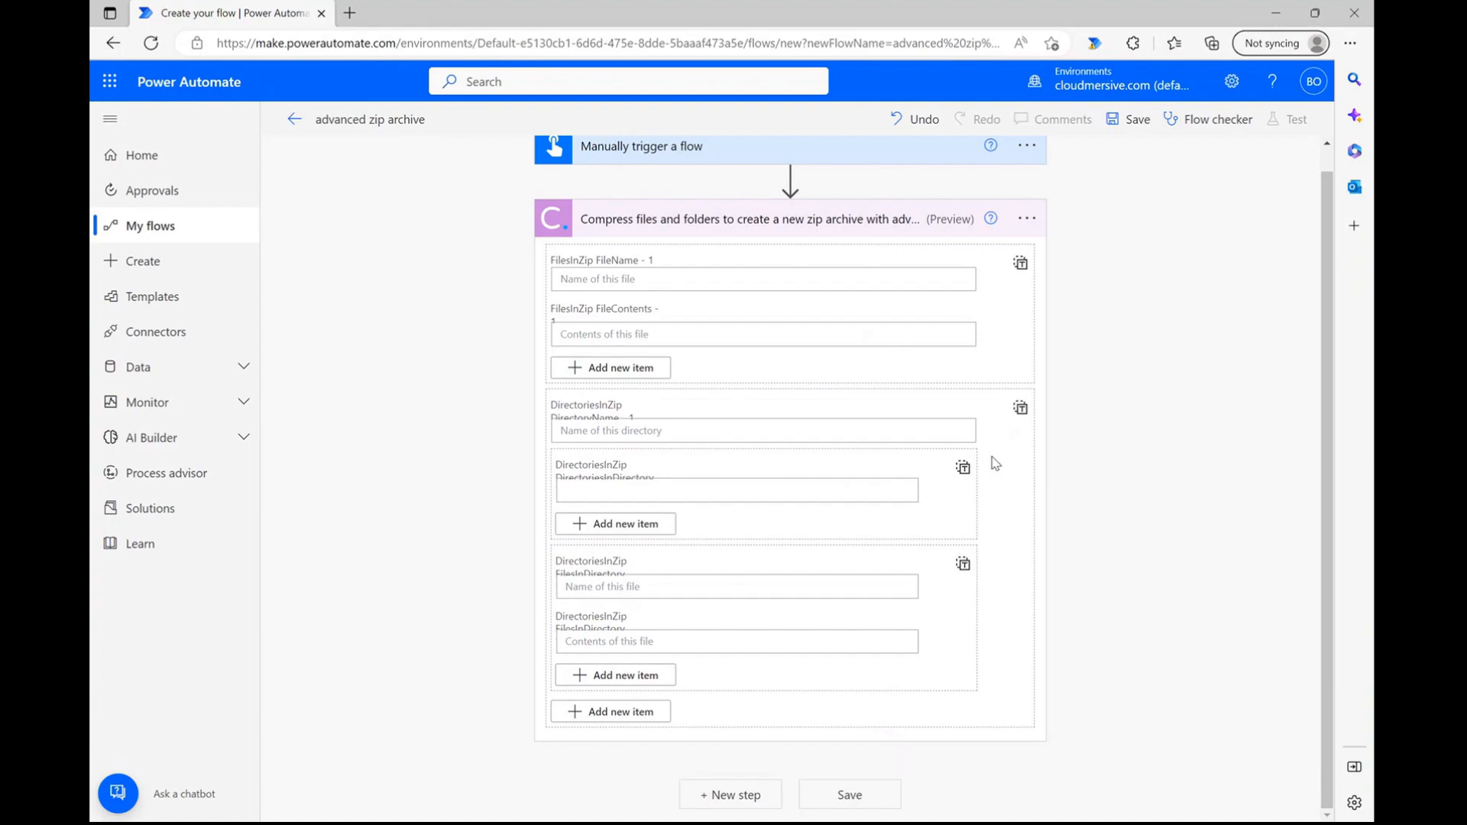
pyautogui.moveTo(1128, 532)
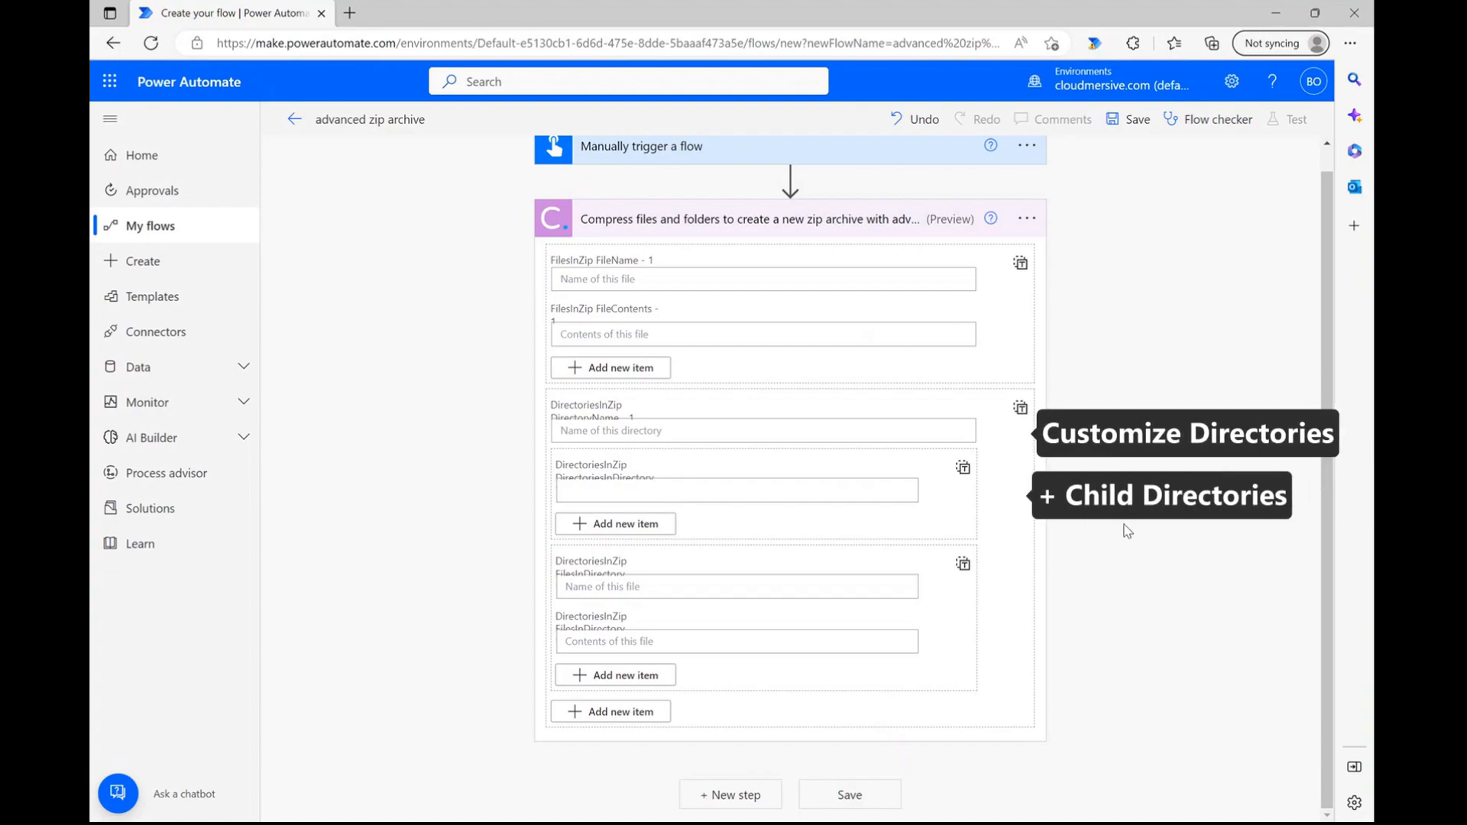
pyautogui.moveTo(1123, 528)
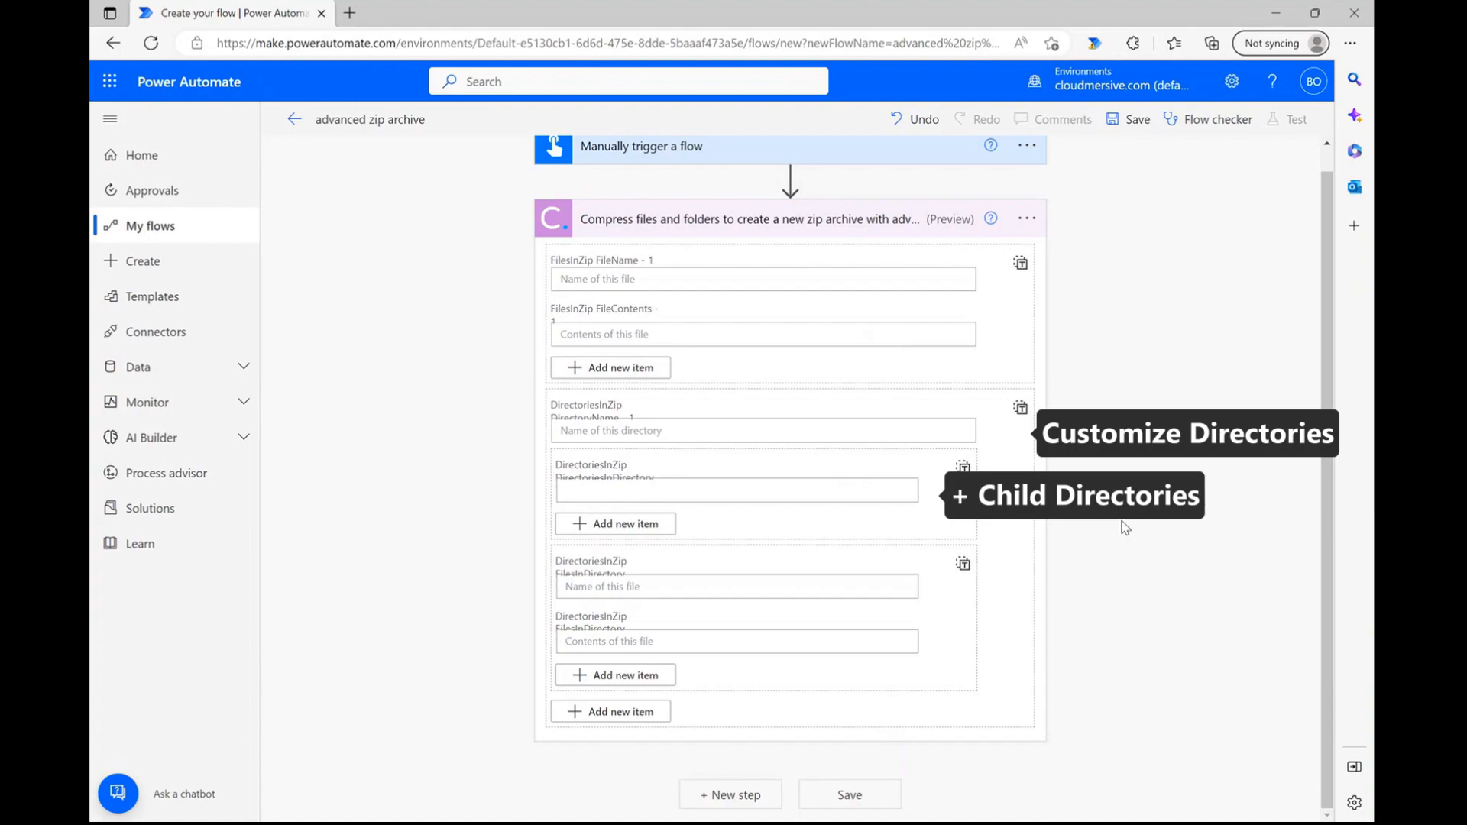
pyautogui.moveTo(850, 284)
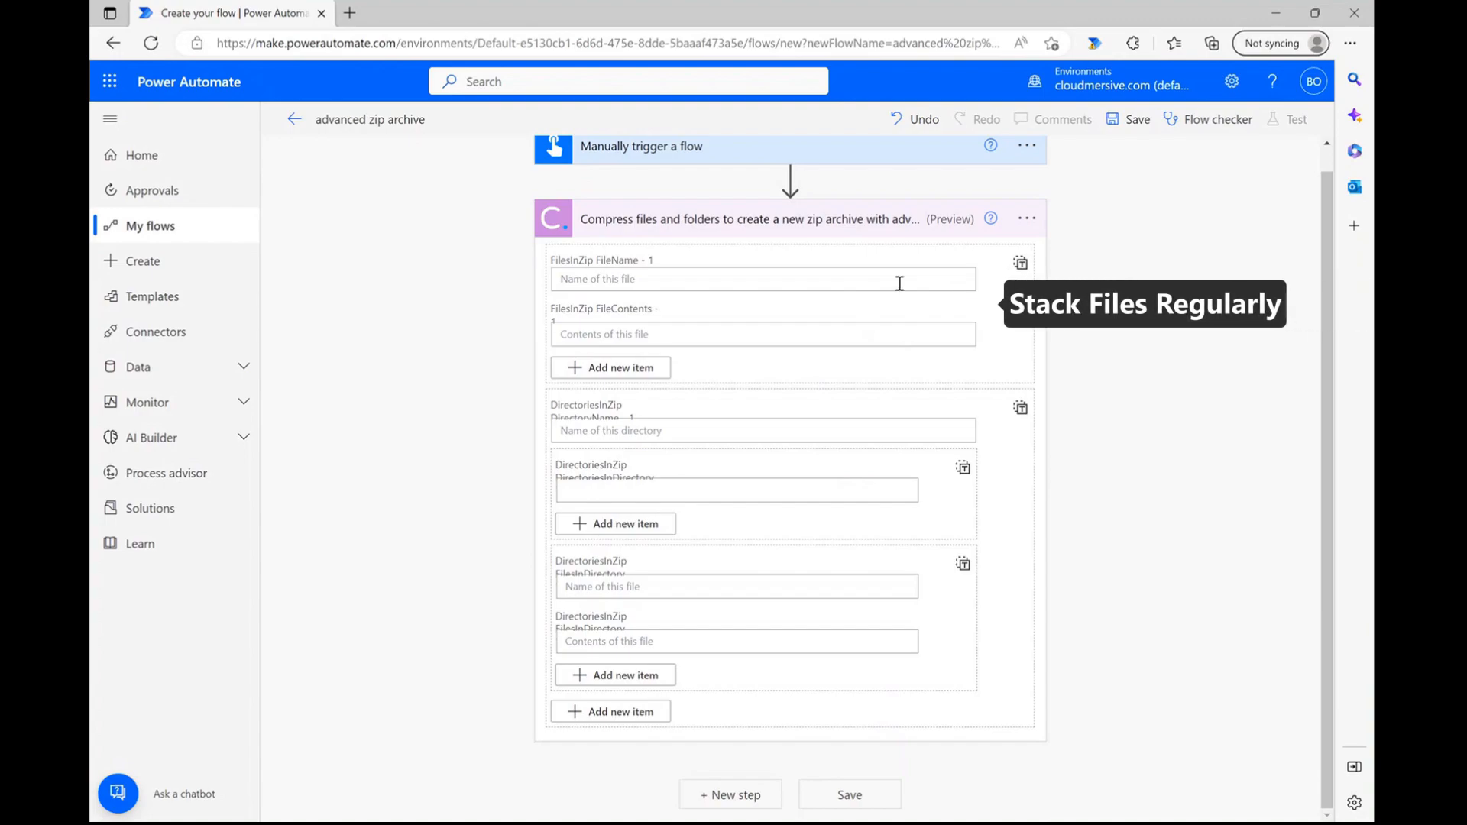
pyautogui.moveTo(820, 482)
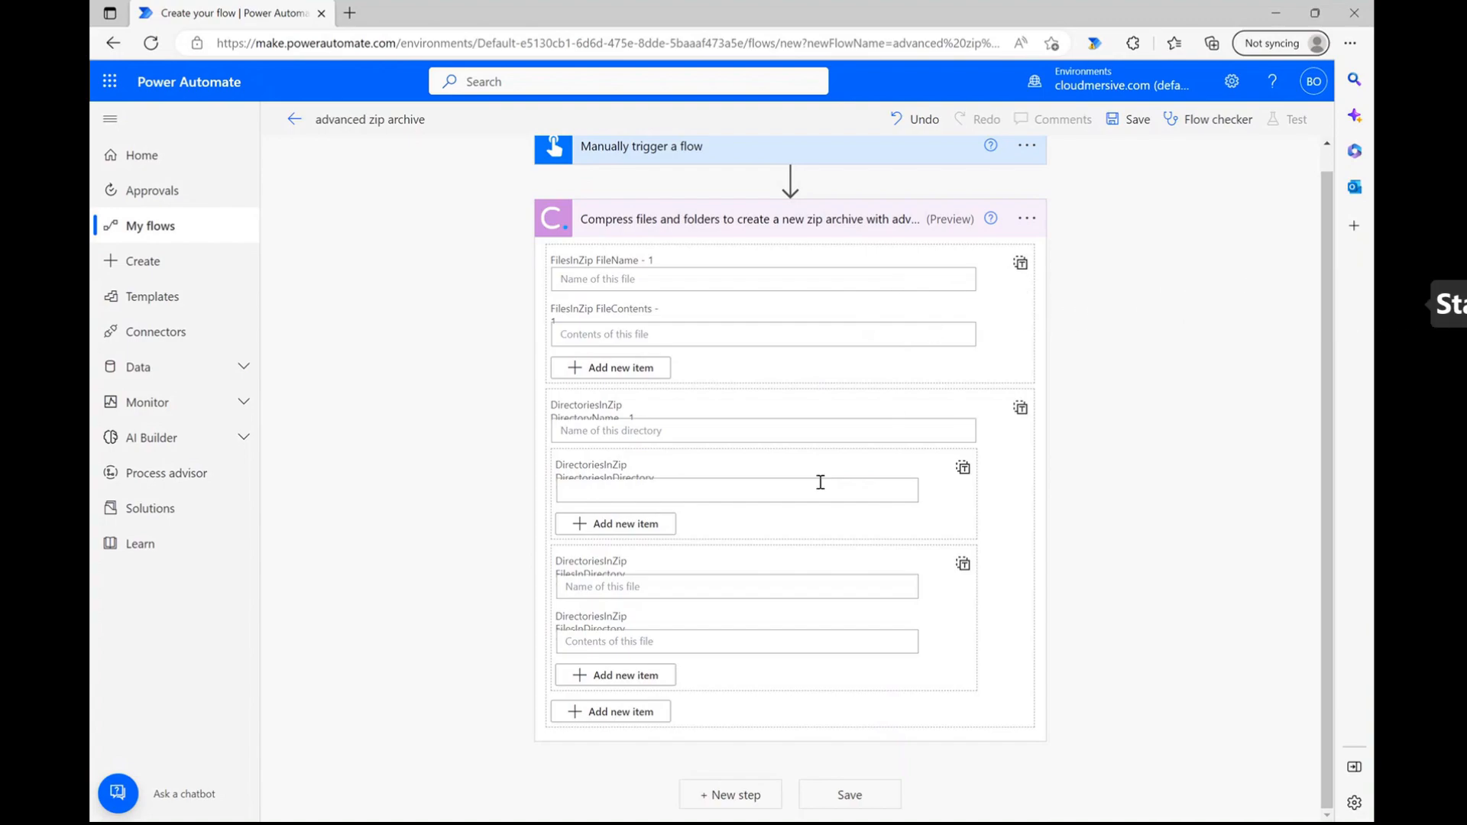
pyautogui.moveTo(899, 637)
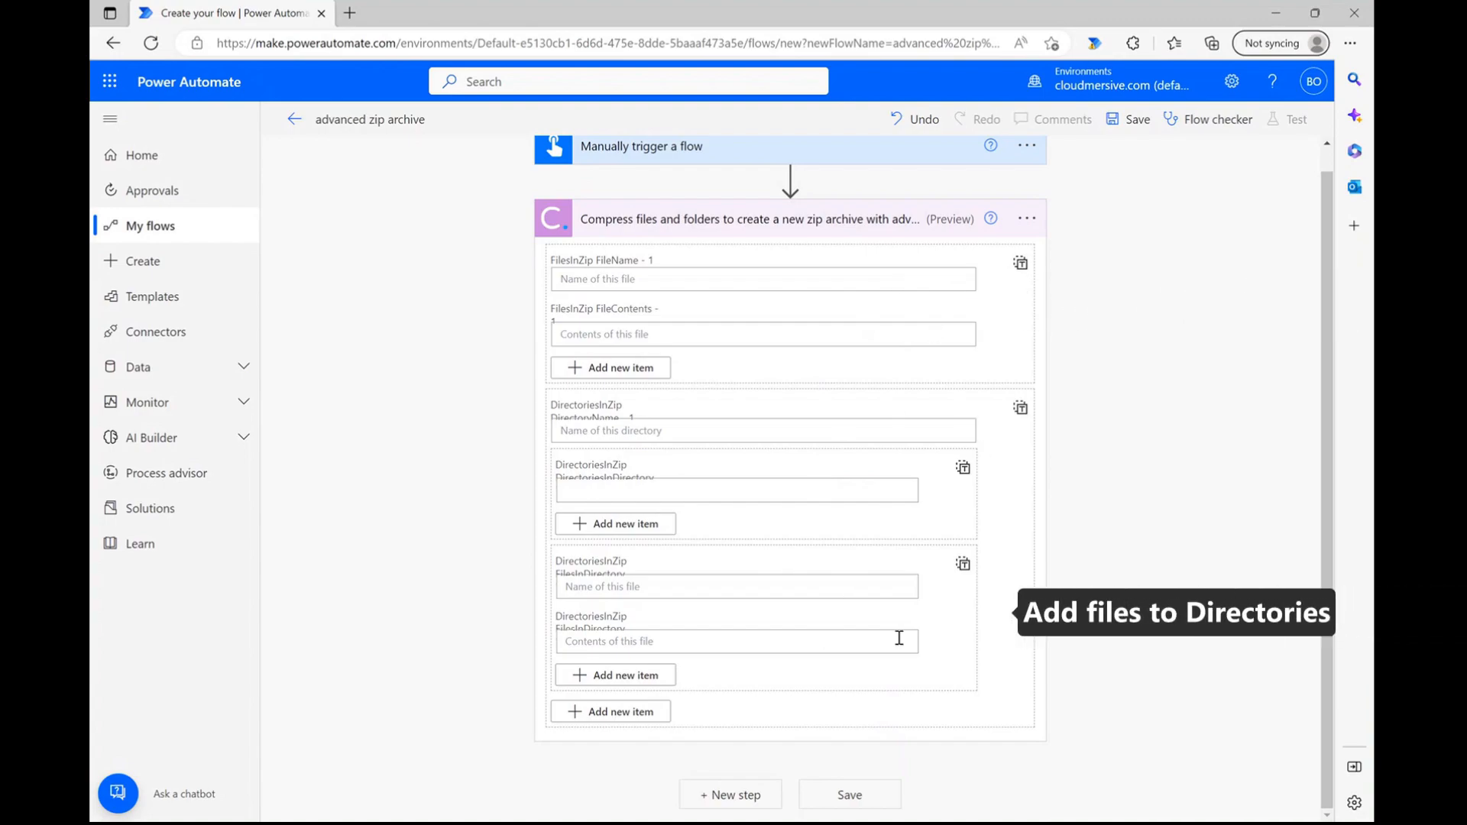
pyautogui.moveTo(826, 574)
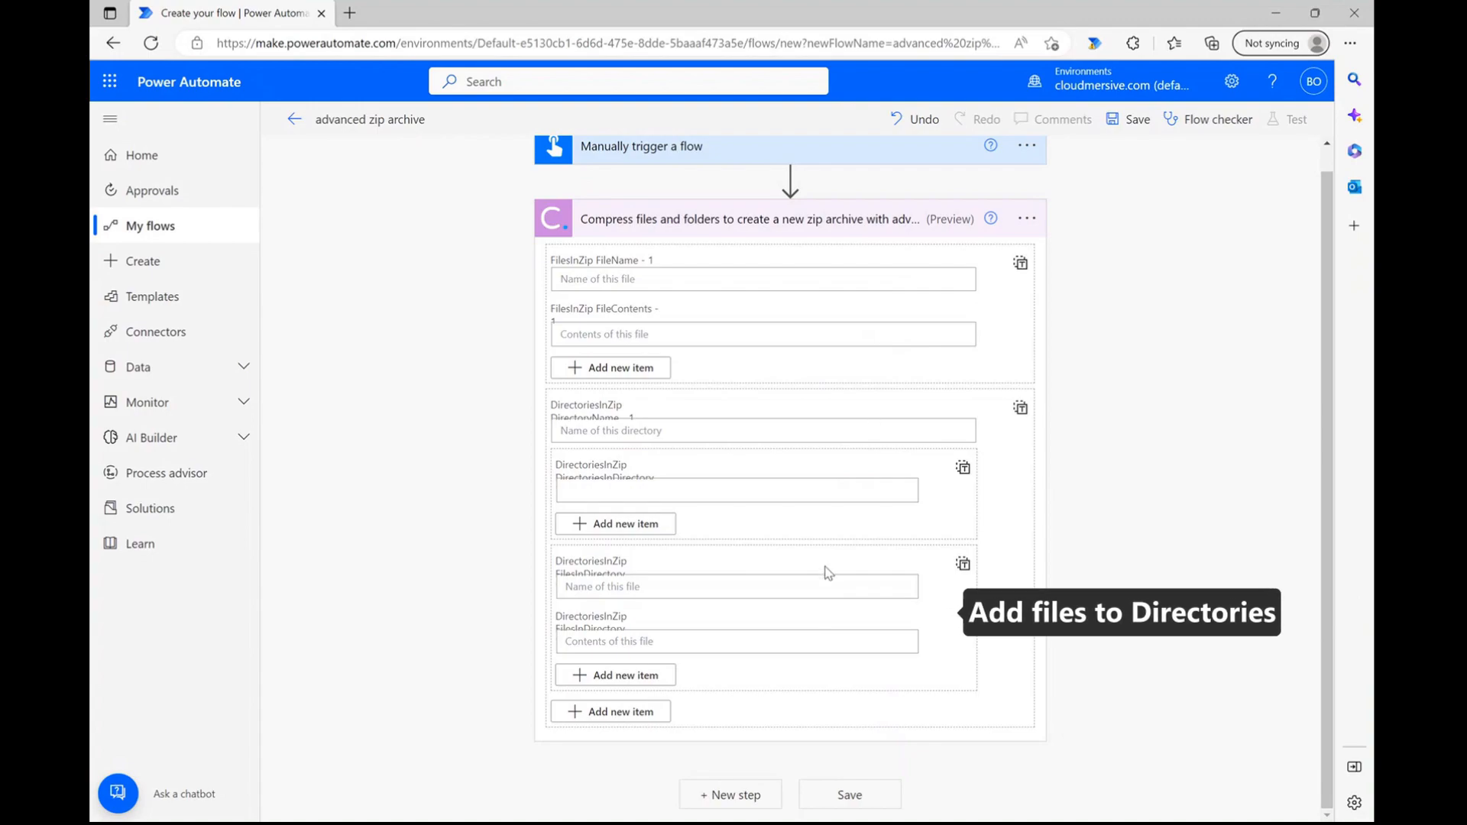
pyautogui.moveTo(1009, 576)
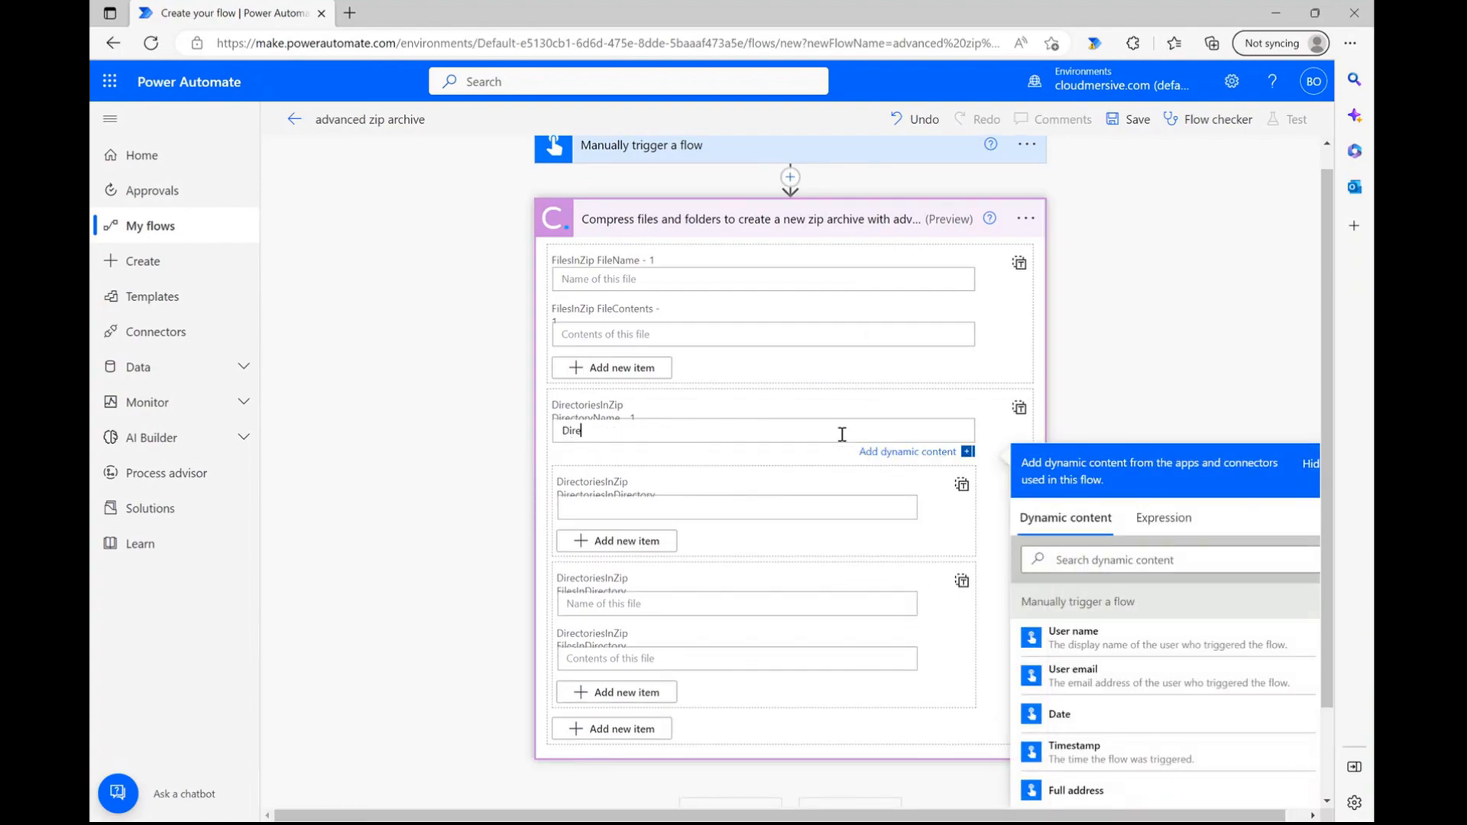
# Name the directory 'Directory 1' and add file 0.docx and file 1.docx (File Content 1)
pyautogui.write('ctory 1')
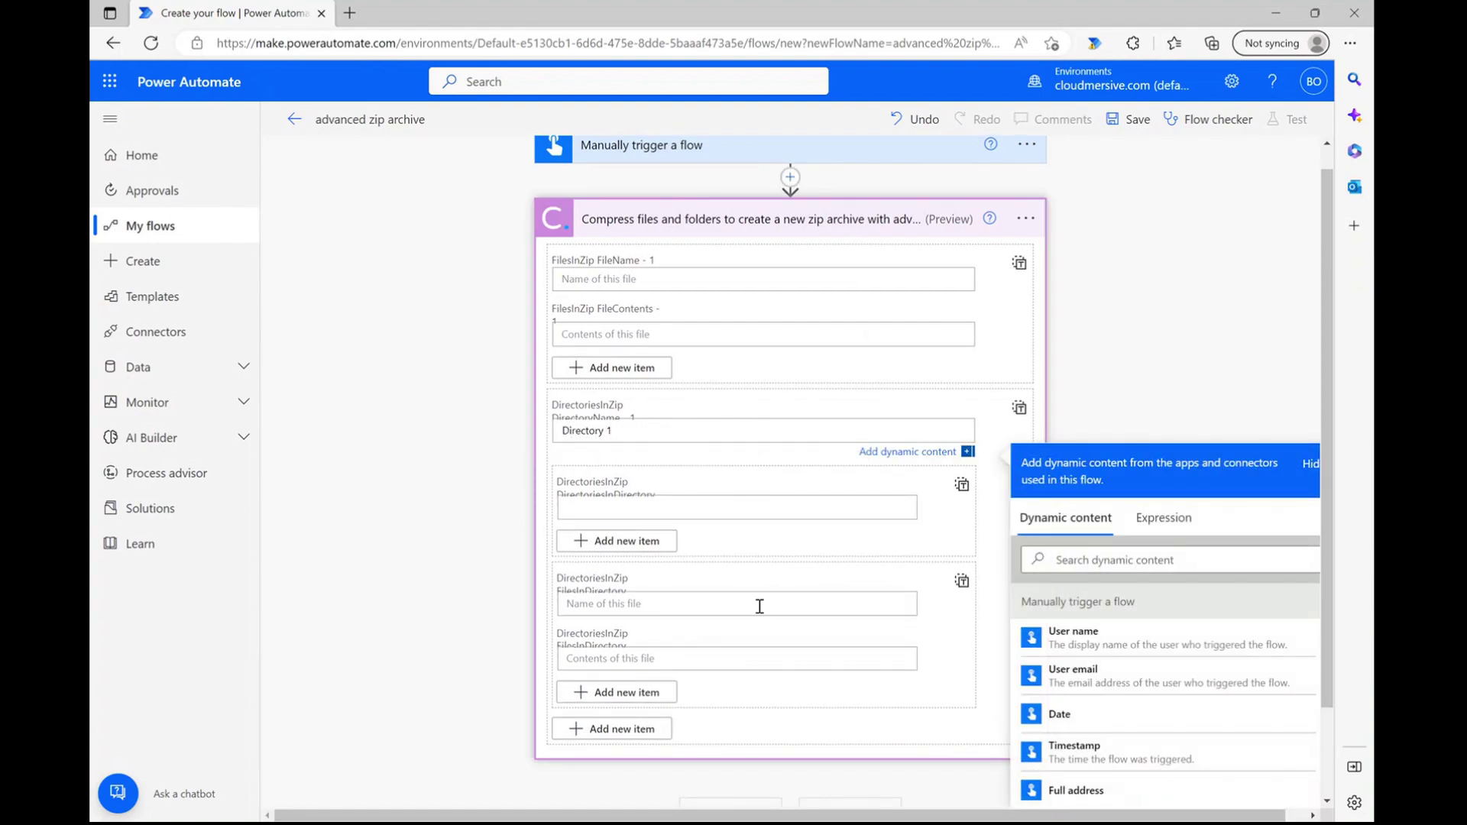
pyautogui.write('file 0.docx')
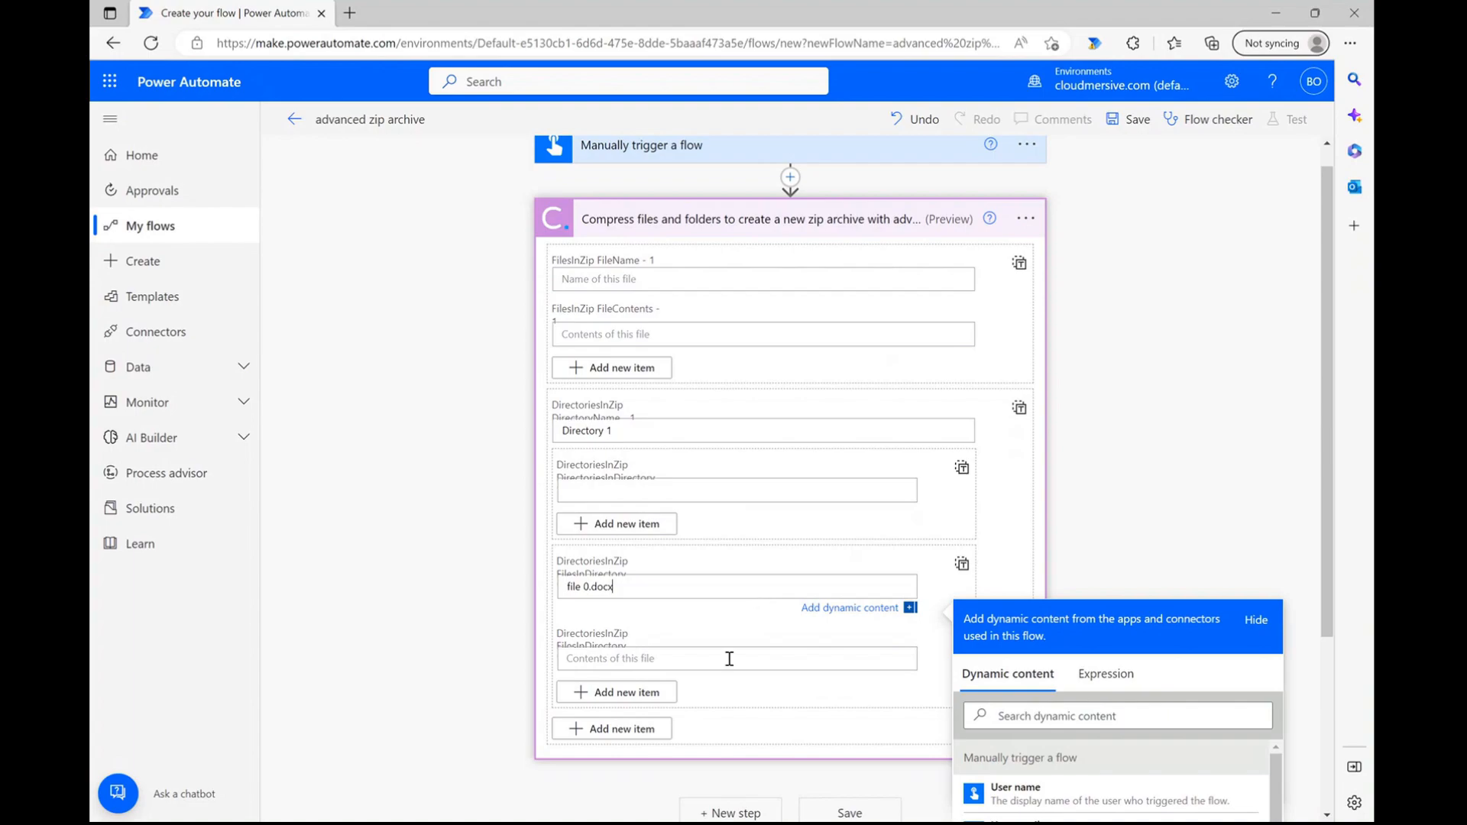
pyautogui.scroll(-3)
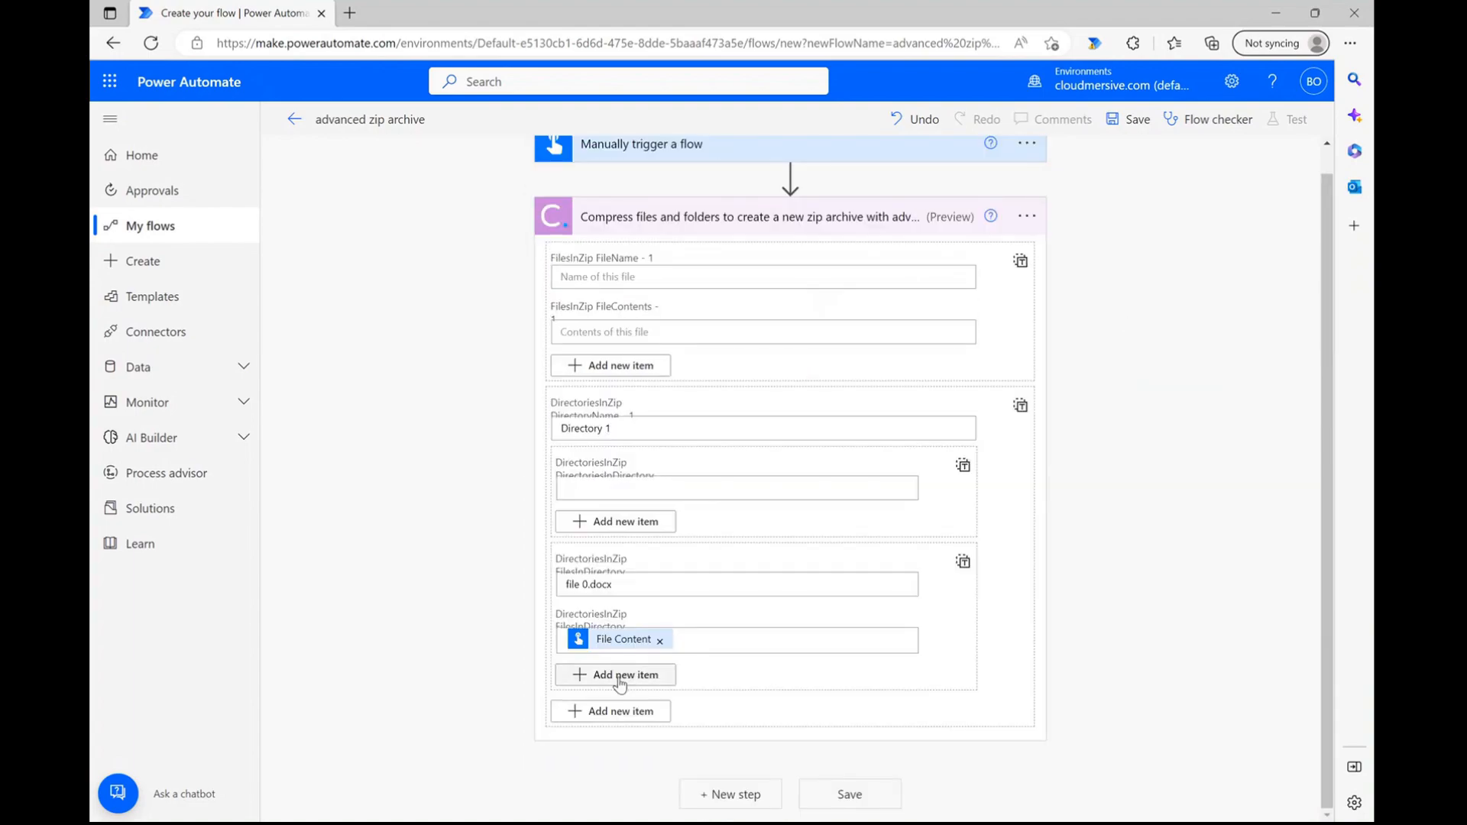
pyautogui.click(625, 674)
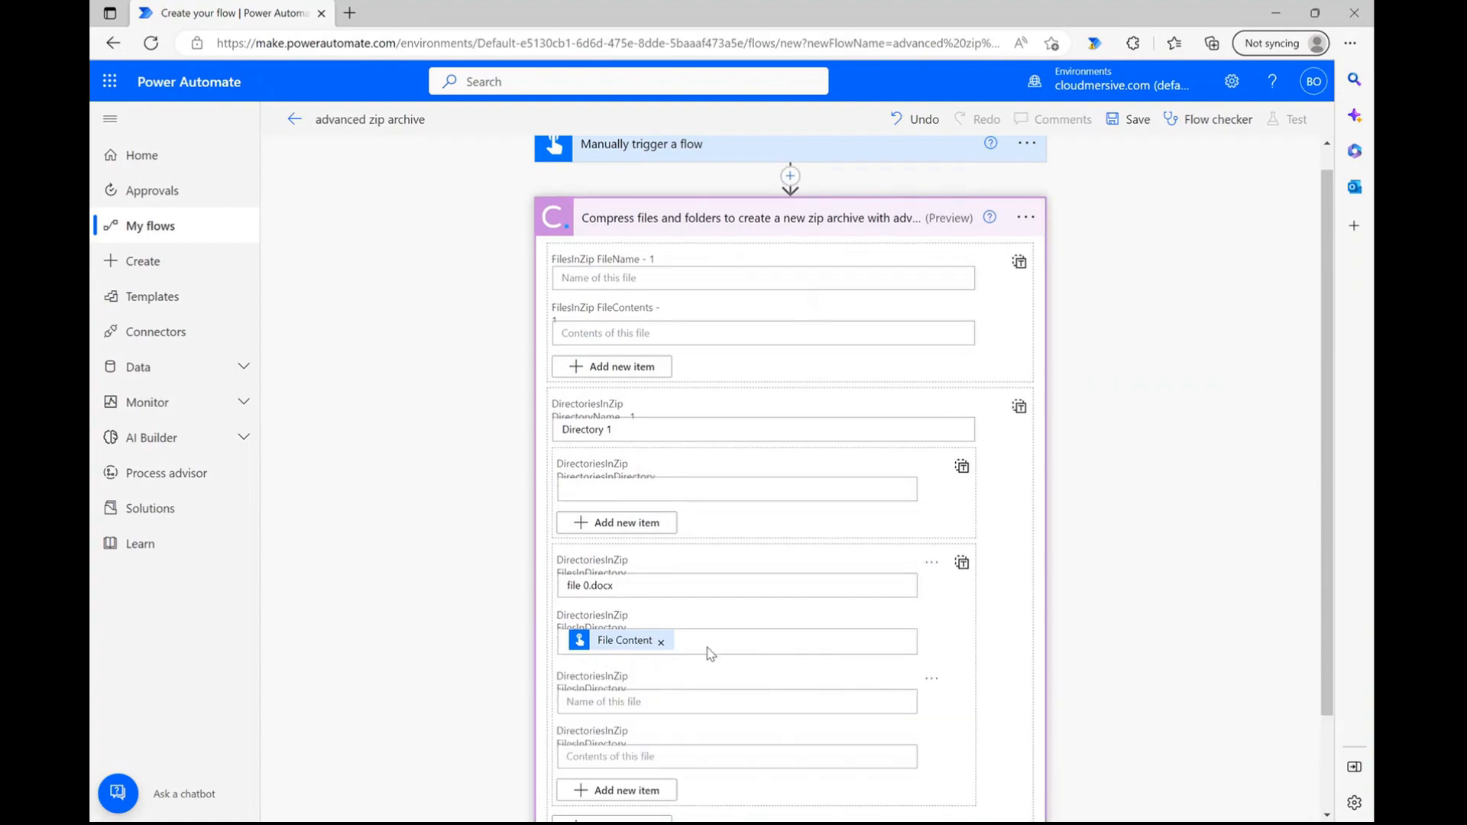
pyautogui.write('file')
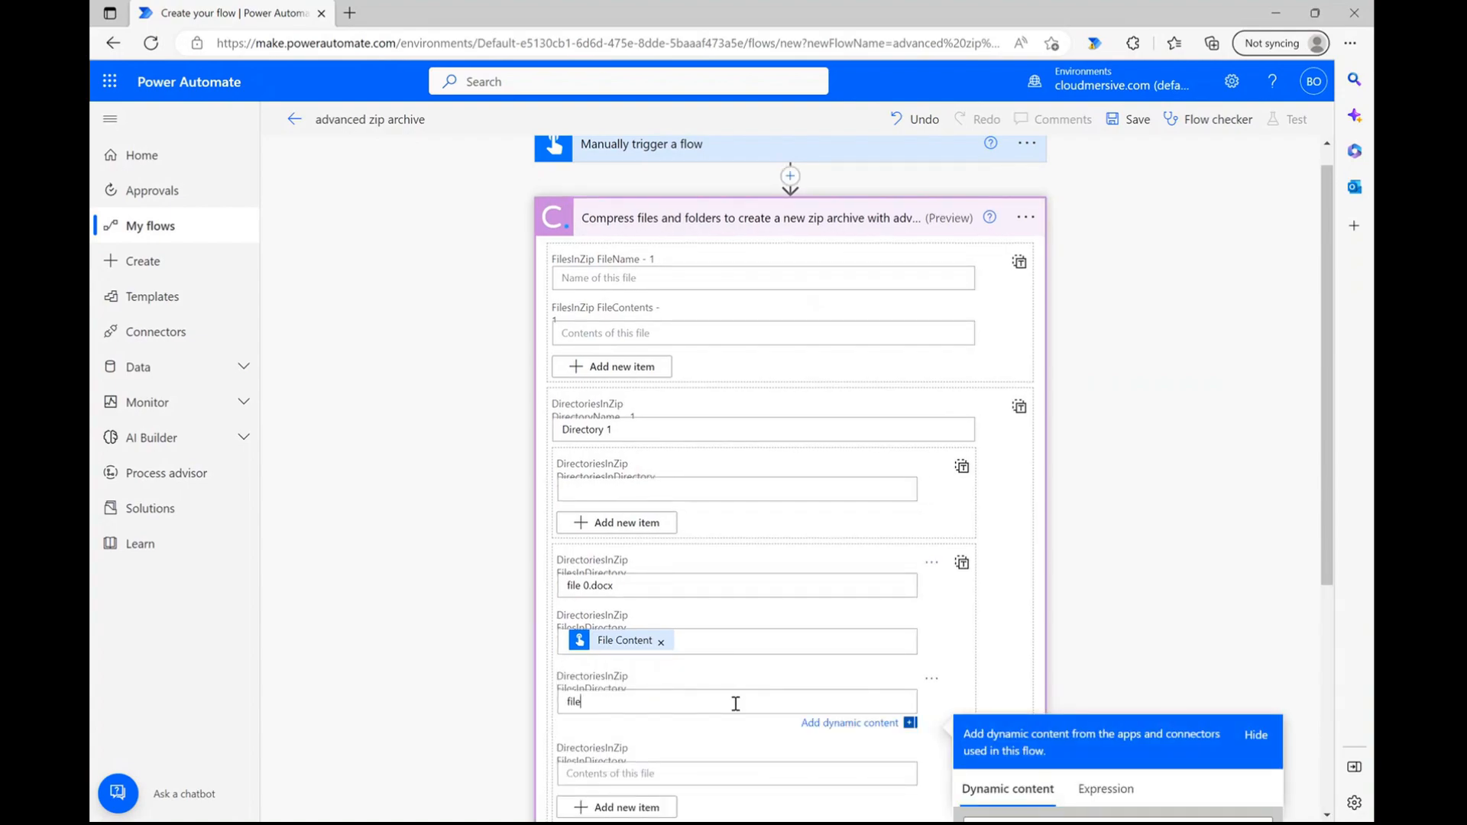
pyautogui.write('1.docx')
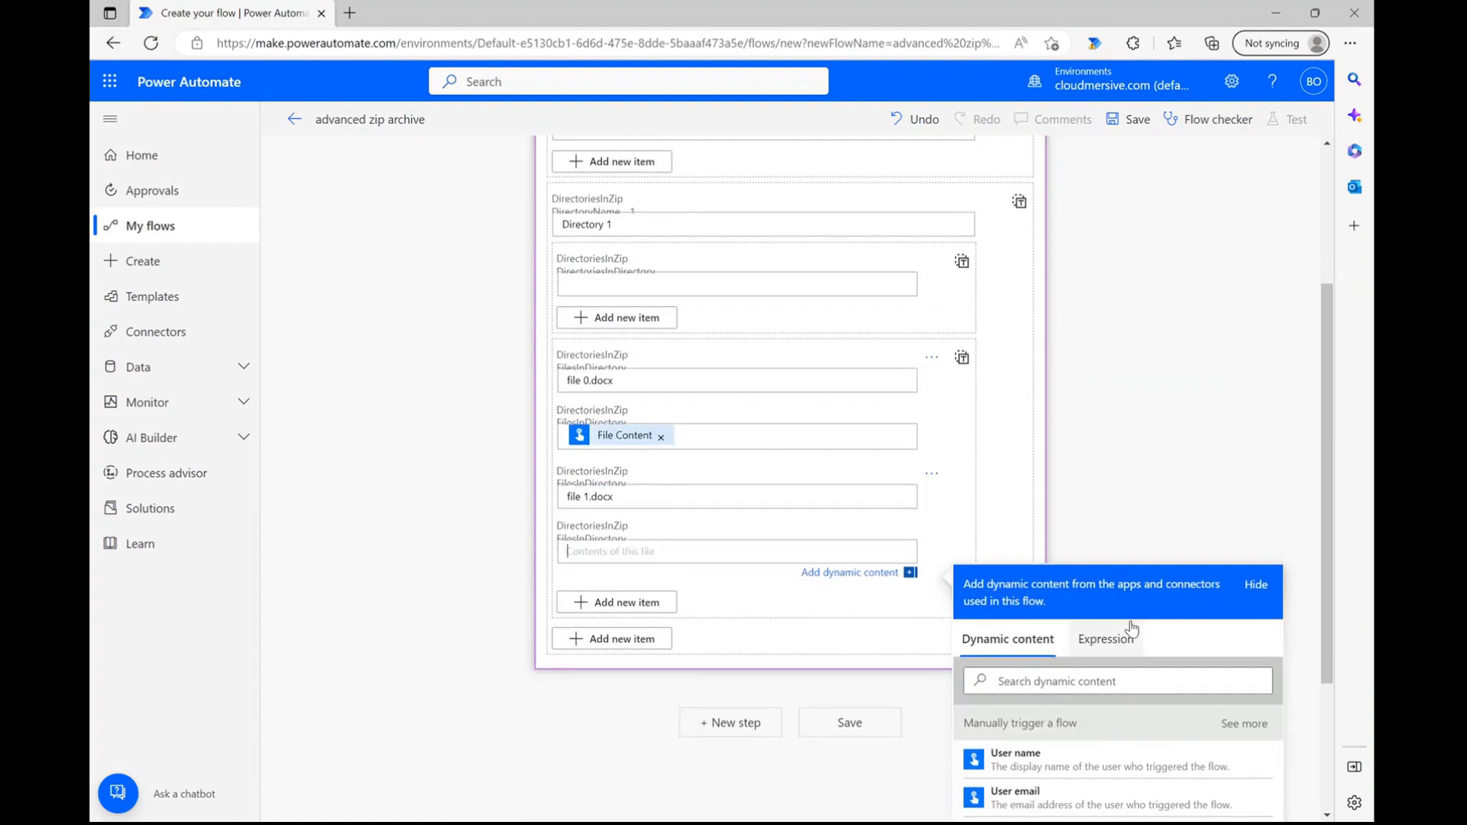
pyautogui.click(1017, 716)
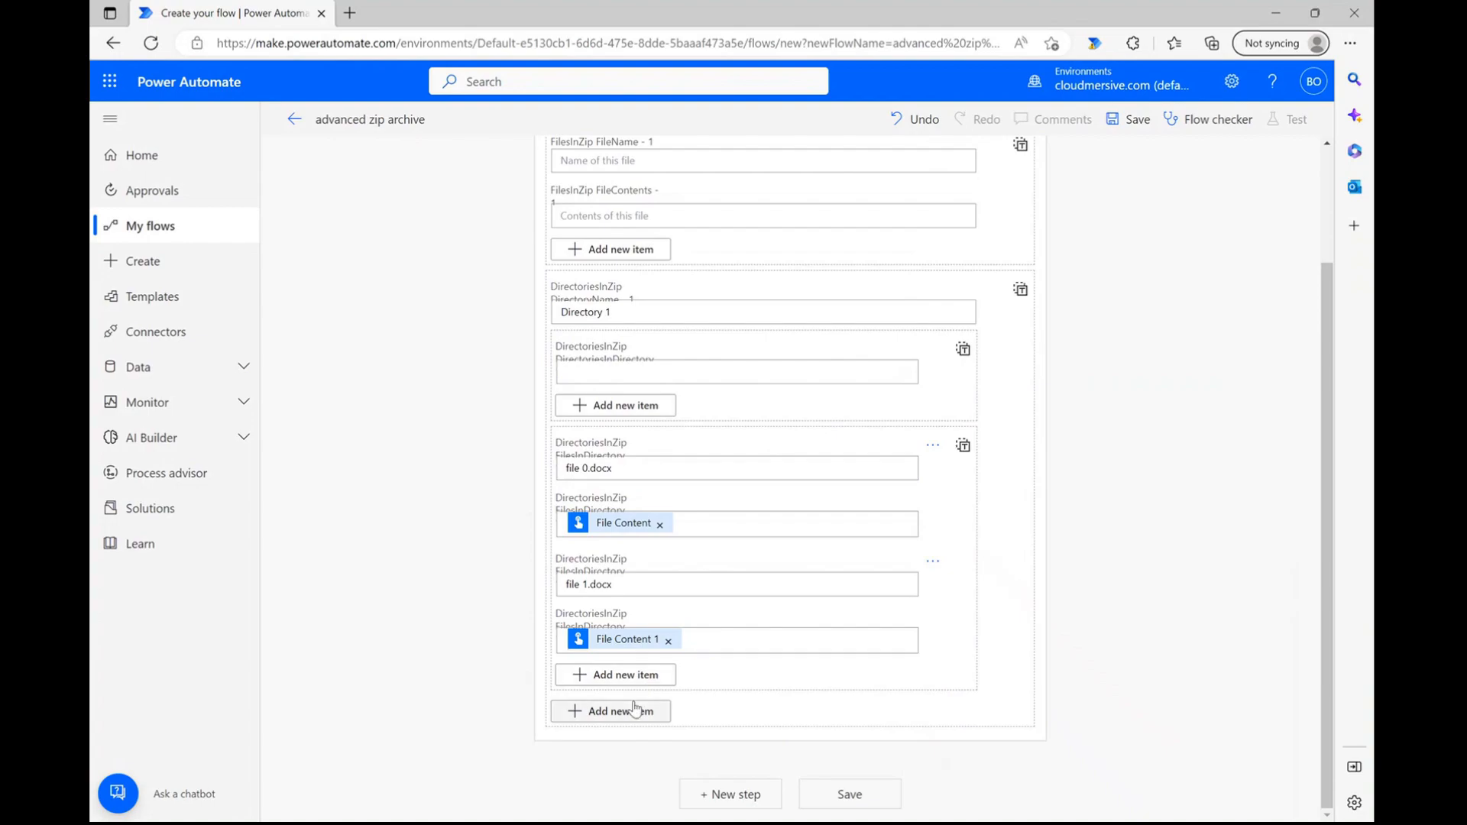
# Add 'Directory 2' containing file 2.docx with File Content 2 as its contents
pyautogui.click(611, 710)
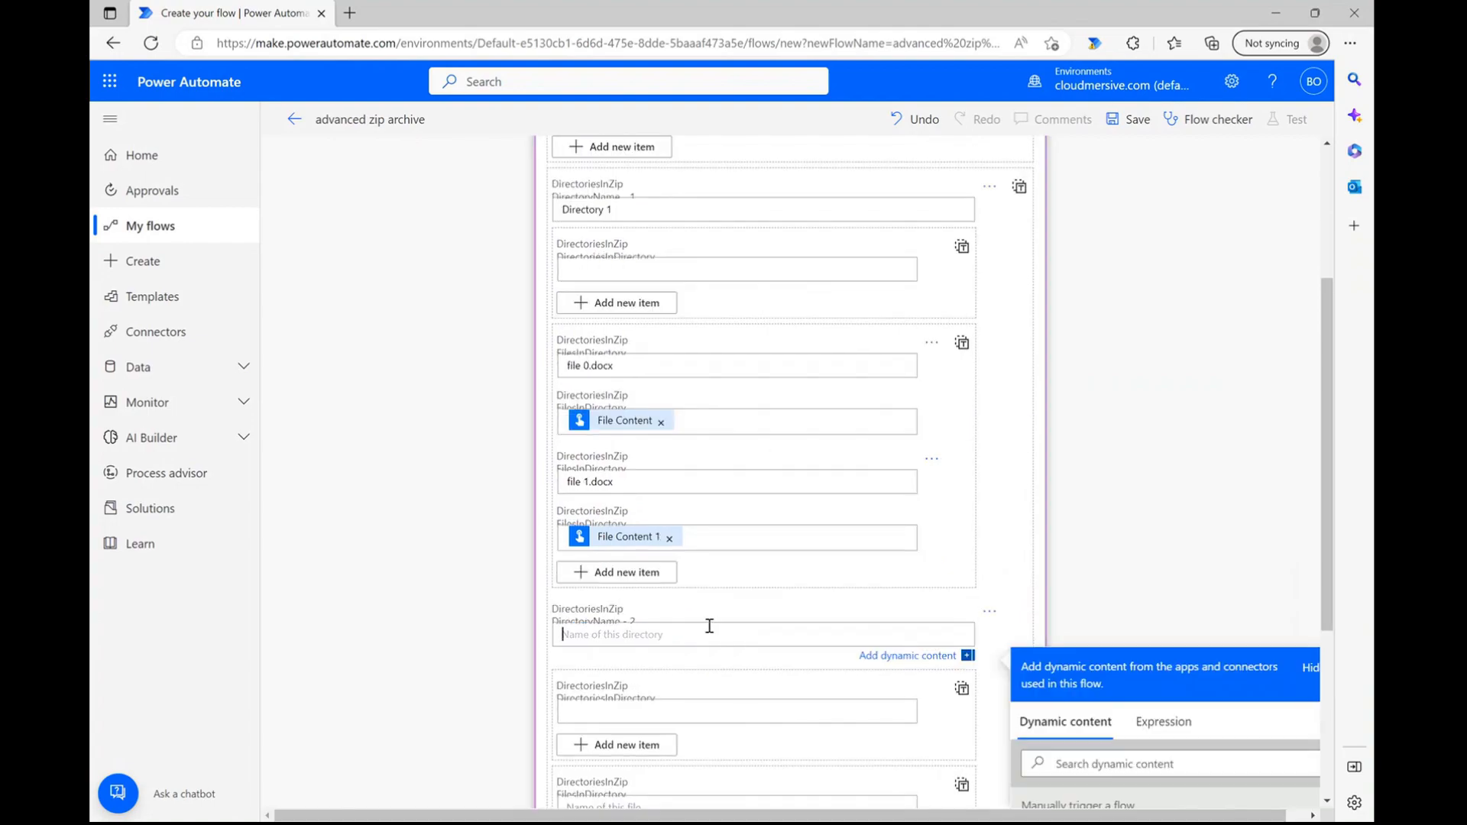
pyautogui.write('Directory 2')
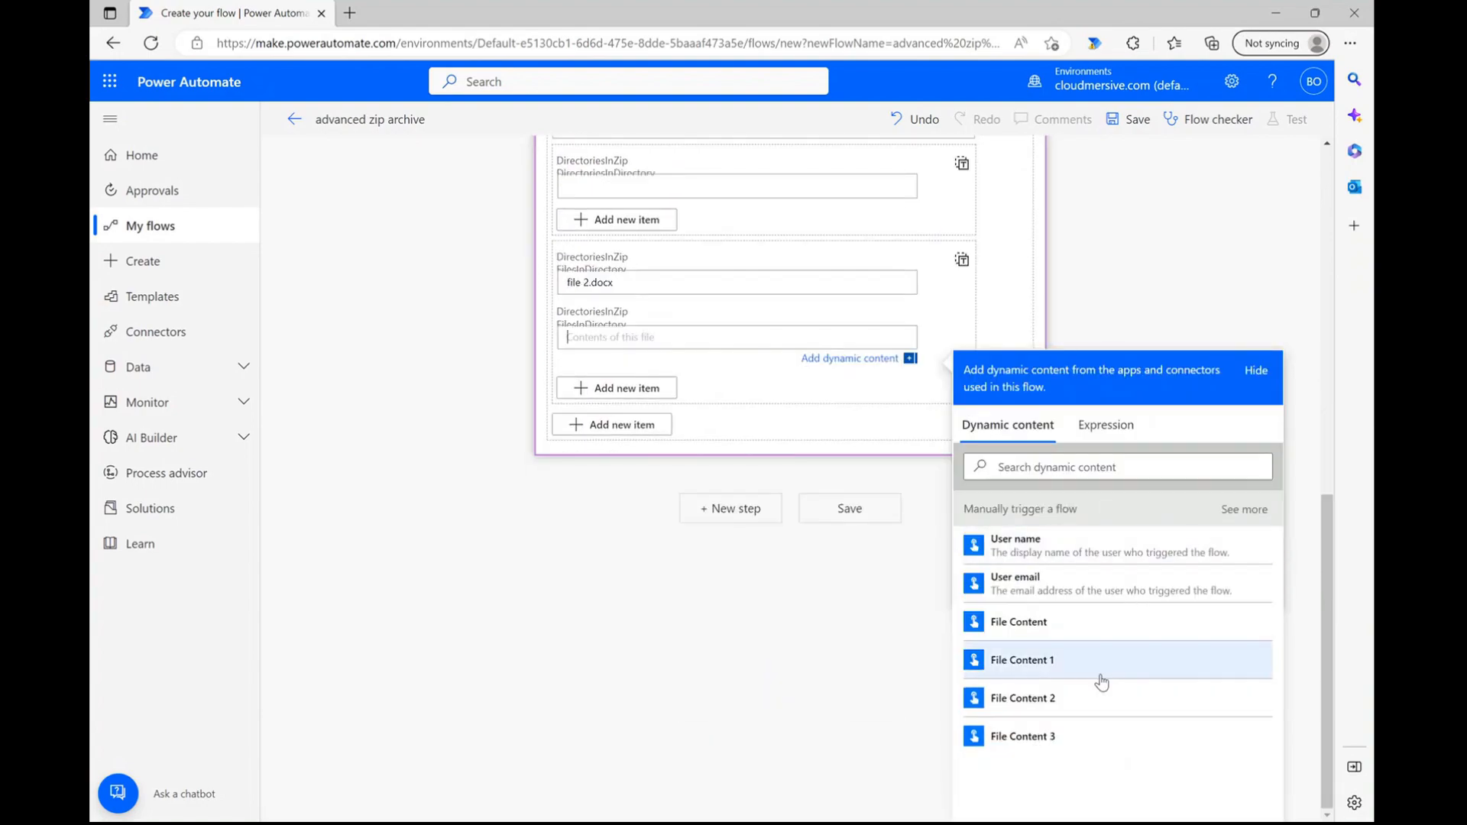
pyautogui.click(1022, 660)
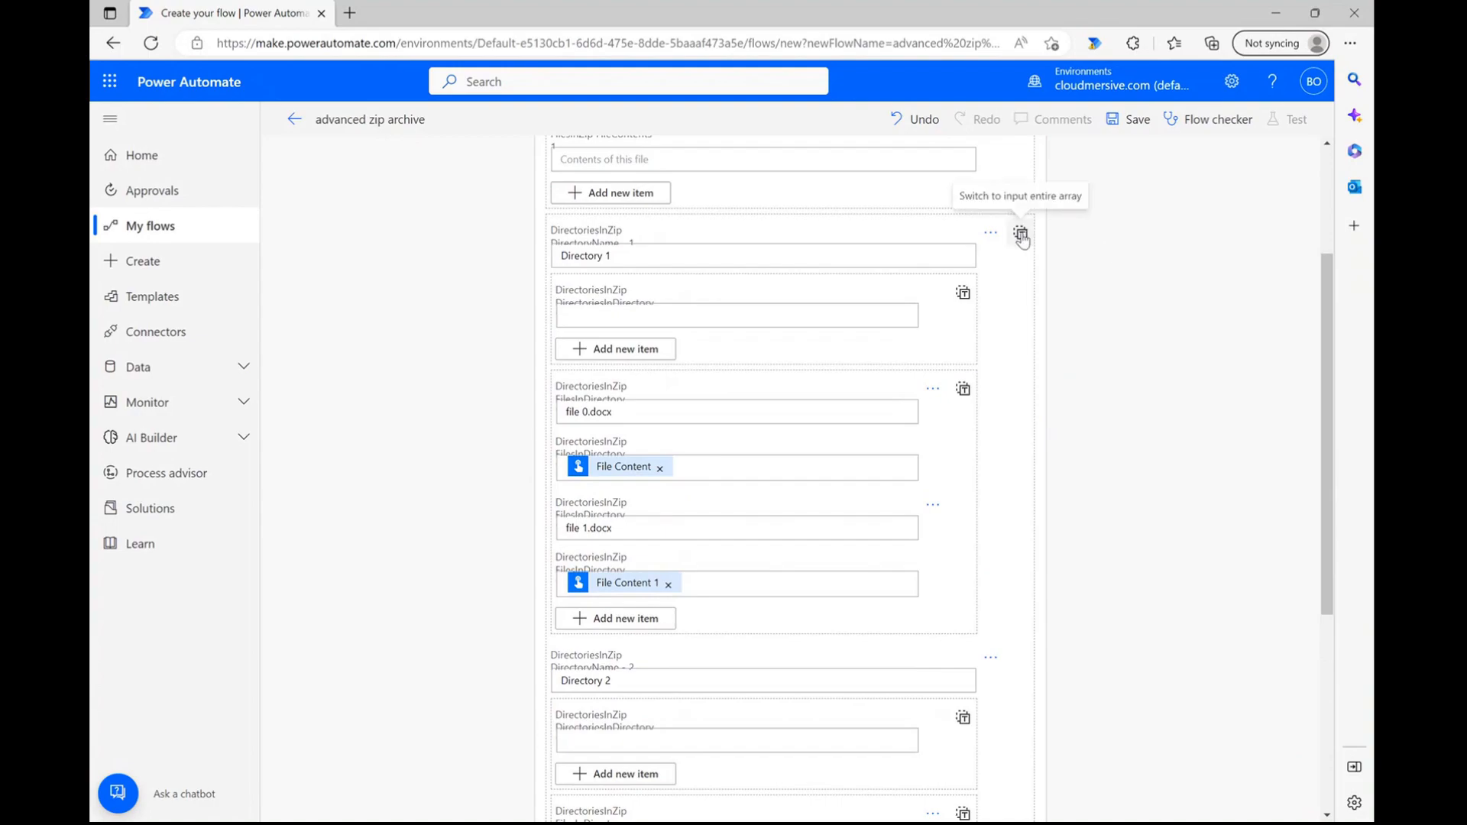
# Switch DirectoriesInZip to whole-array input and review both directories' JSON
pyautogui.click(1021, 234)
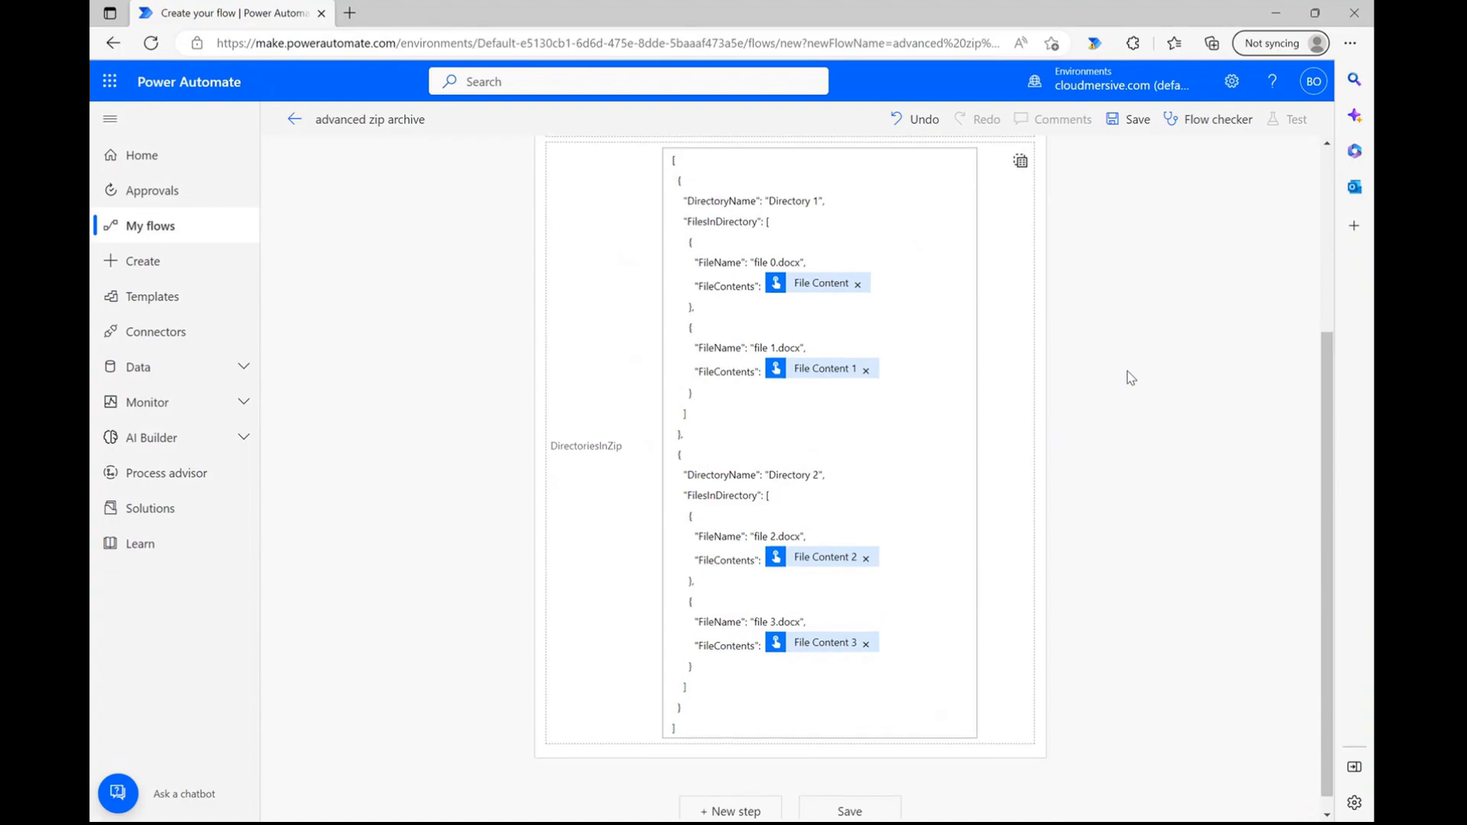
pyautogui.scroll(3)
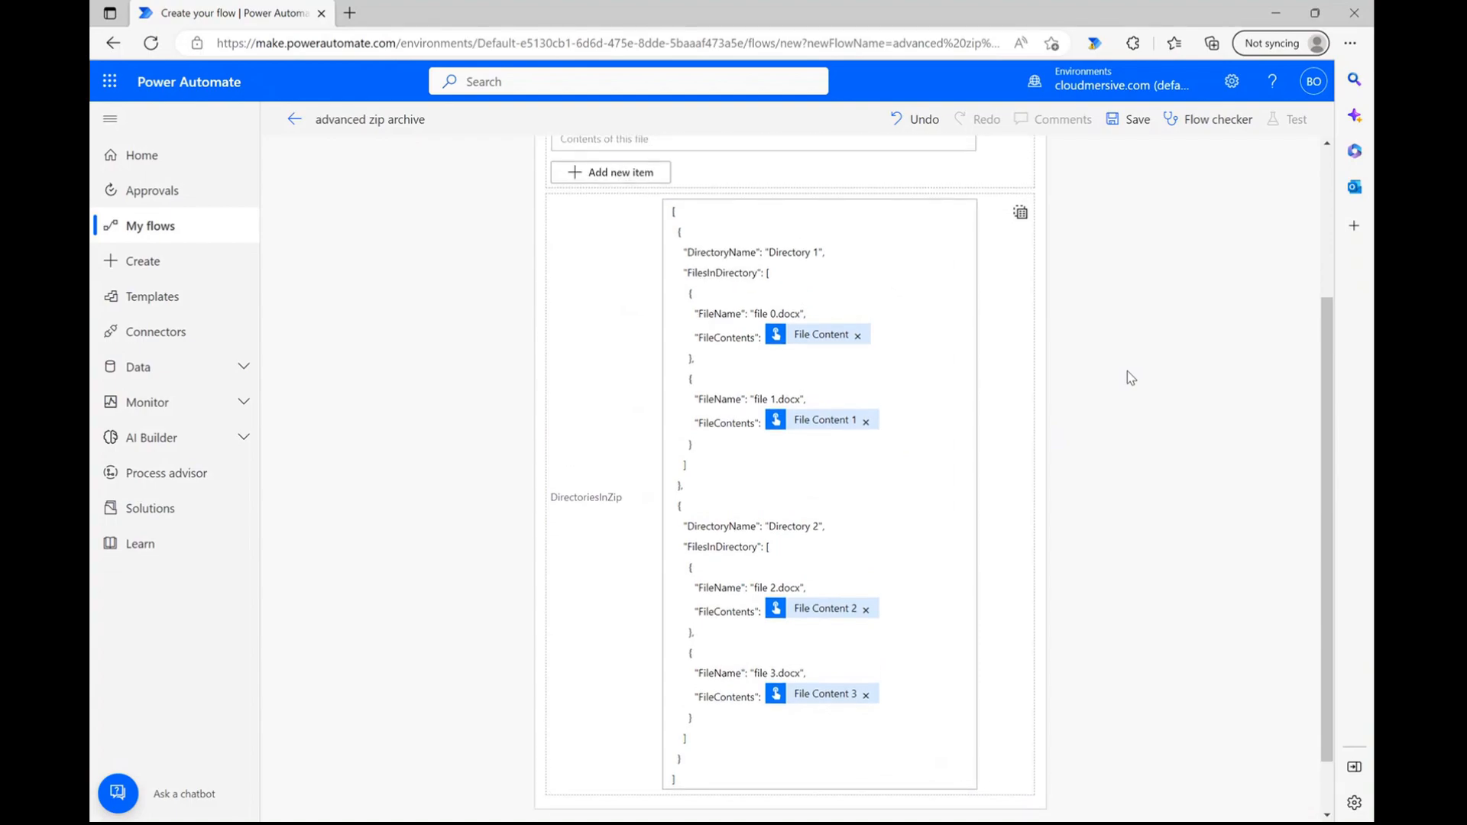
pyautogui.moveTo(1132, 379)
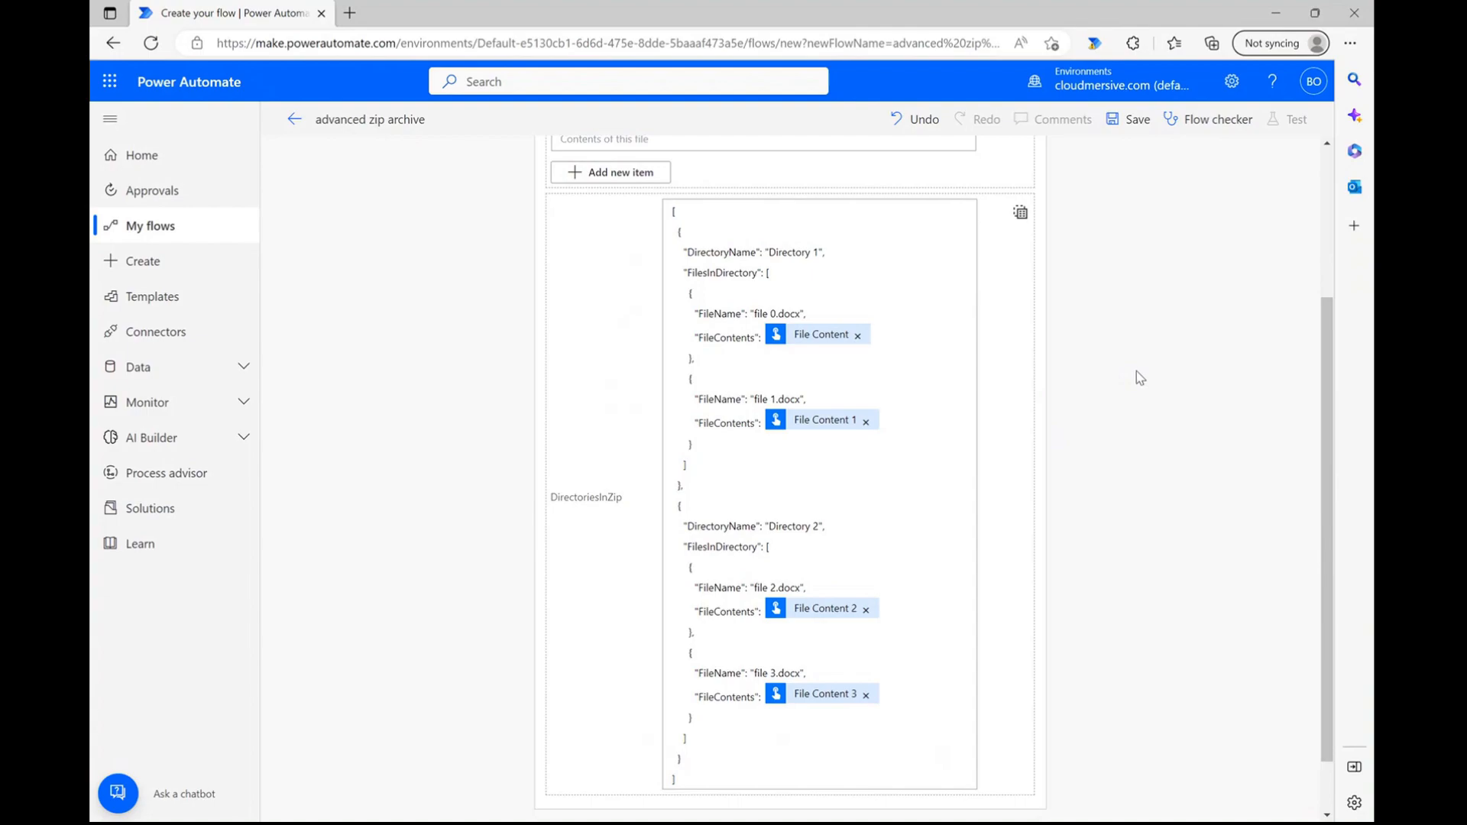
pyautogui.scroll(3)
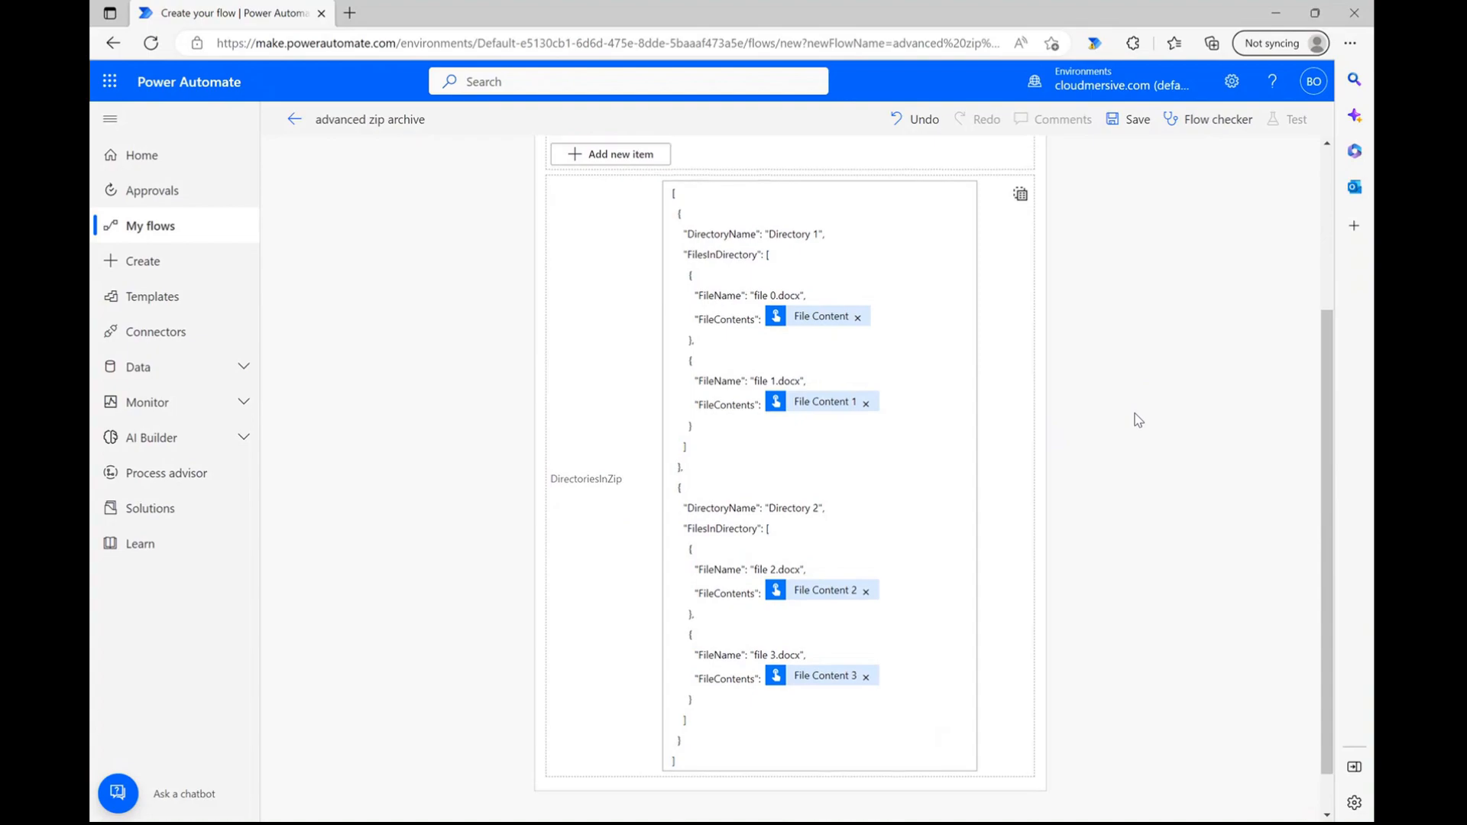
pyautogui.scroll(3)
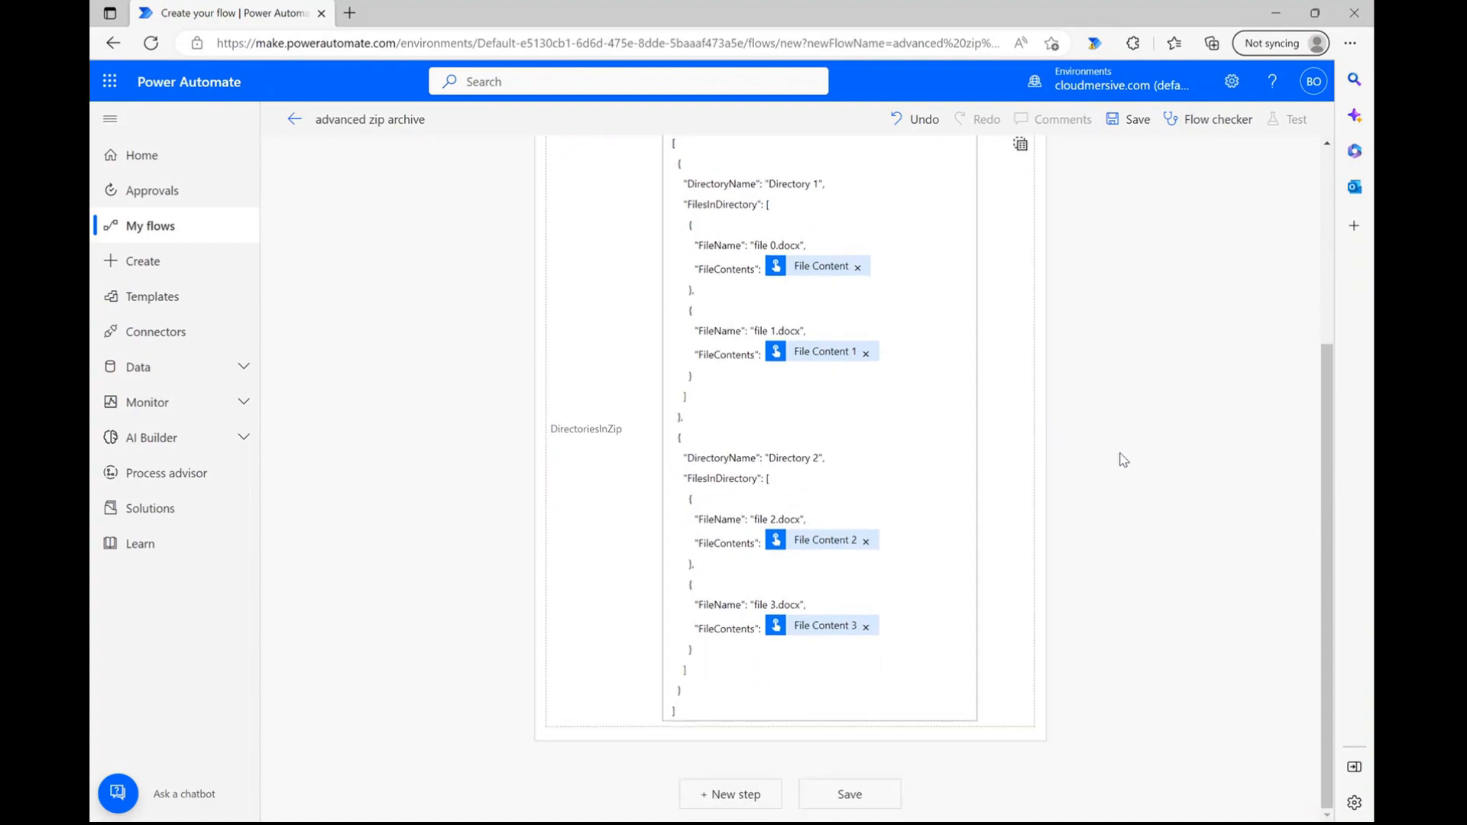
# Add Cloudmersive's 'Encrypt and password protect a zip file' step using the compressed zip body
pyautogui.click(730, 793)
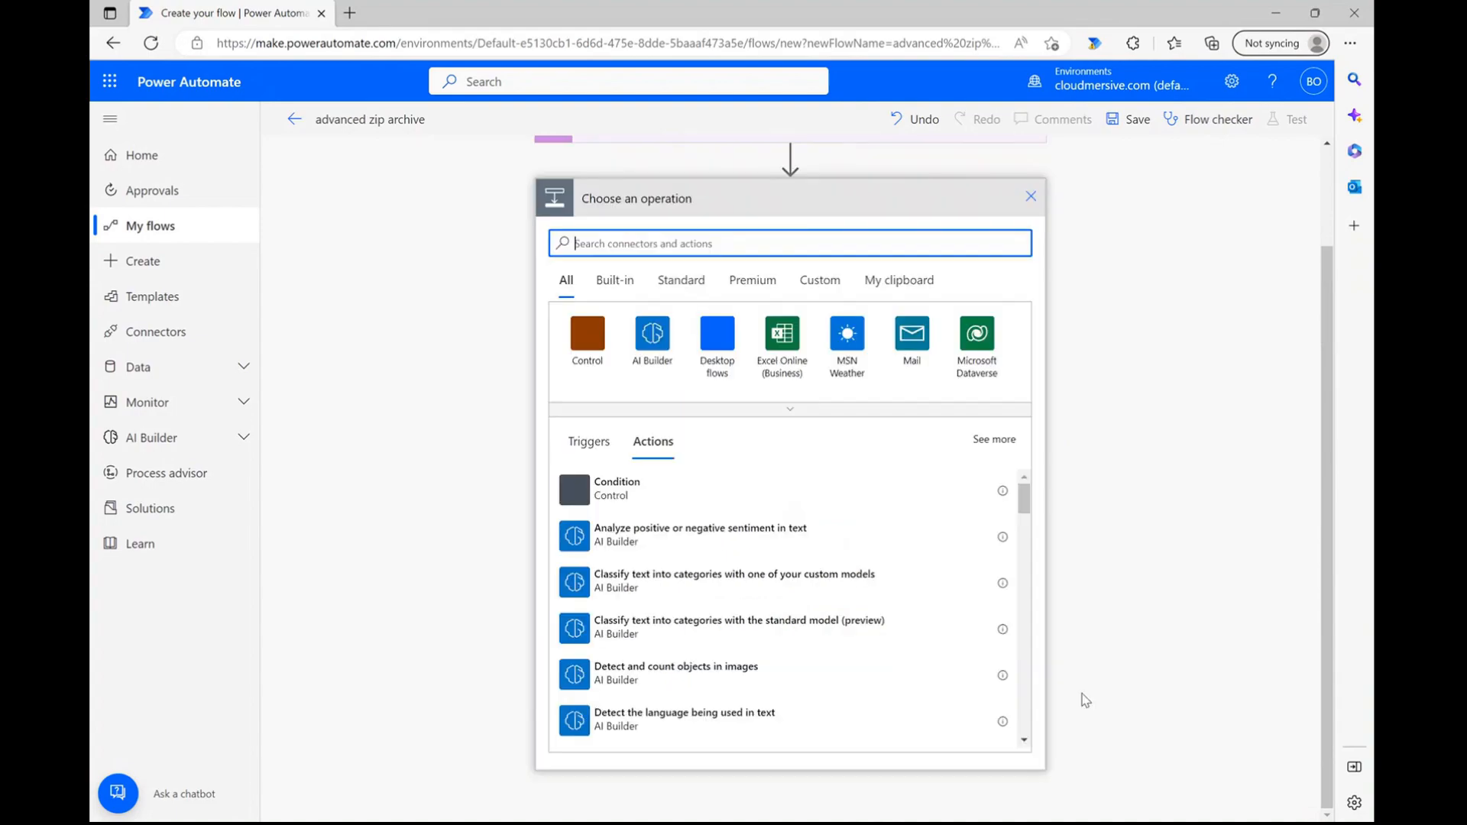
pyautogui.write('cloudmersive')
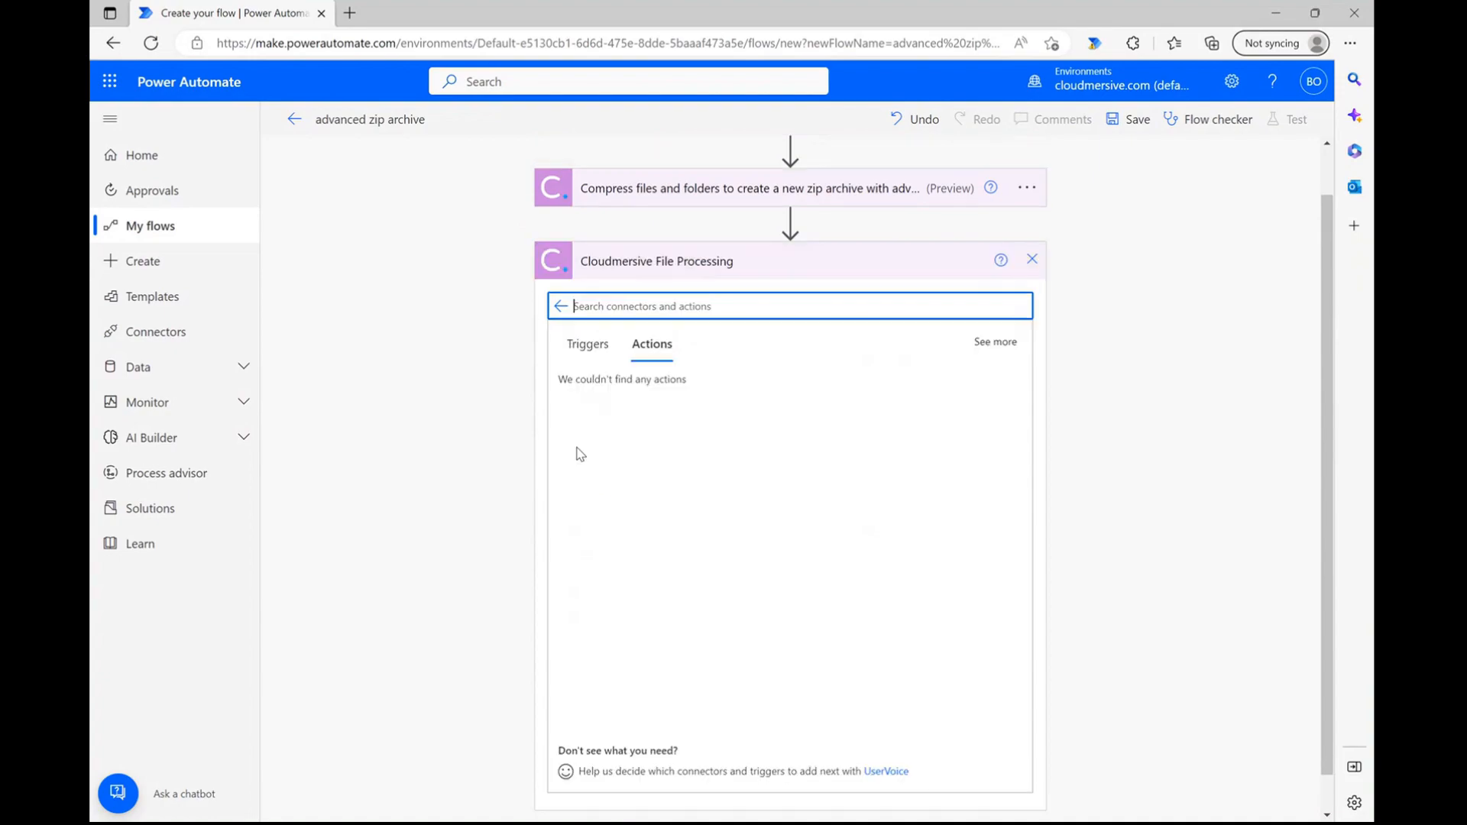
pyautogui.write('encr')
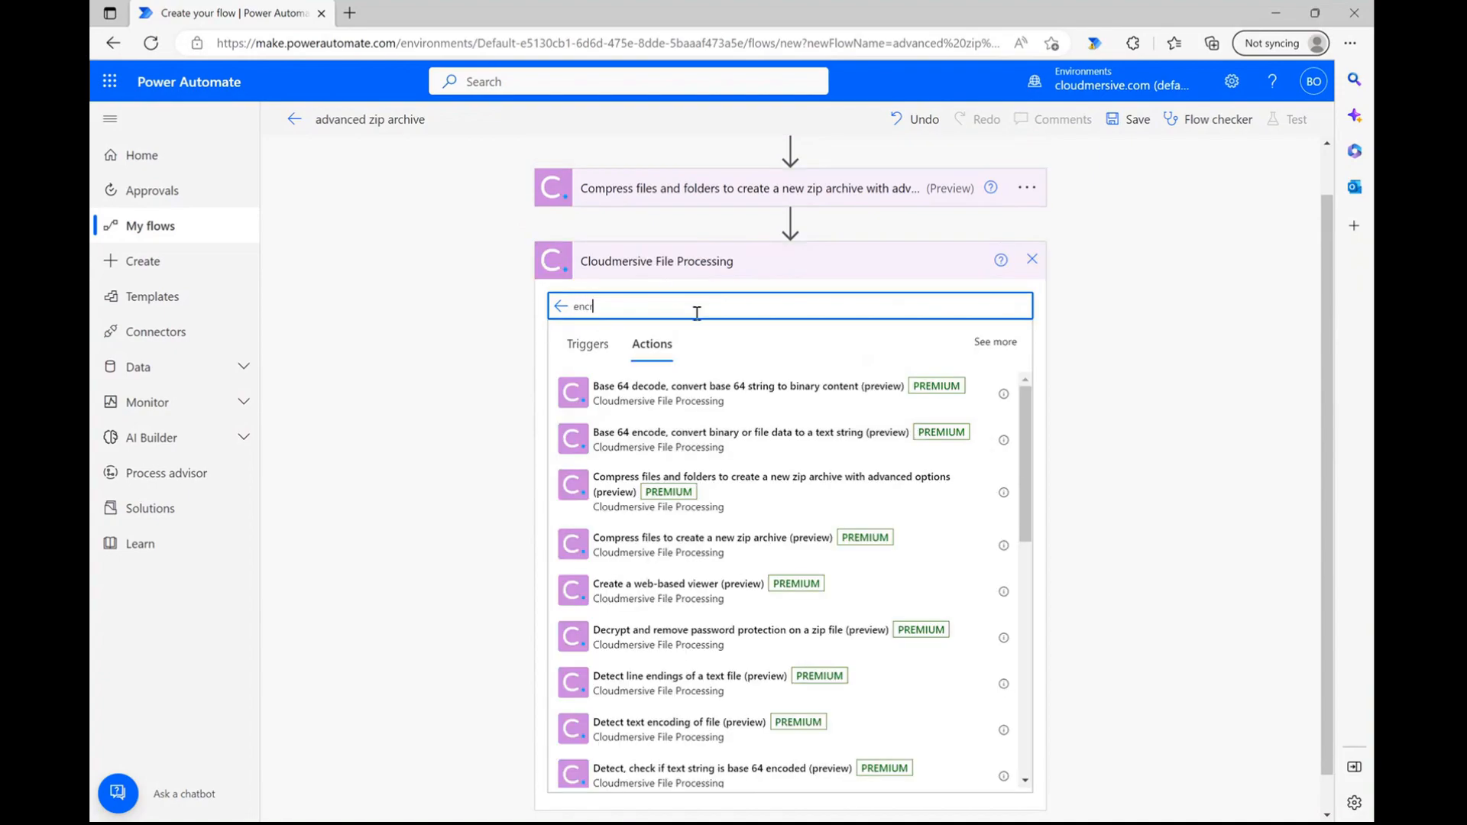
pyautogui.write('encrypt and password protect a zip')
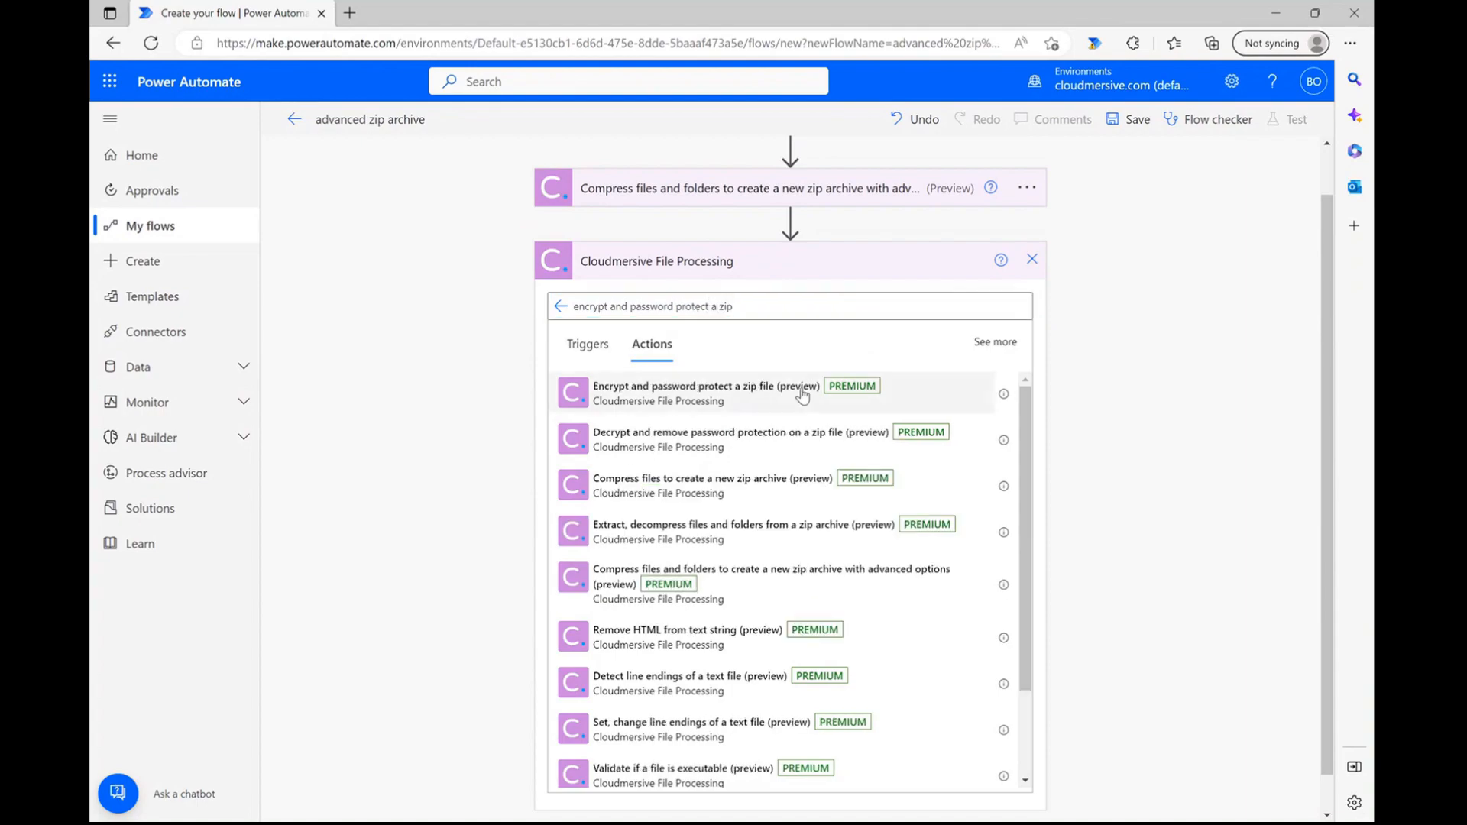
pyautogui.click(705, 392)
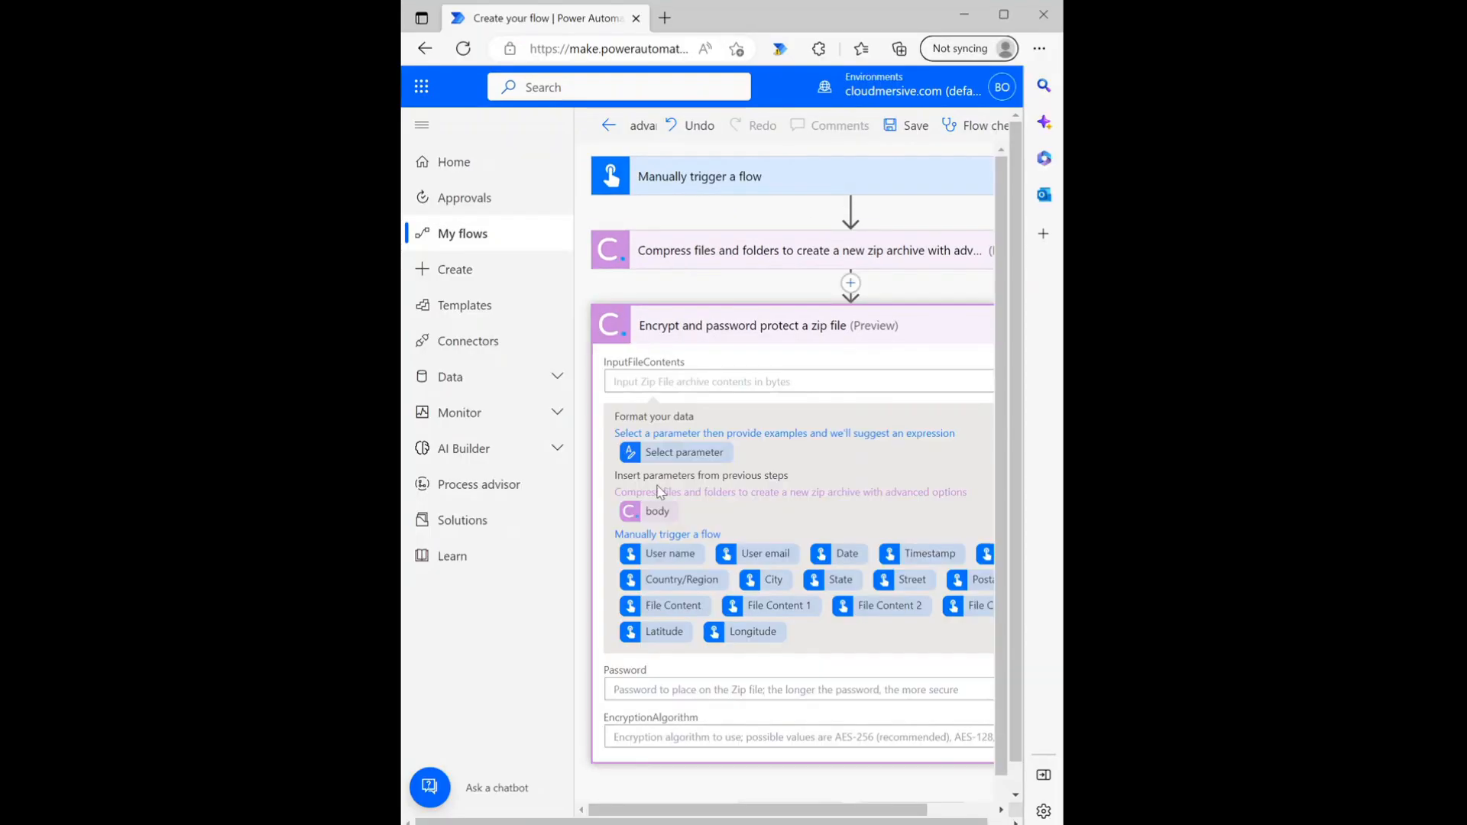
pyautogui.click(658, 511)
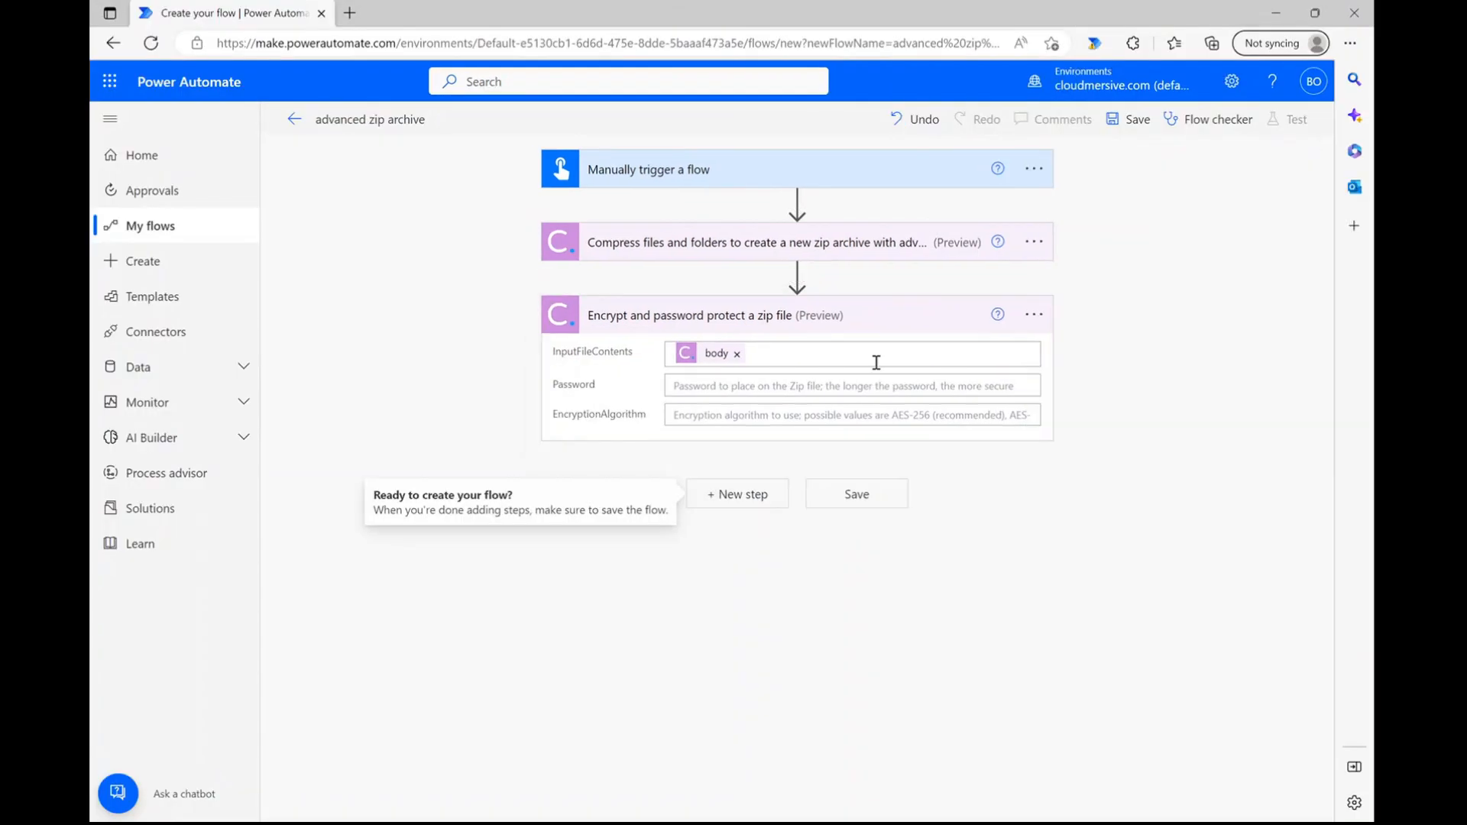
pyautogui.click(842, 385)
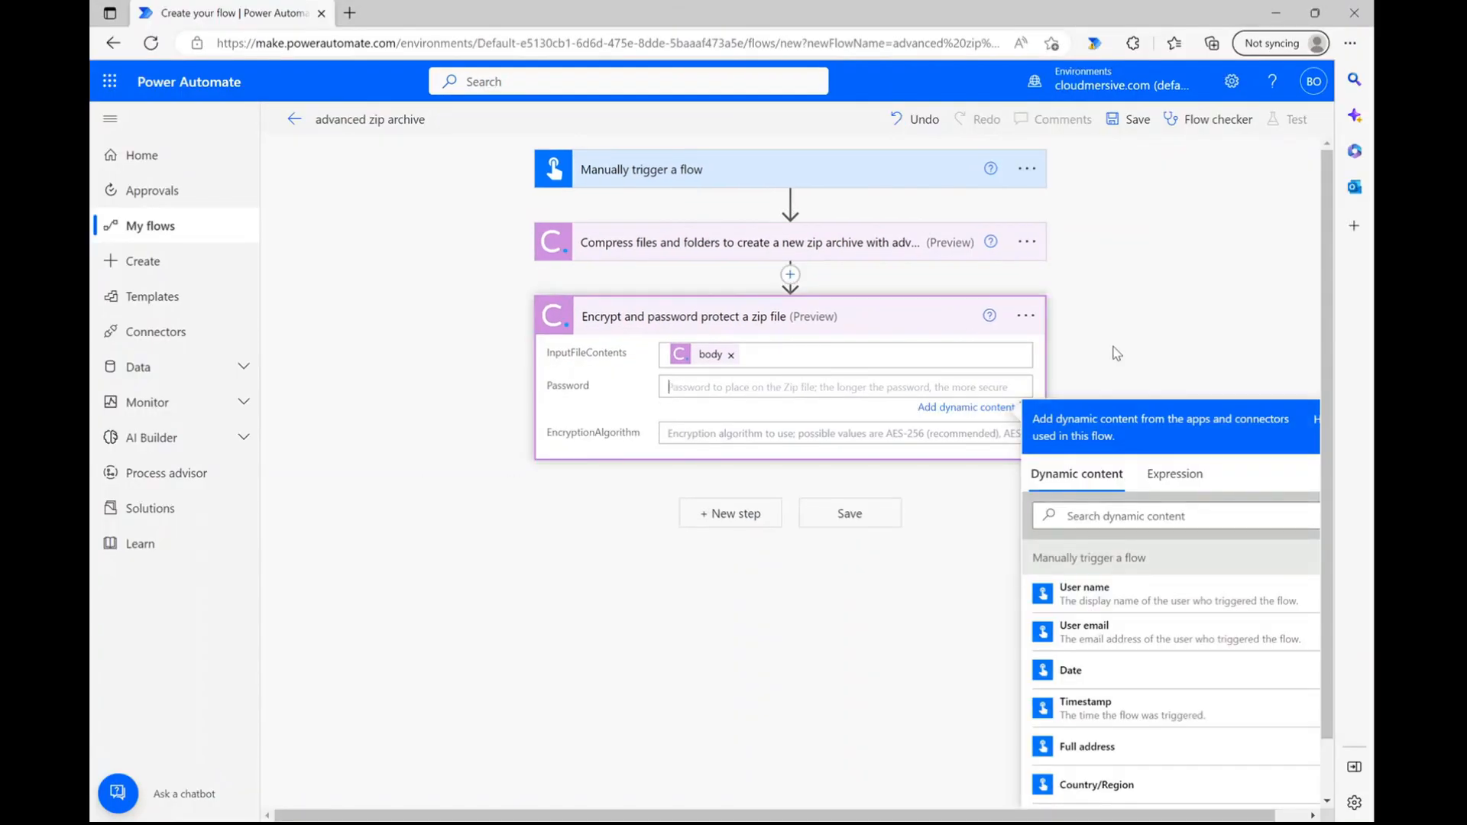
pyautogui.write('password')
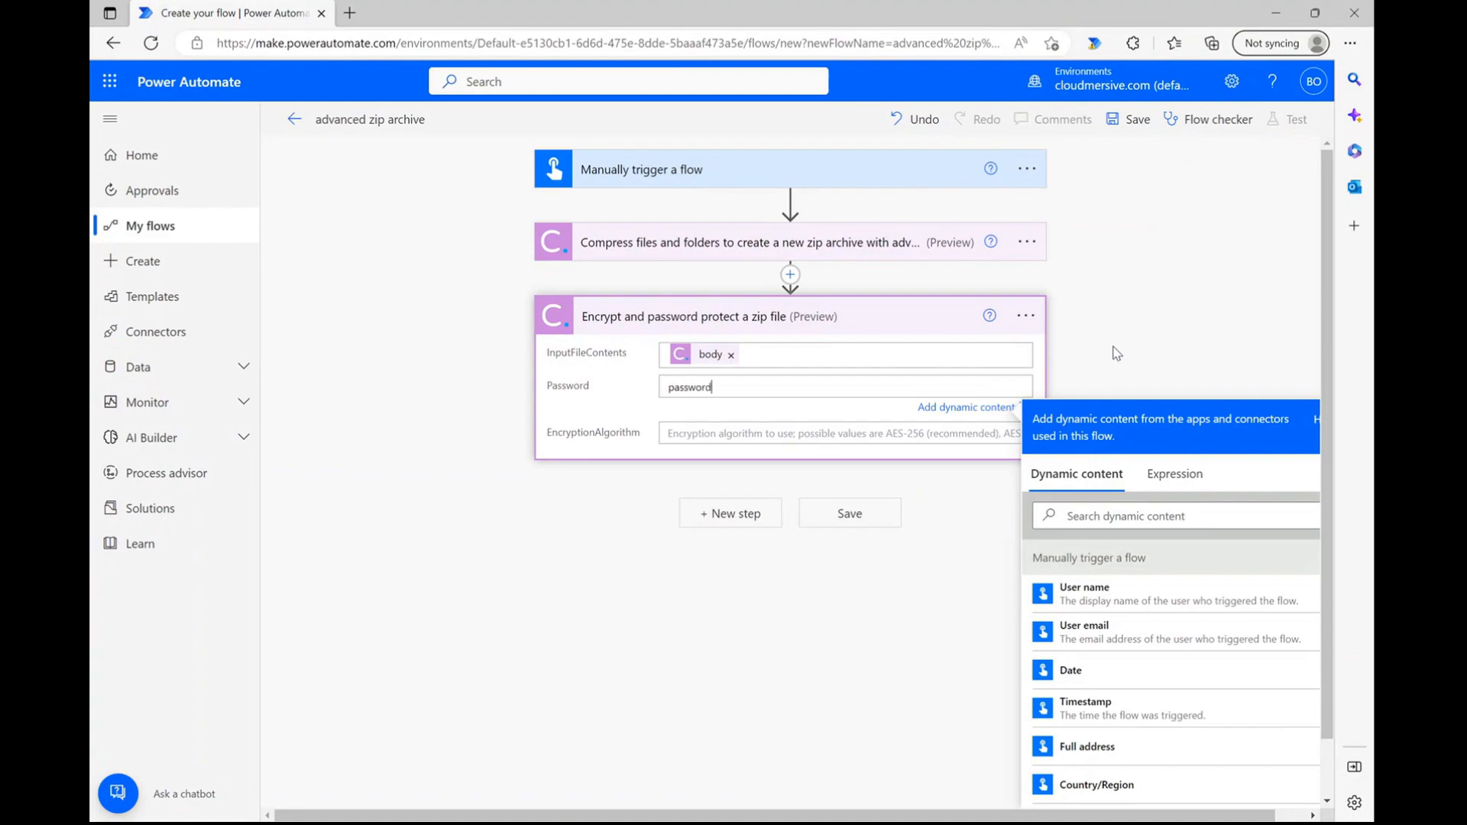
pyautogui.moveTo(643, 520)
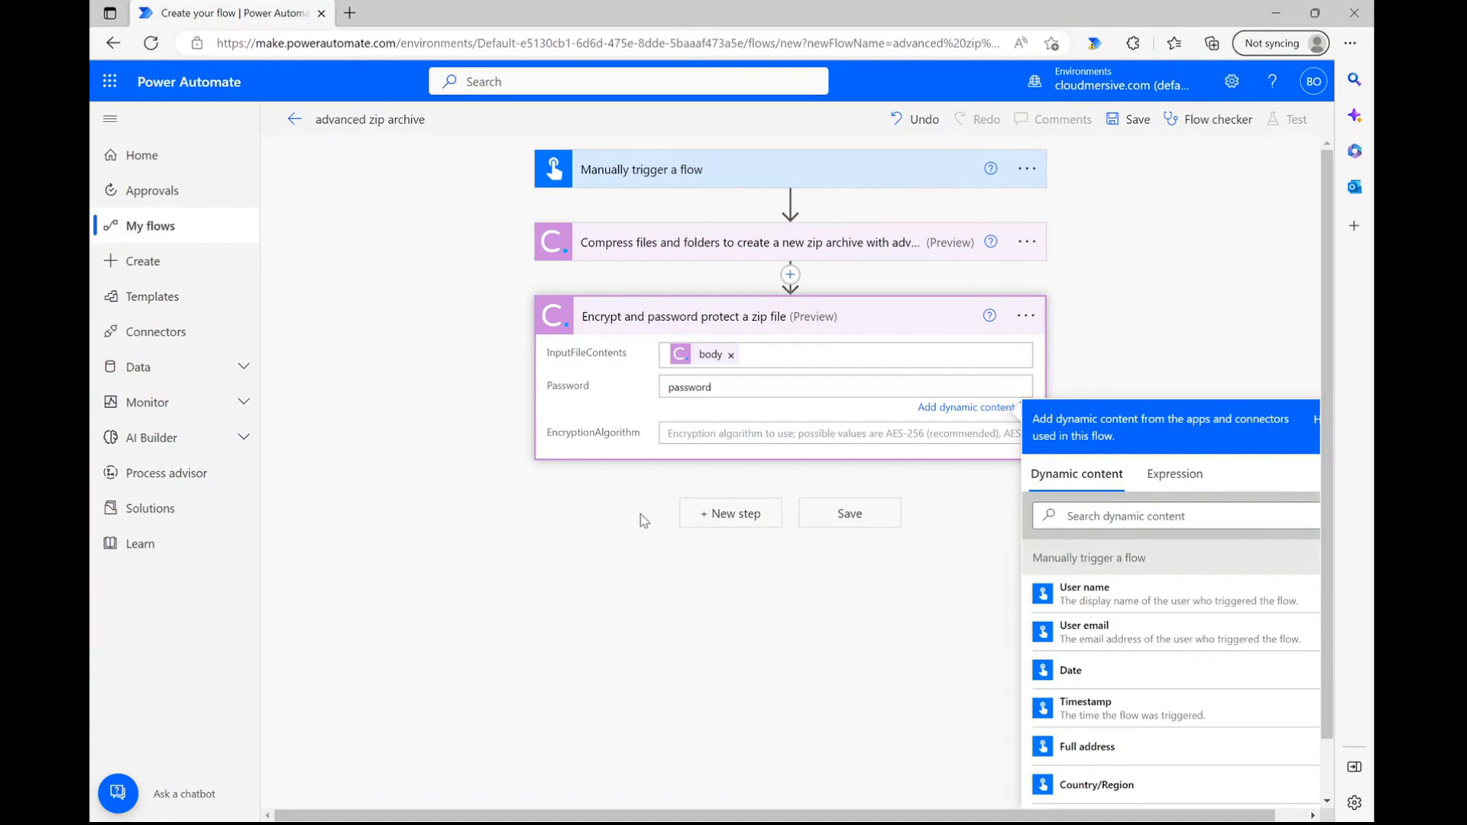
pyautogui.click(642, 520)
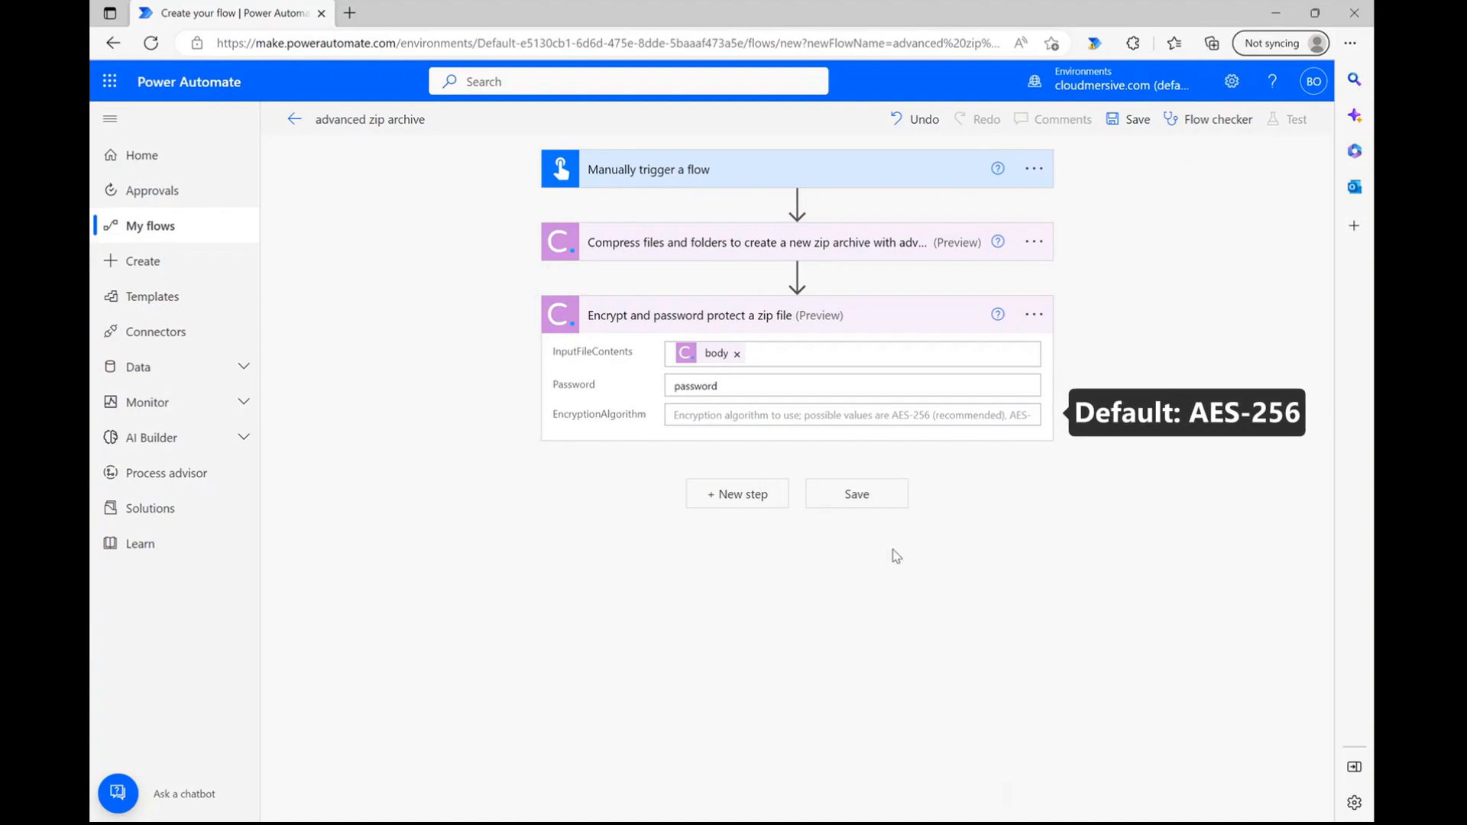
pyautogui.moveTo(901, 551)
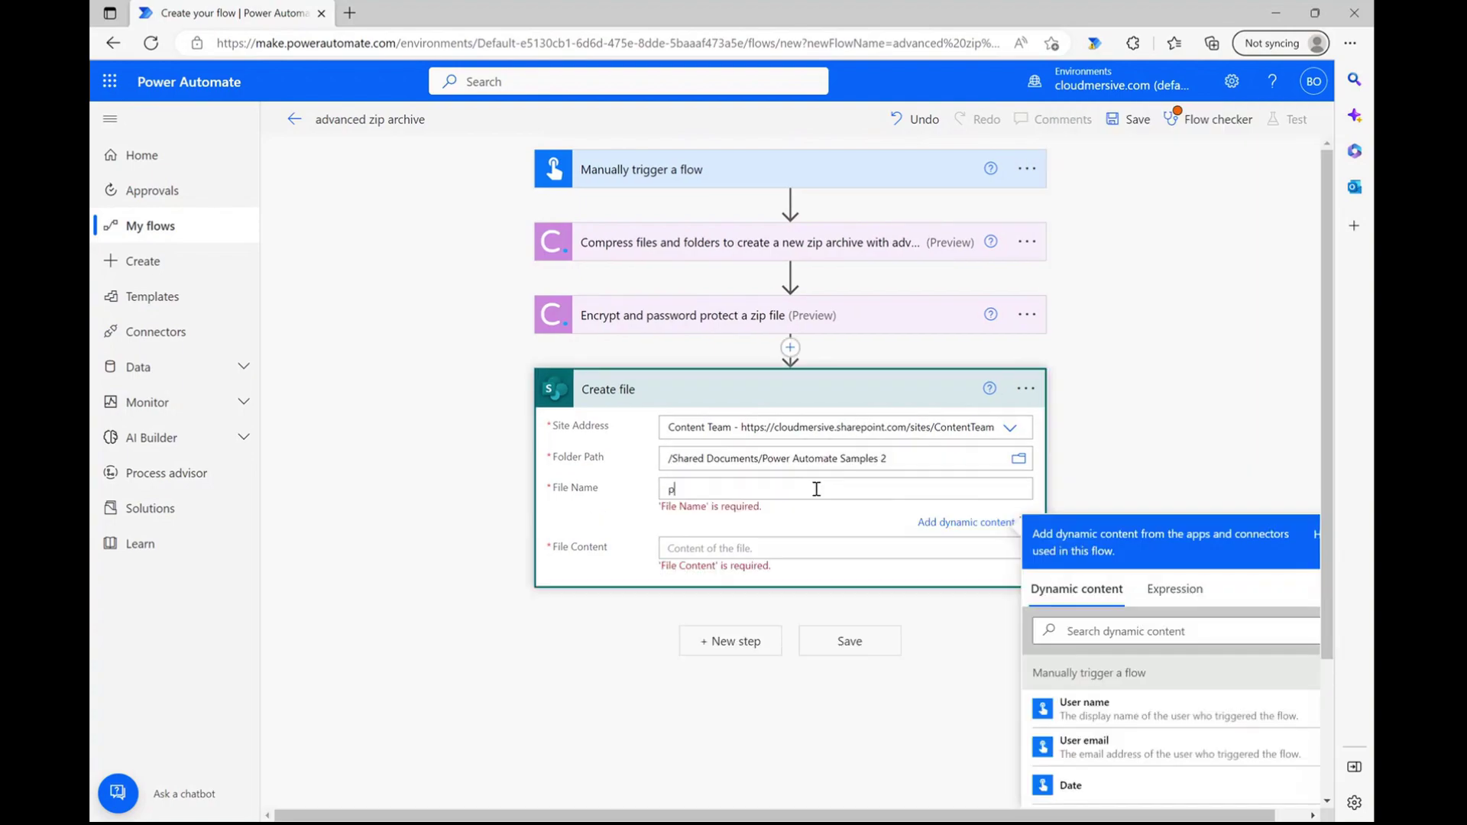
# Save the encrypted body as 'password protected zip file.zip' in SharePoint, then save the flow
pyautogui.write('assword protected zip file.zip')
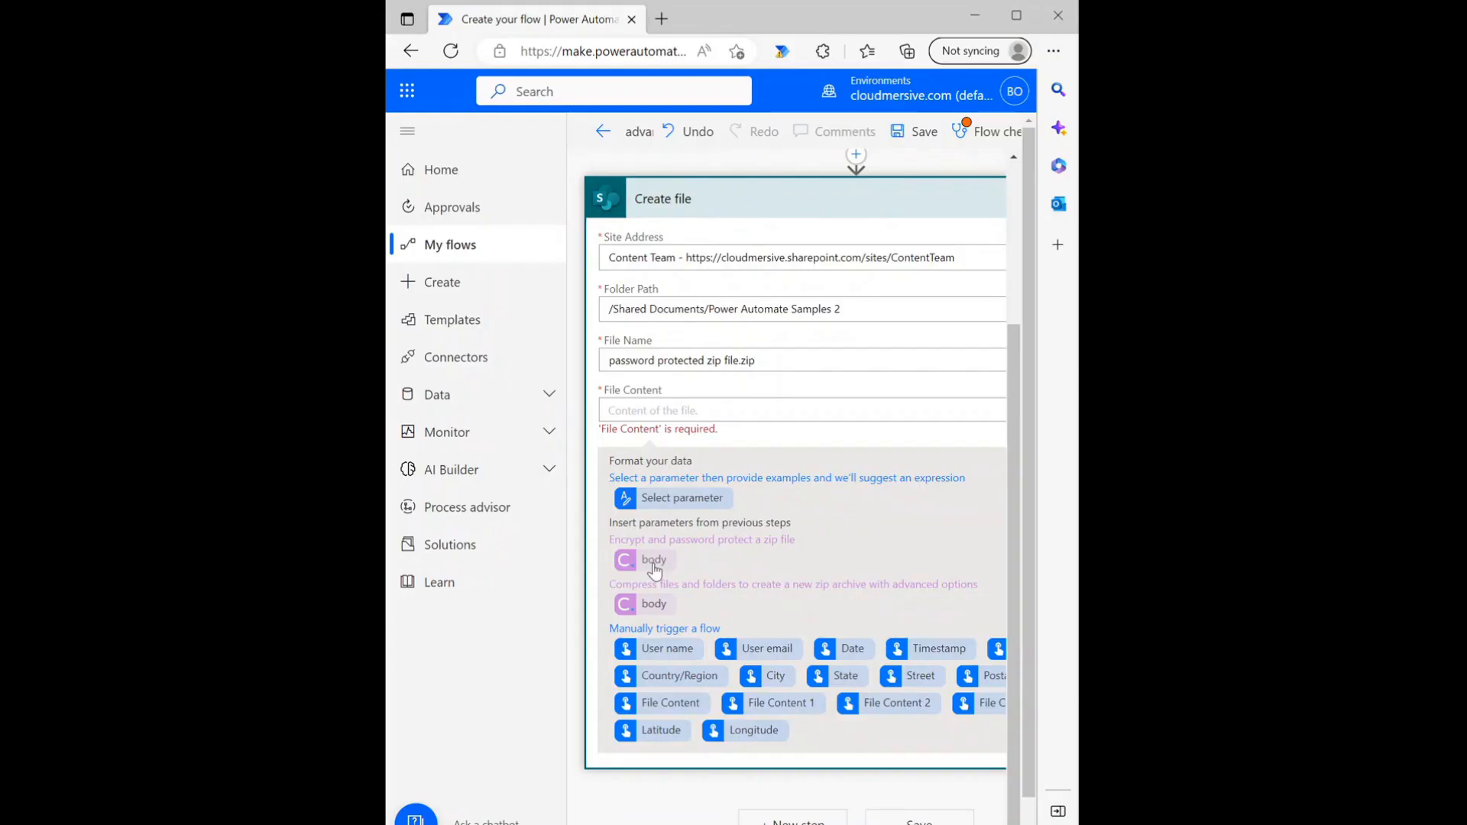
pyautogui.click(653, 559)
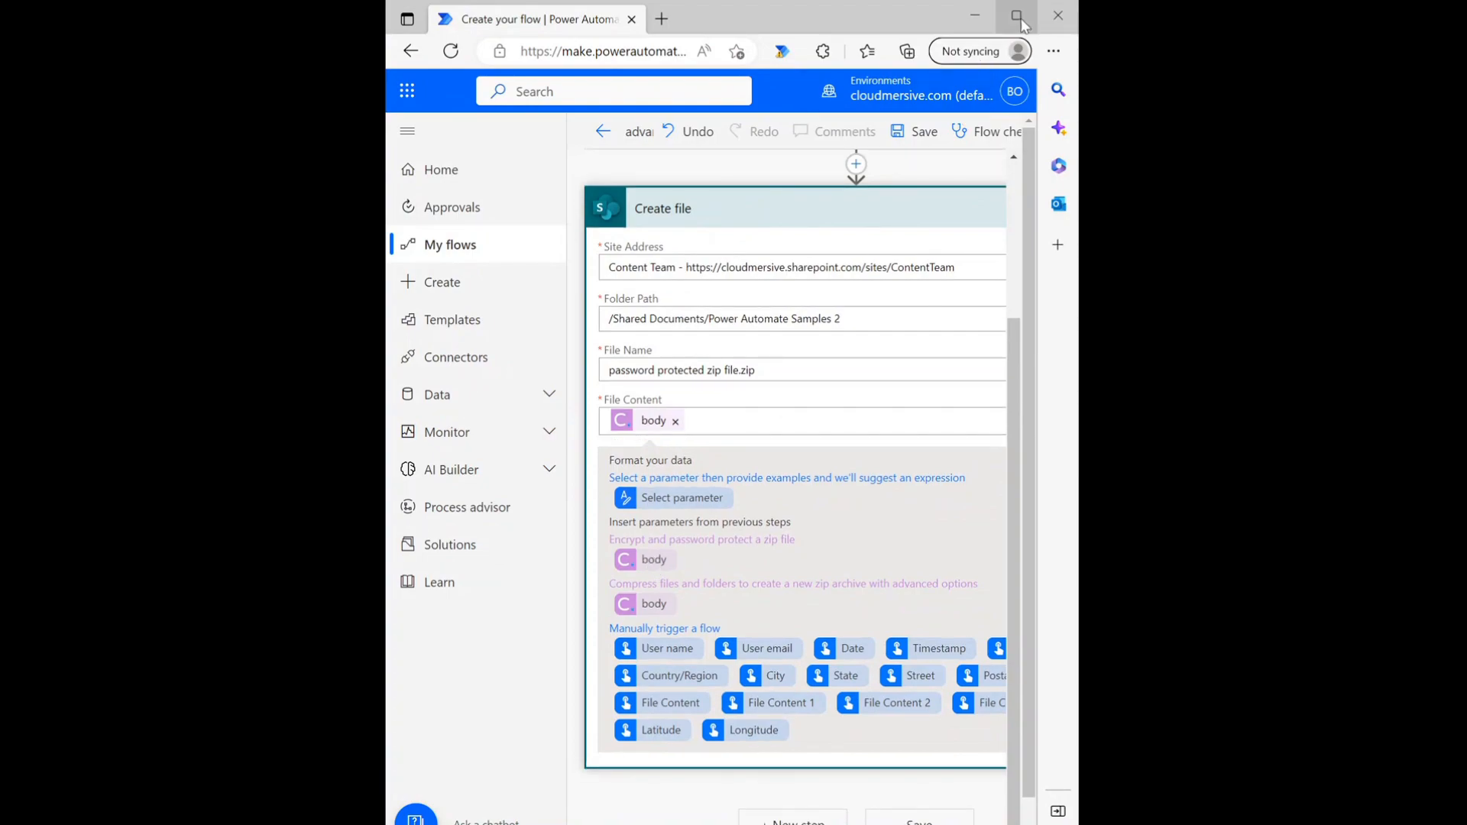
pyautogui.click(1019, 16)
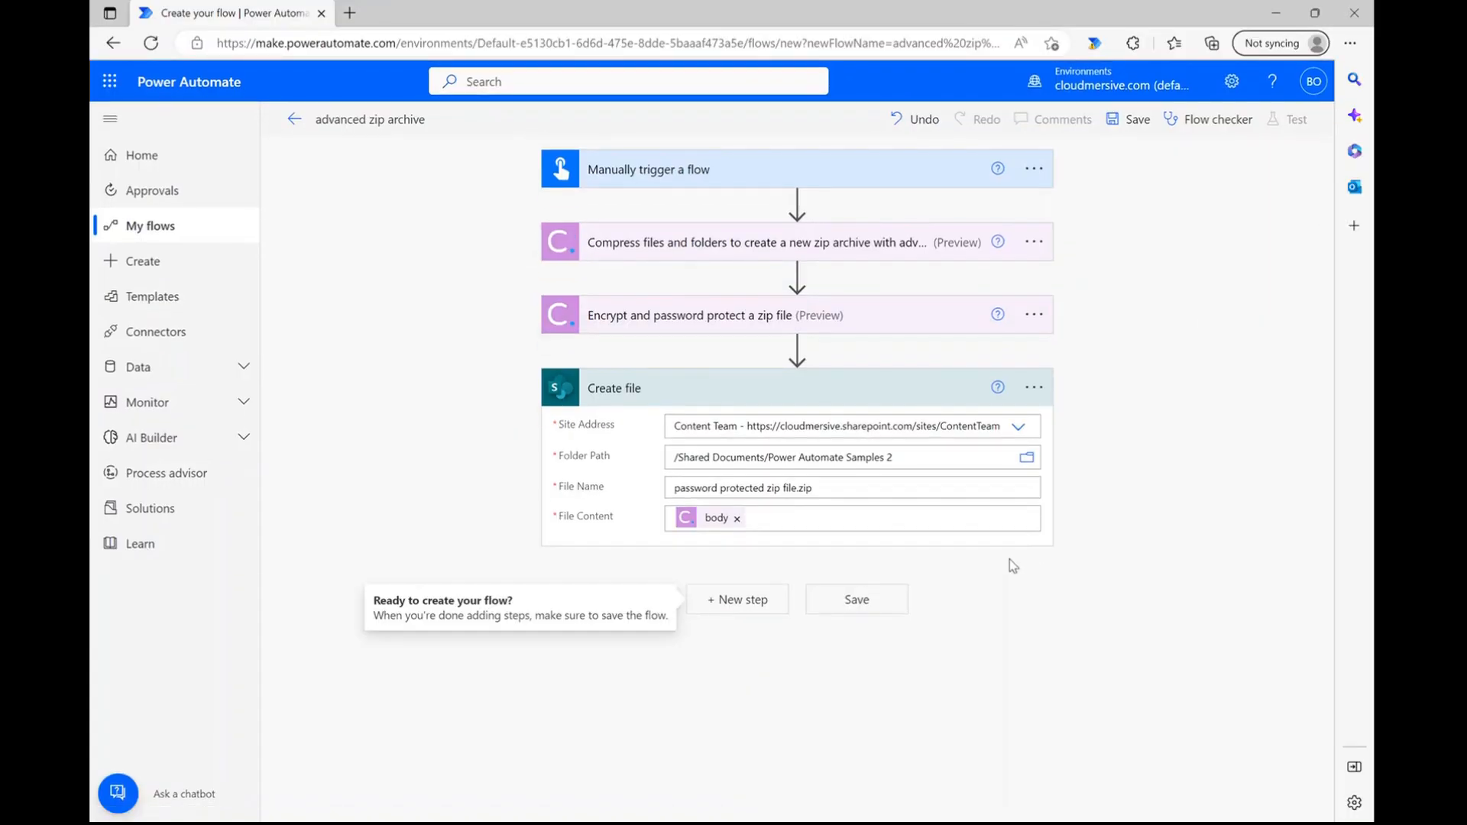
pyautogui.click(855, 599)
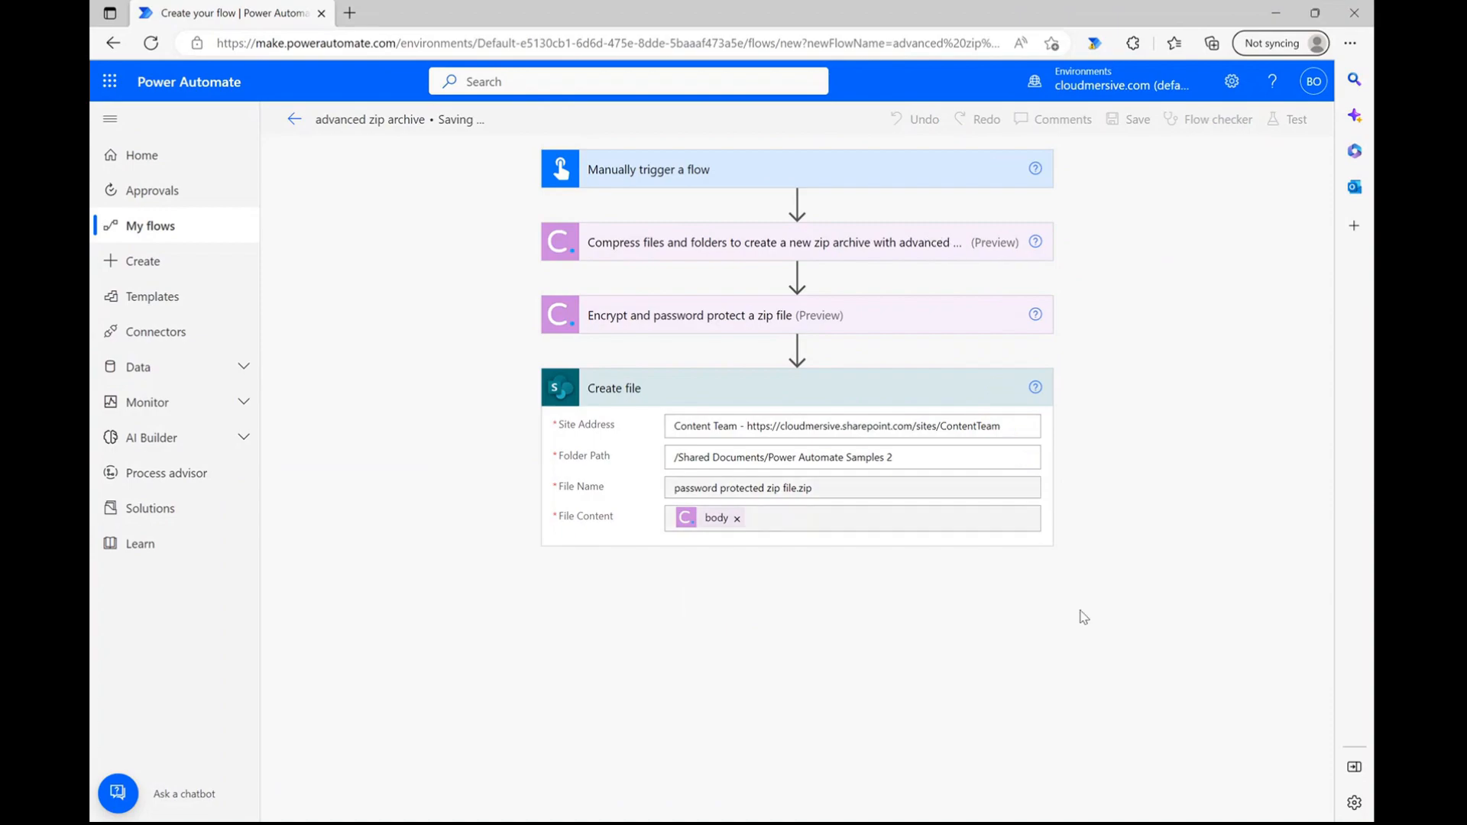
# Run a manual test of the flow with demo file 1.docx as the first file input
pyautogui.click(1297, 120)
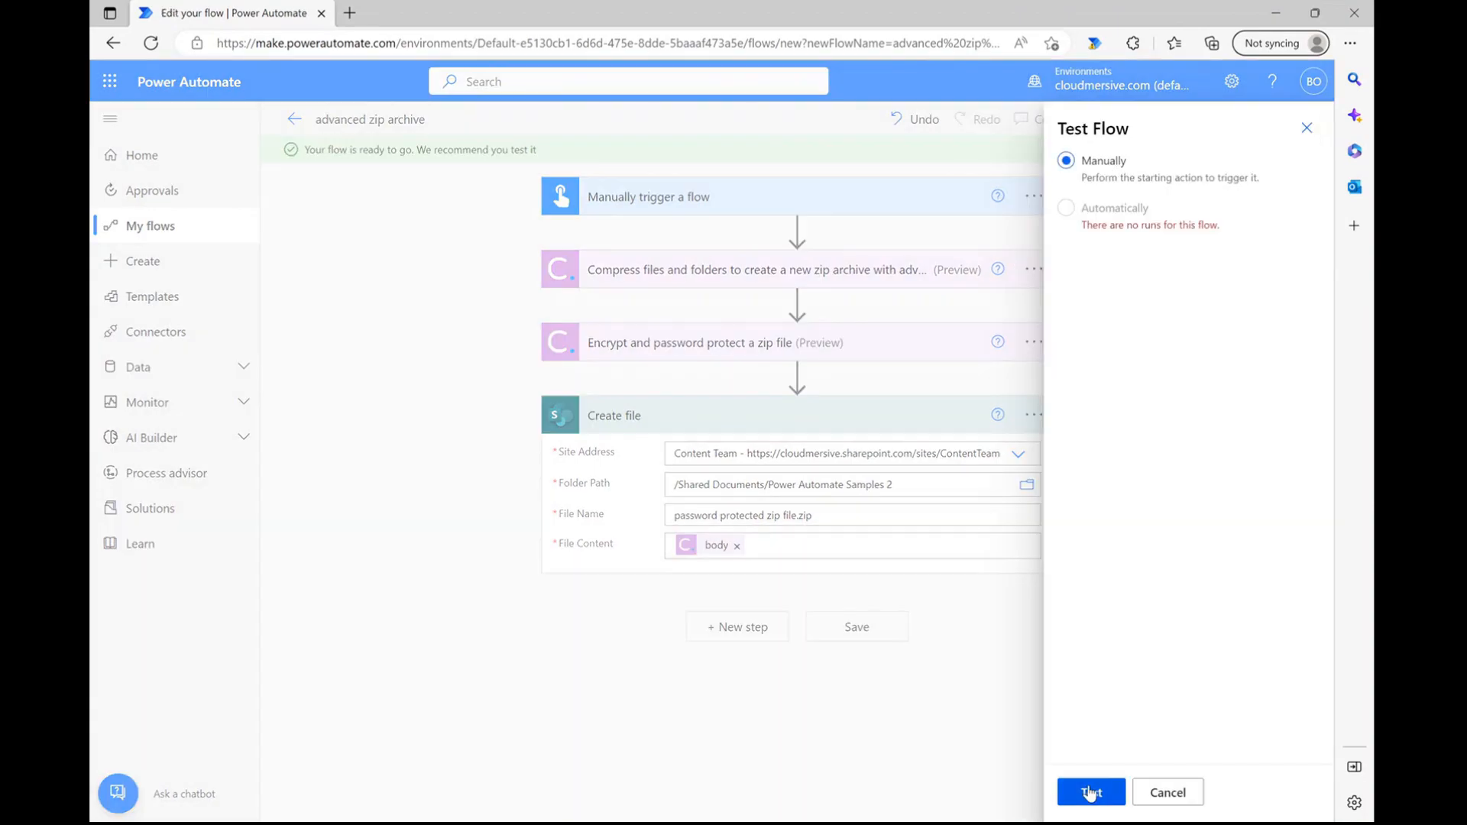
pyautogui.click(1091, 792)
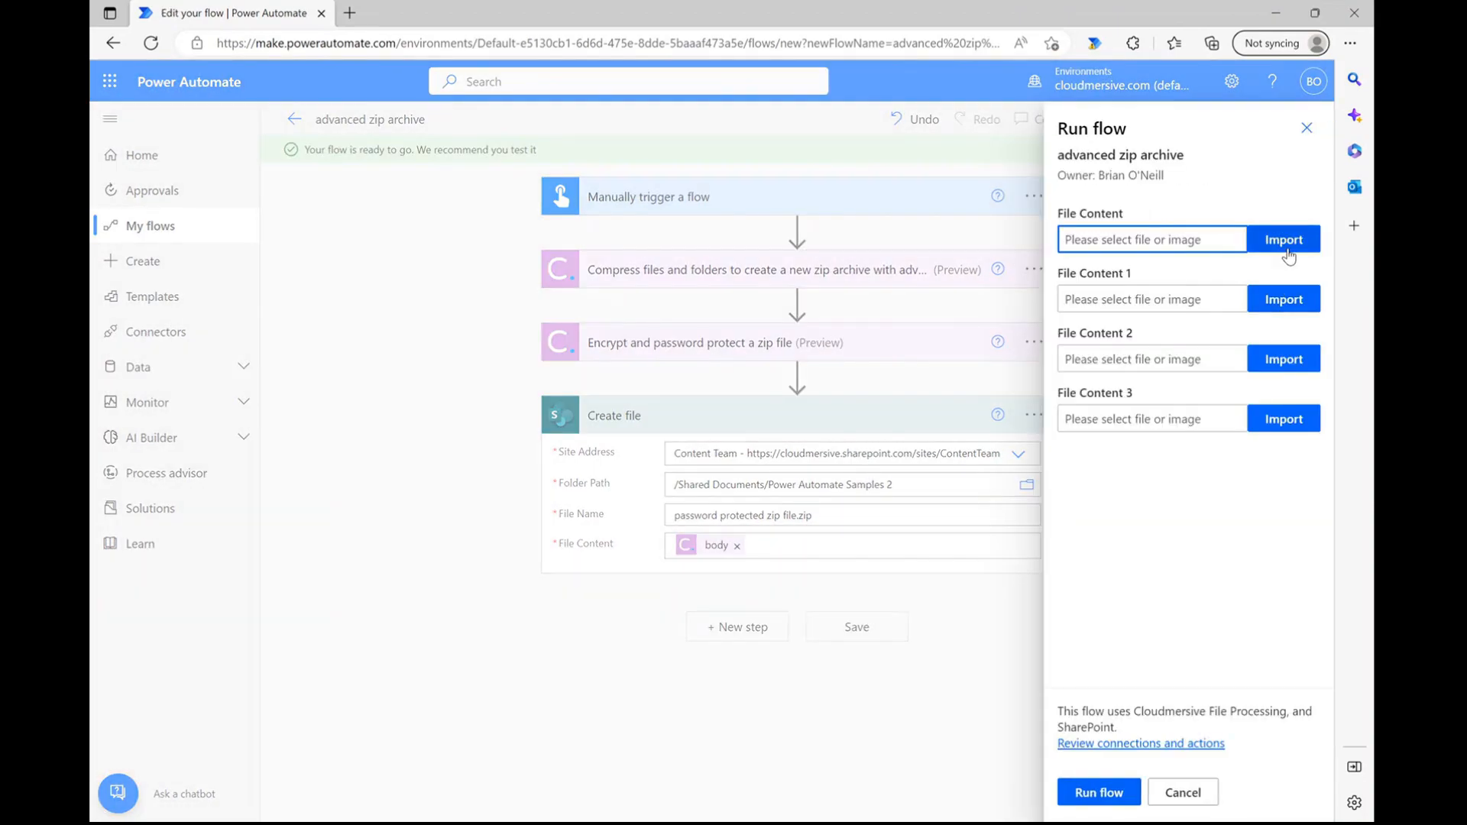
pyautogui.click(1283, 239)
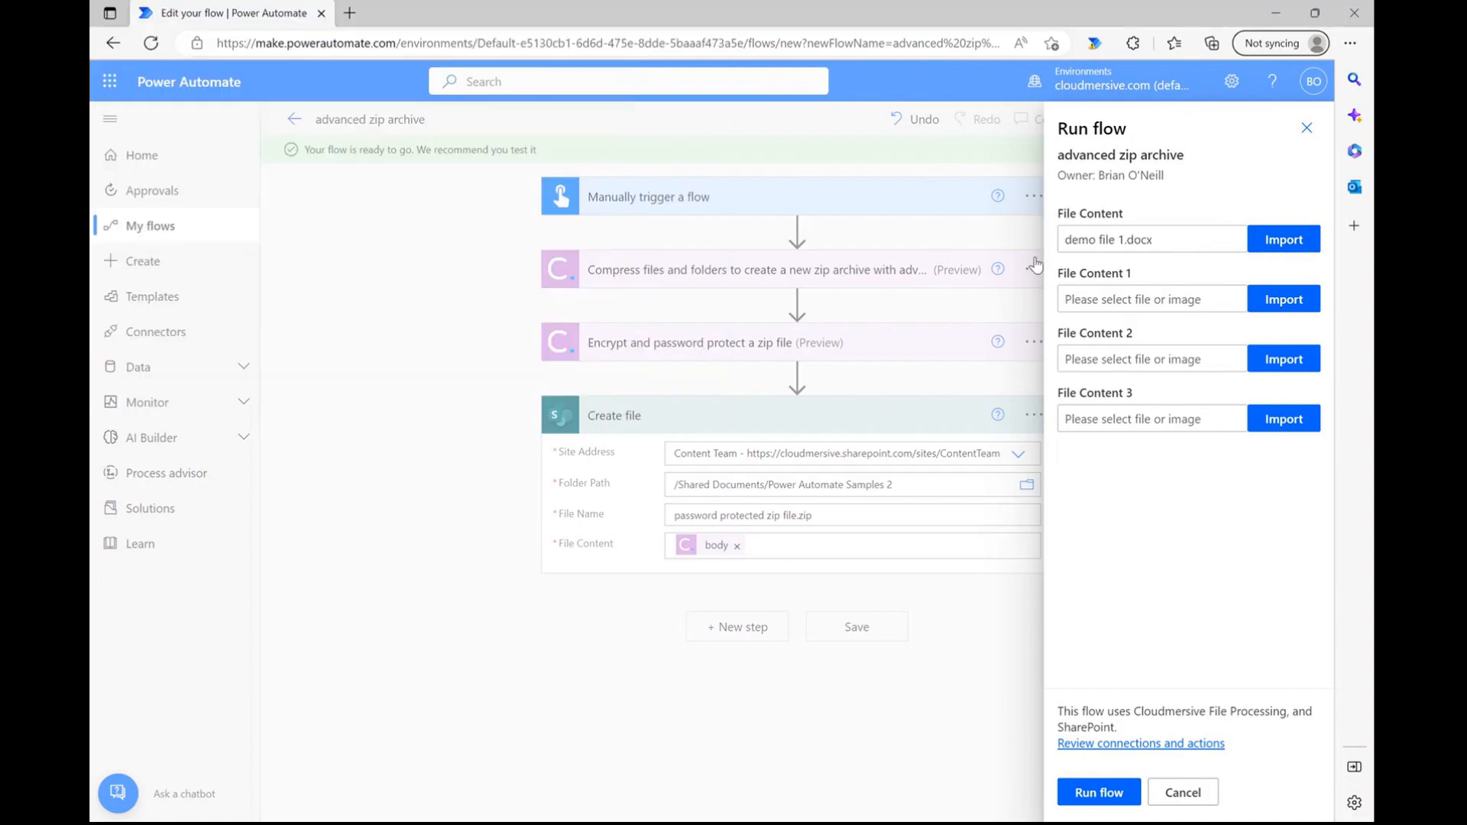
pyautogui.click(1097, 791)
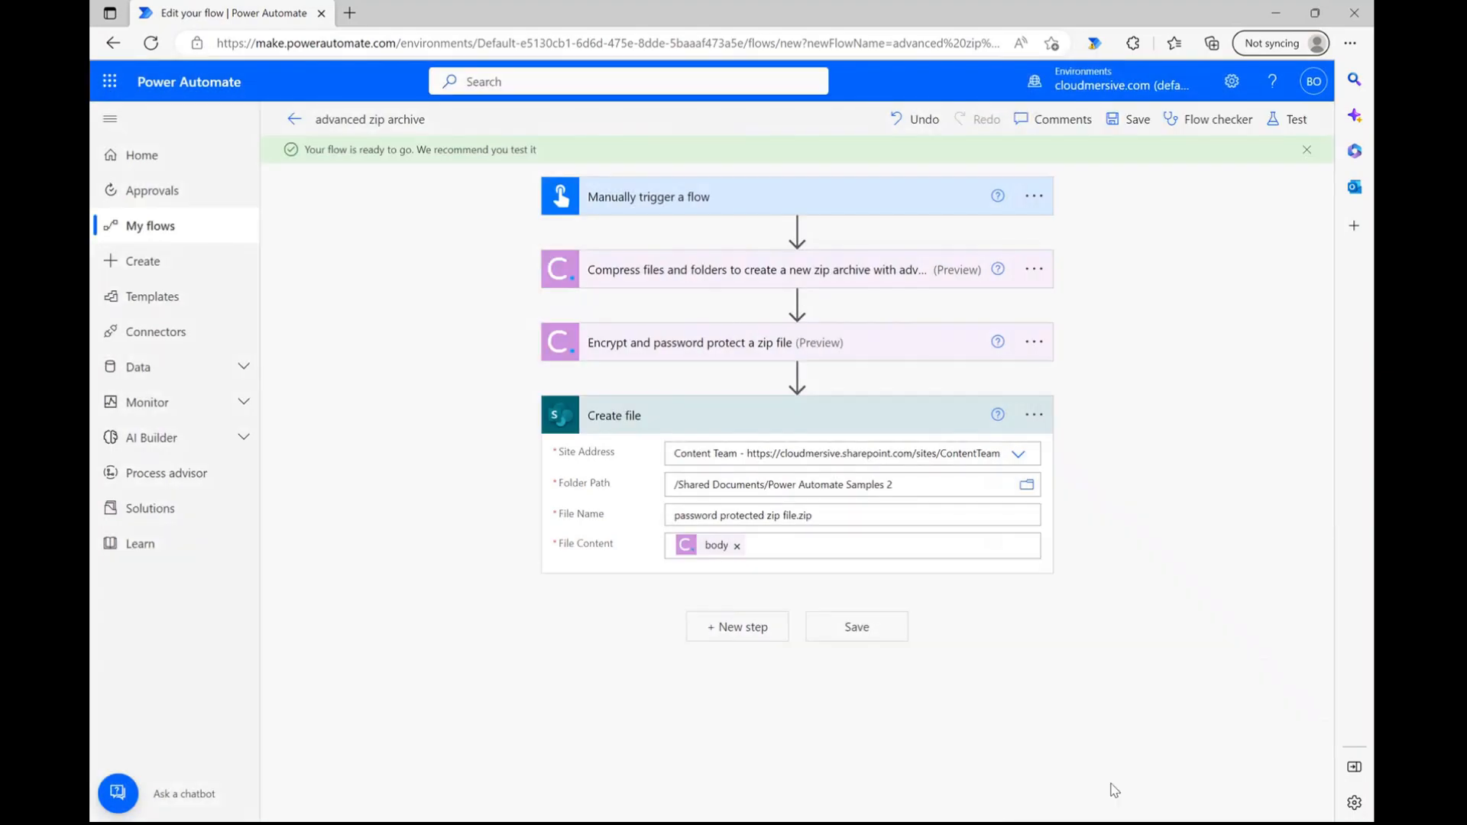
pyautogui.click(1297, 119)
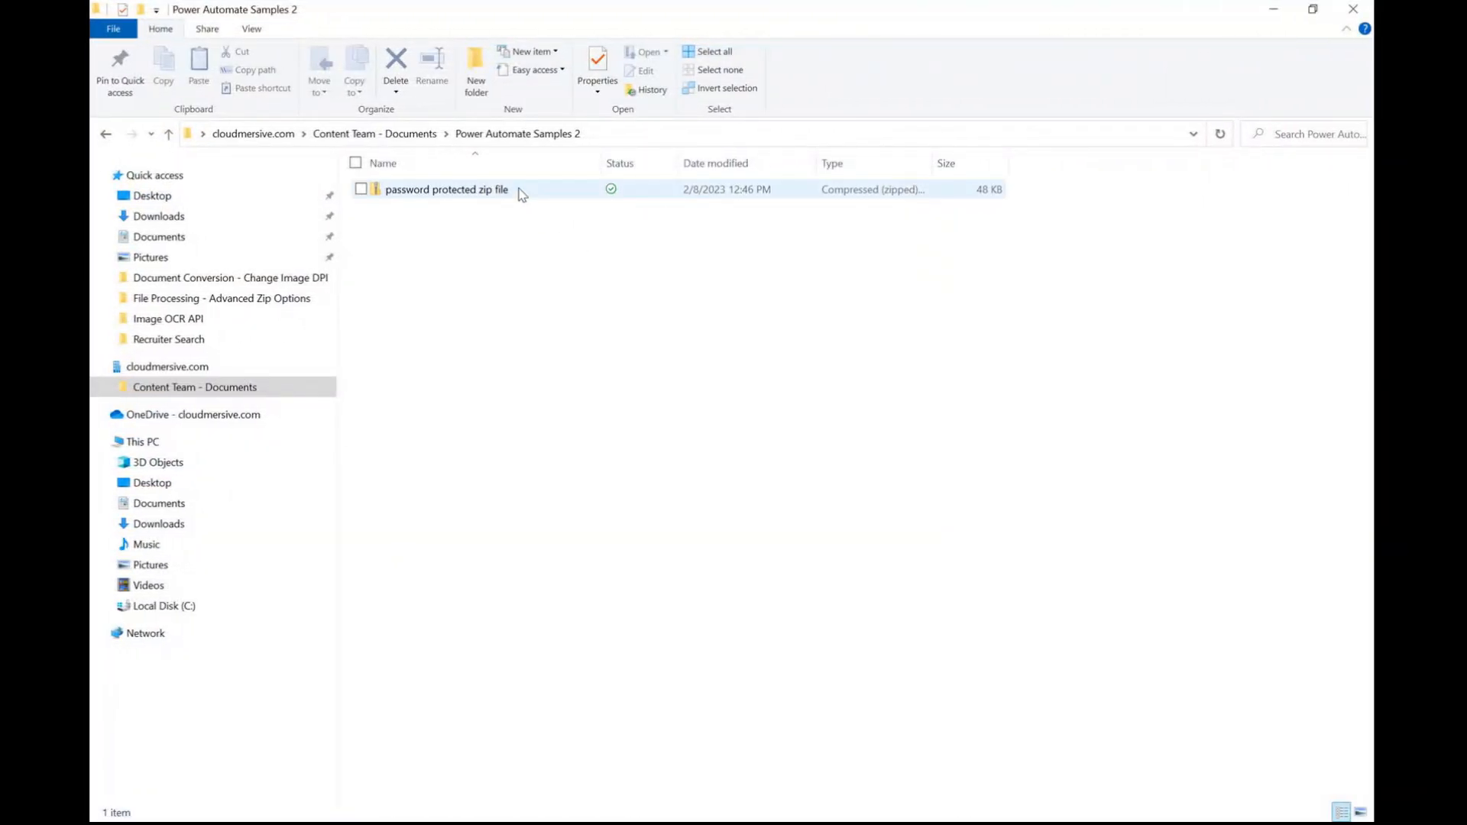
pyautogui.doubleClick(446, 188)
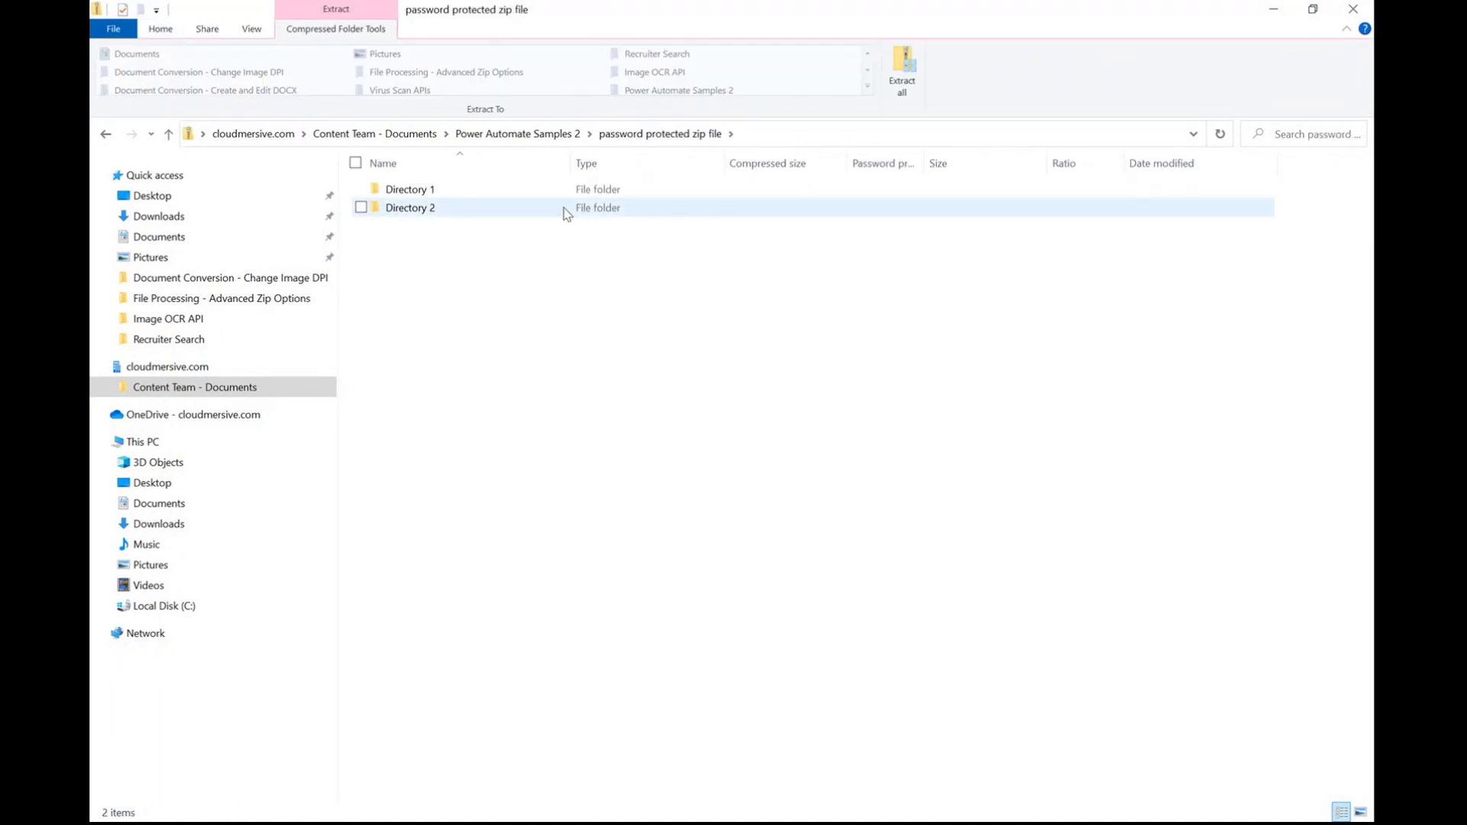
pyautogui.click(557, 233)
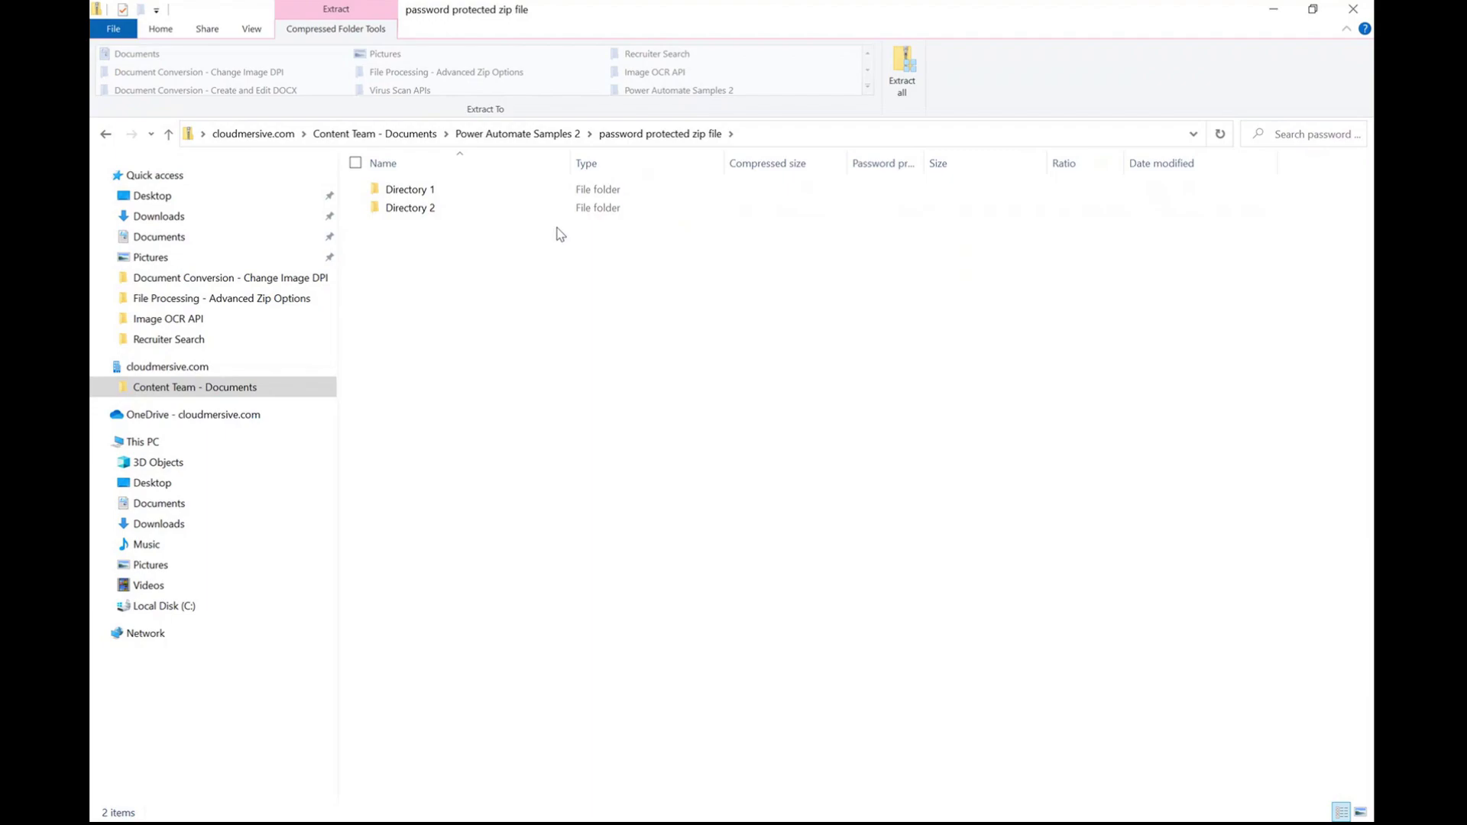
pyautogui.moveTo(520, 197)
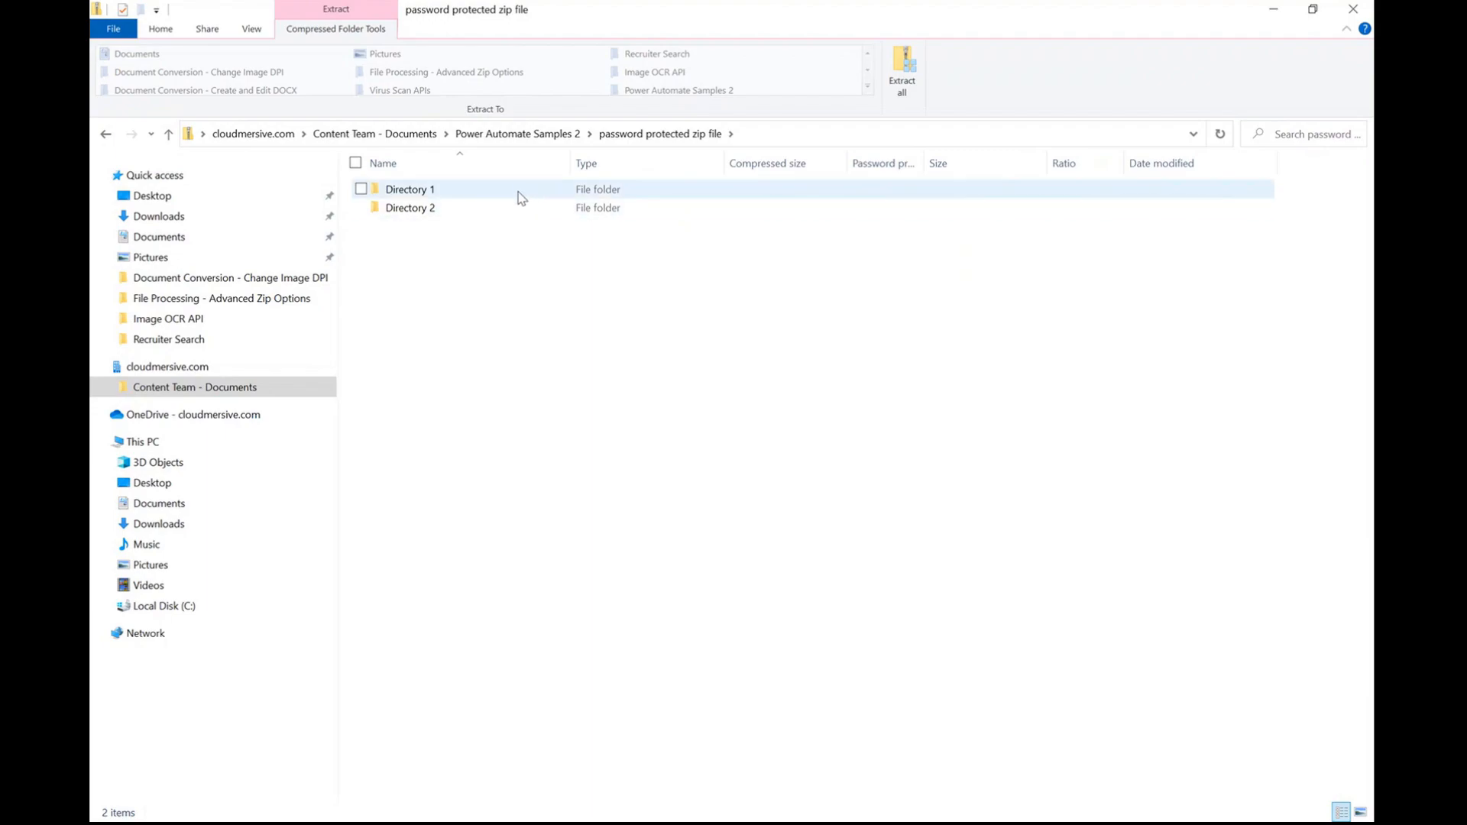
pyautogui.doubleClick(409, 189)
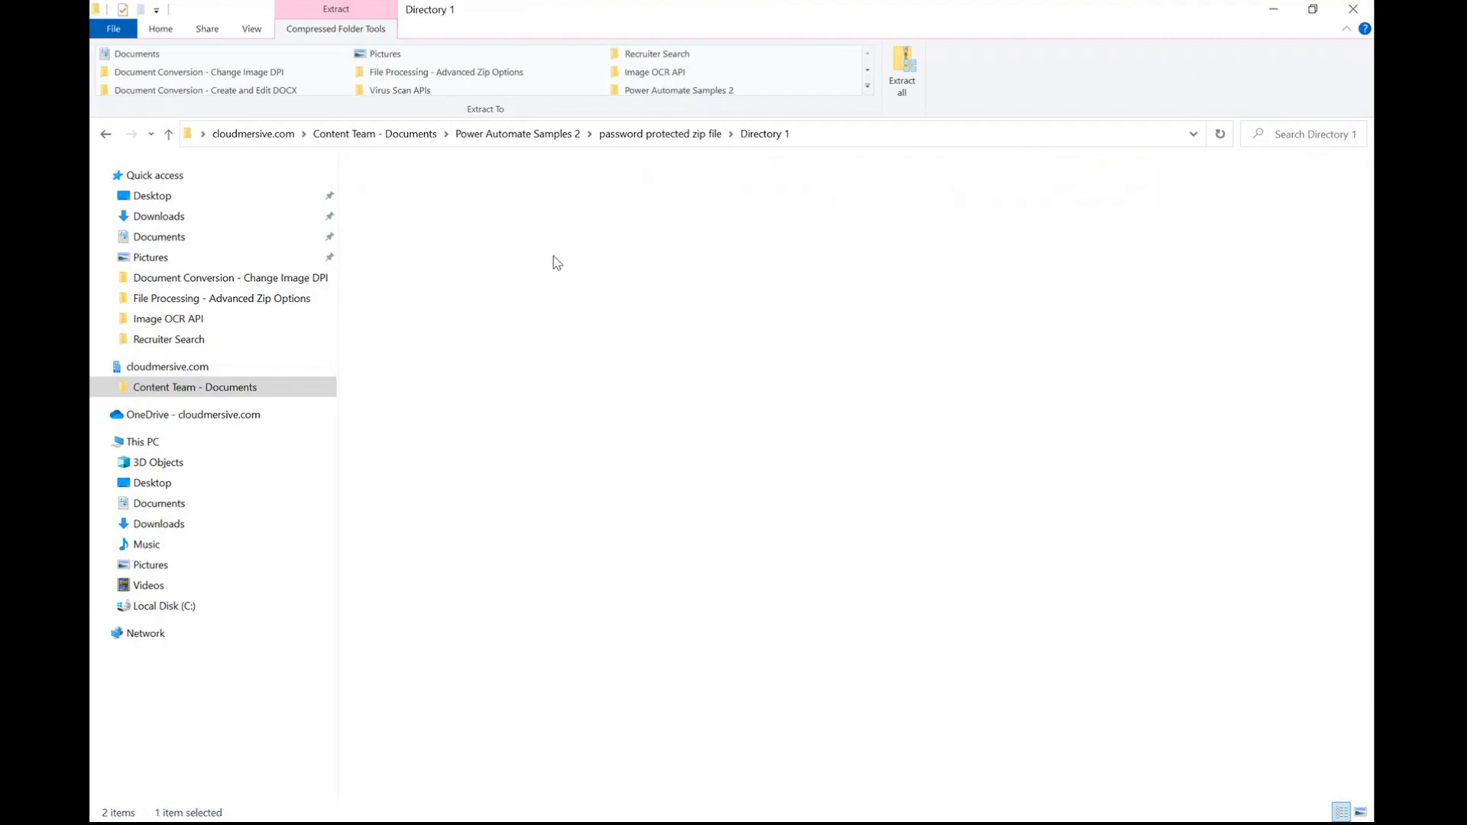
pyautogui.click(168, 133)
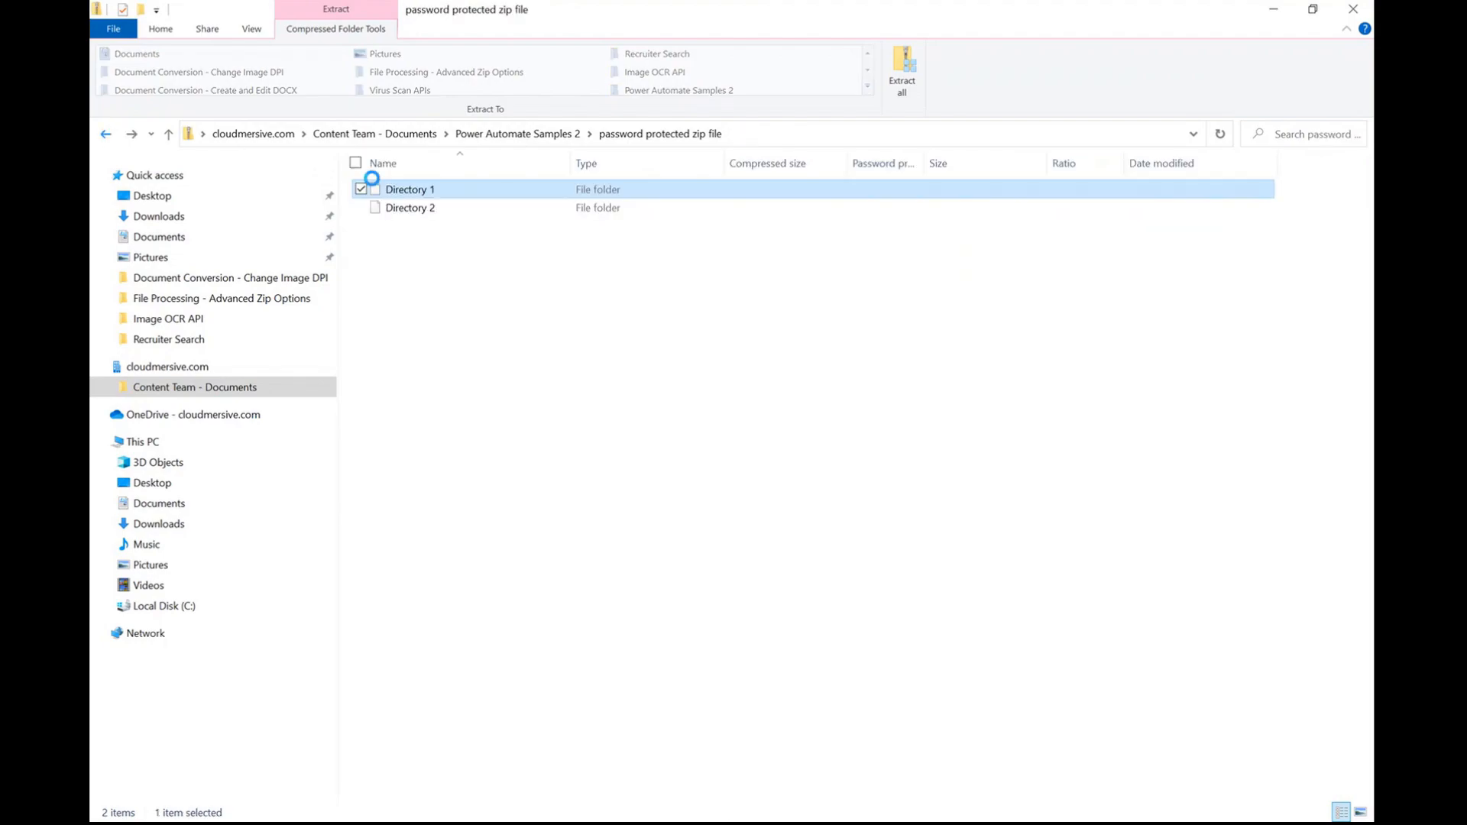
pyautogui.doubleClick(409, 208)
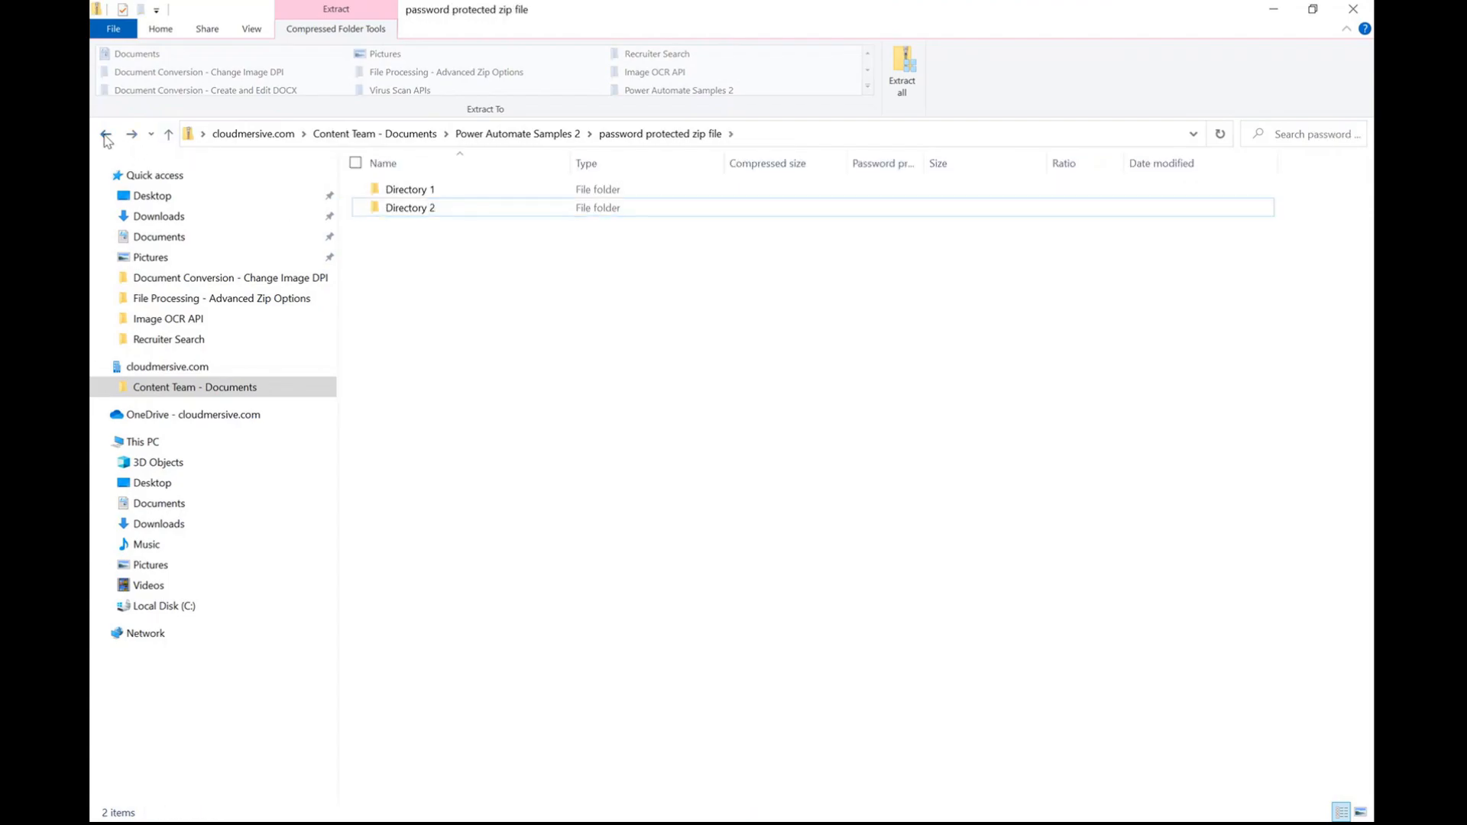
pyautogui.click(106, 133)
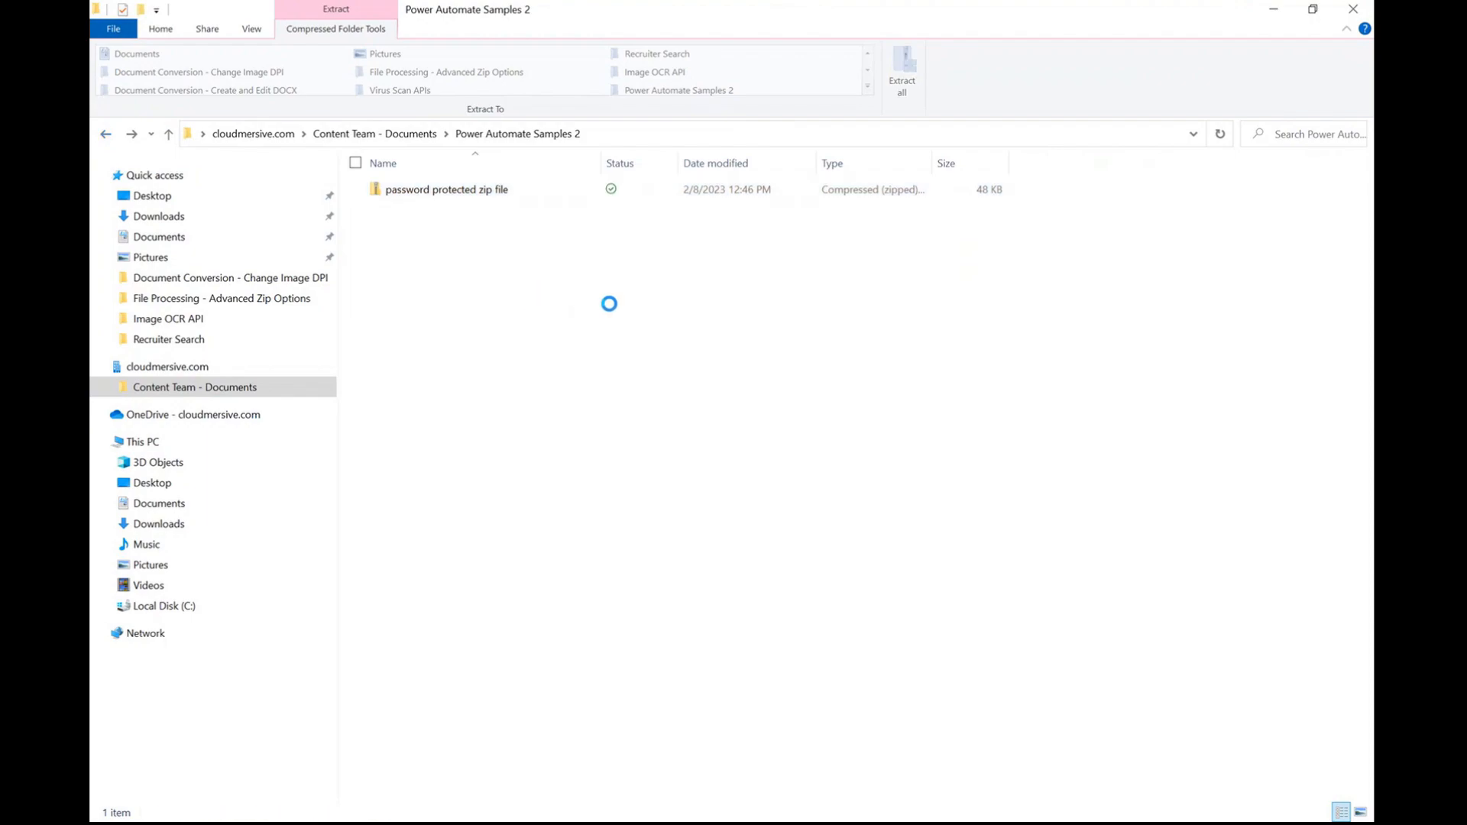
pyautogui.click(160, 29)
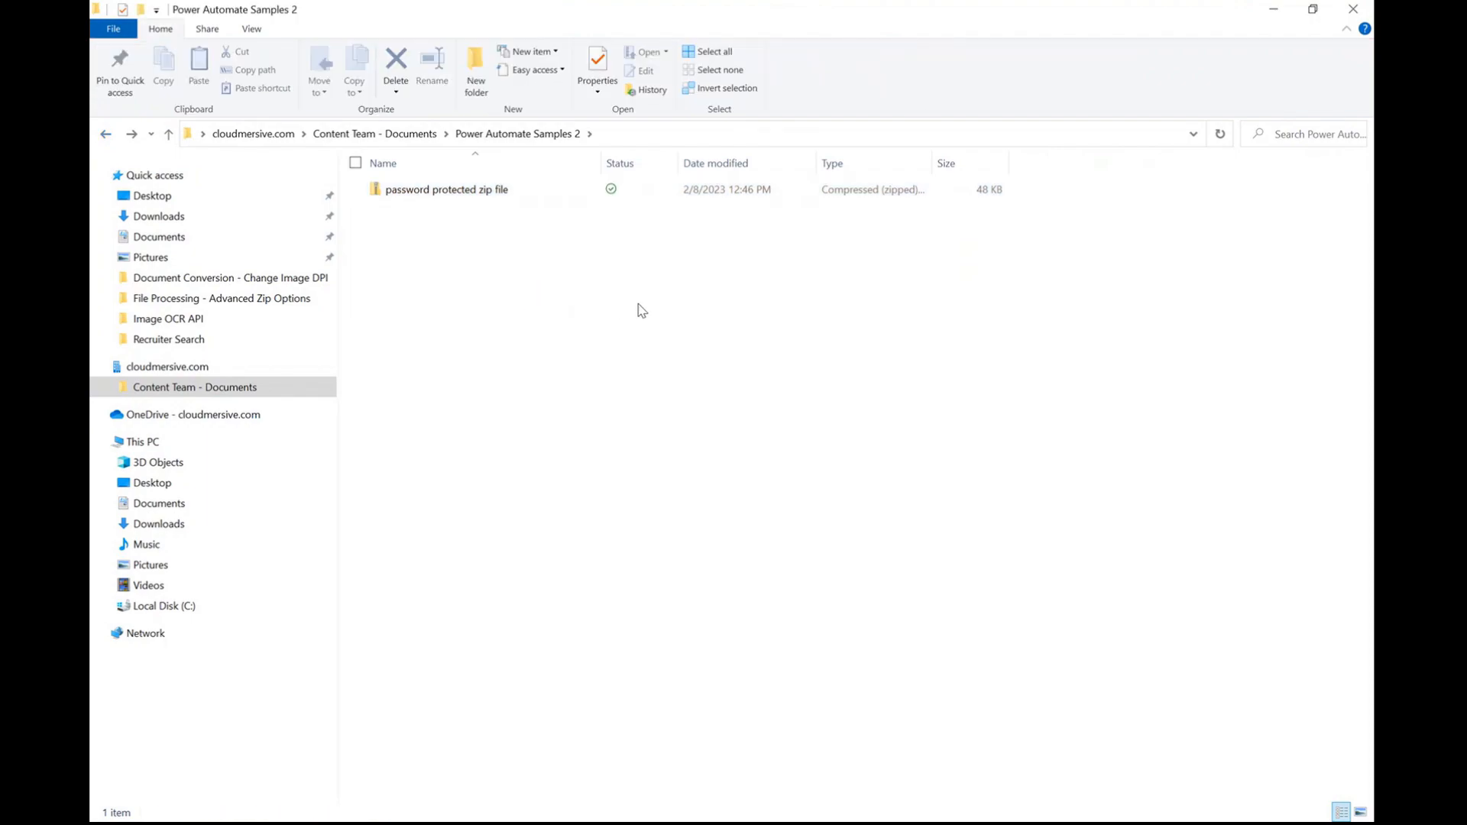